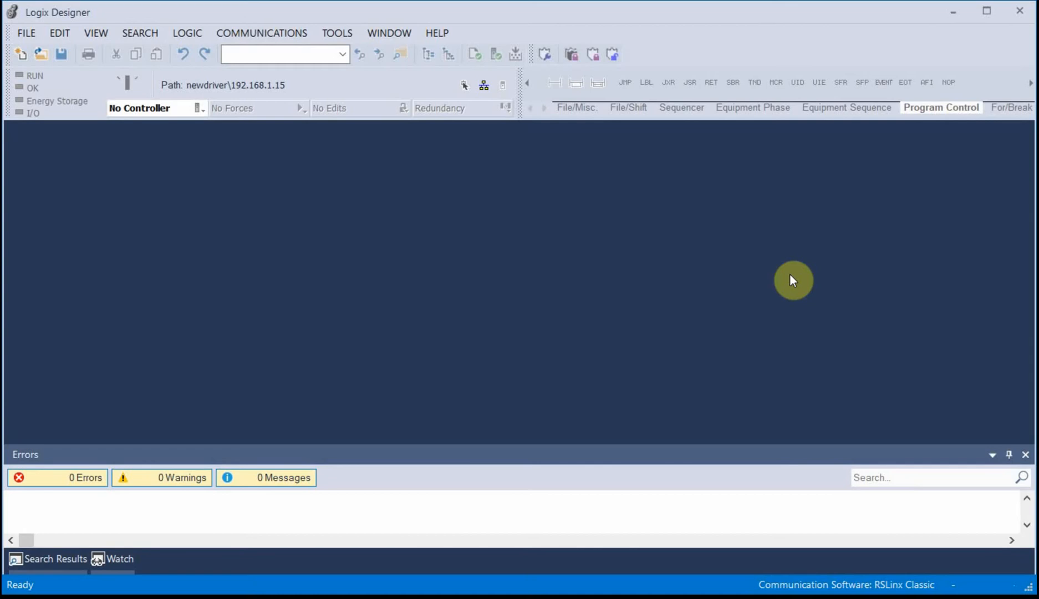
mouse_move(554, 322)
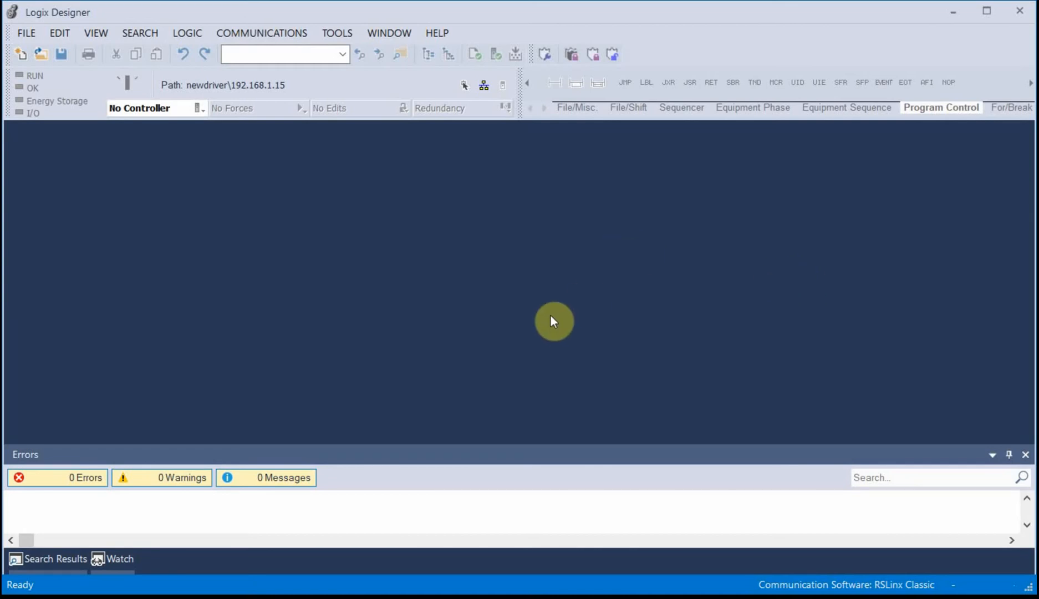
mouse_move(356, 247)
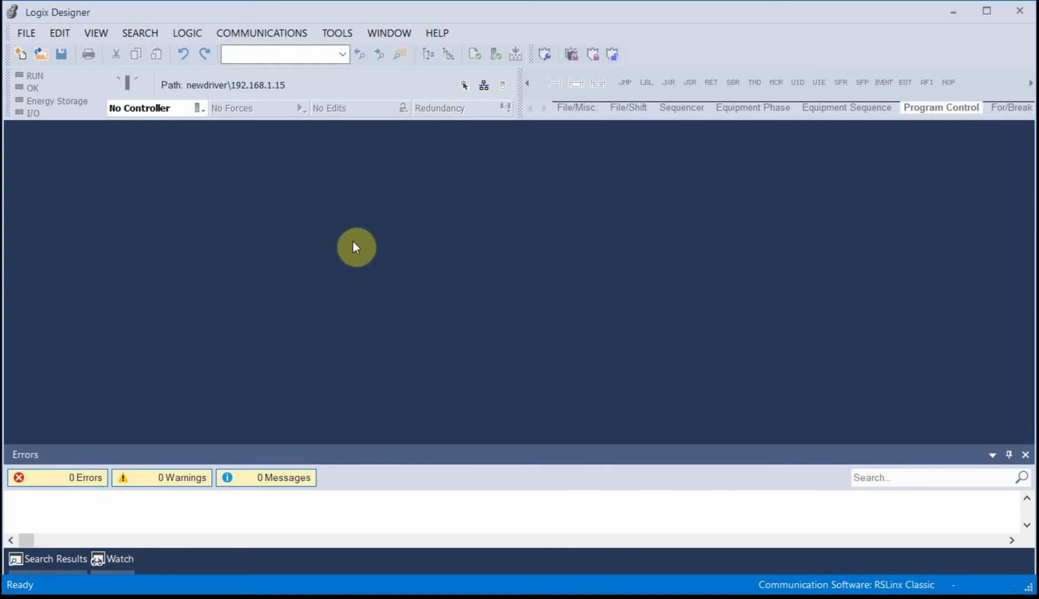
mouse_move(344, 240)
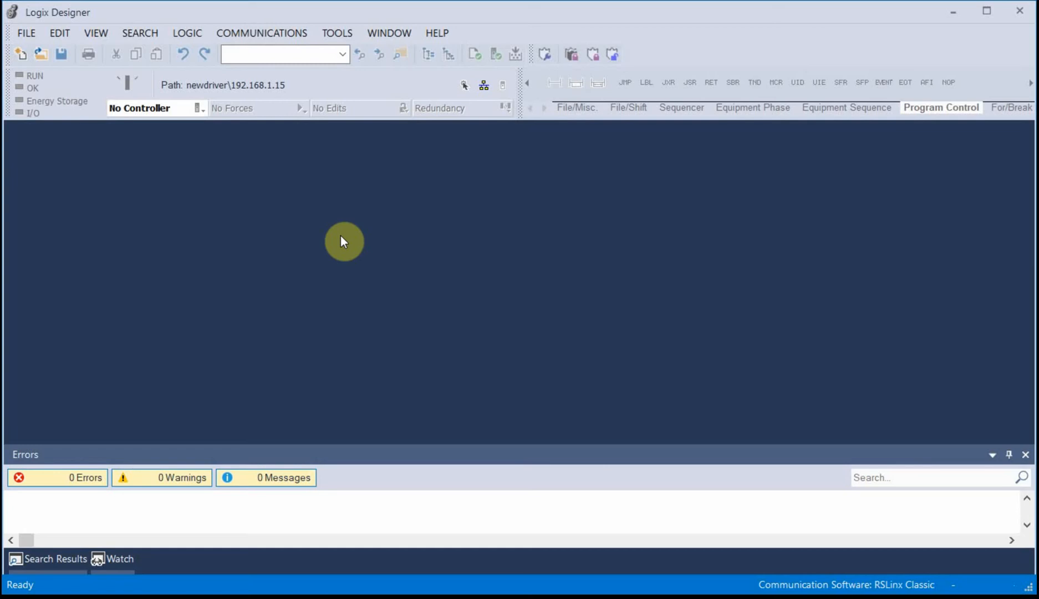
mouse_move(398, 236)
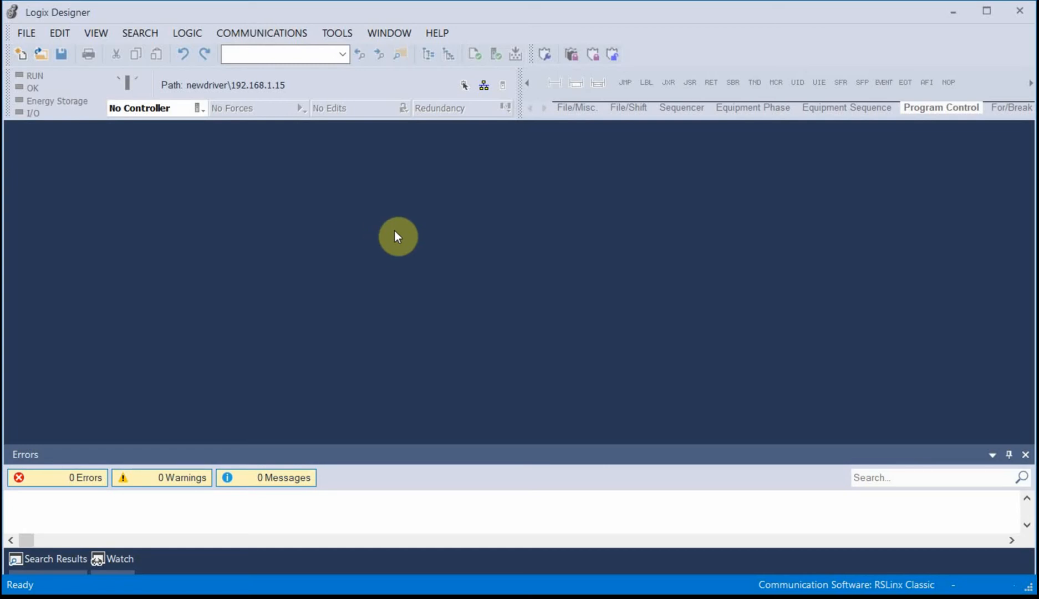
mouse_move(26, 33)
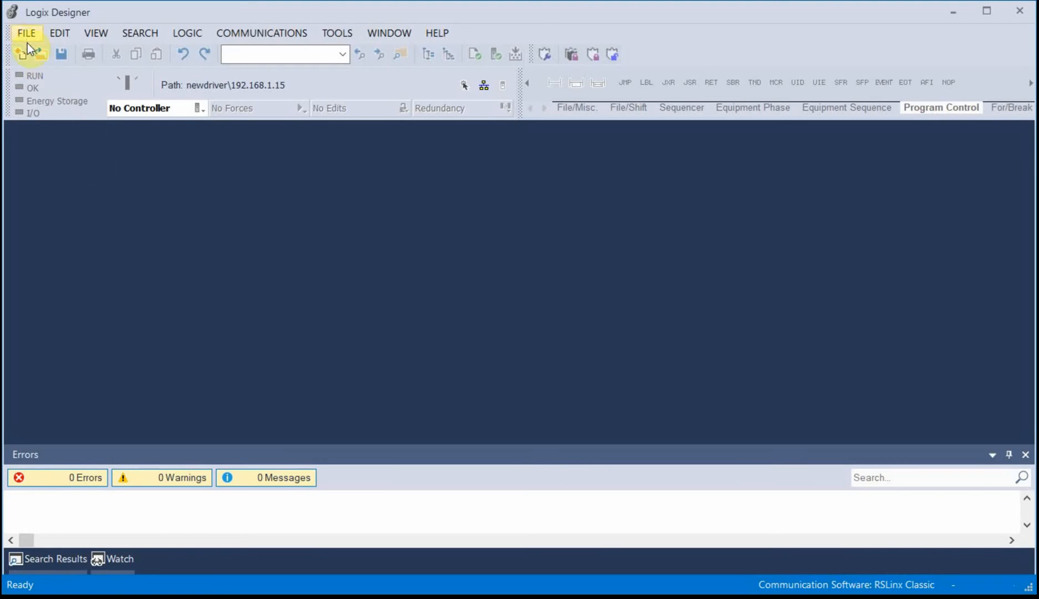
mouse_move(26, 57)
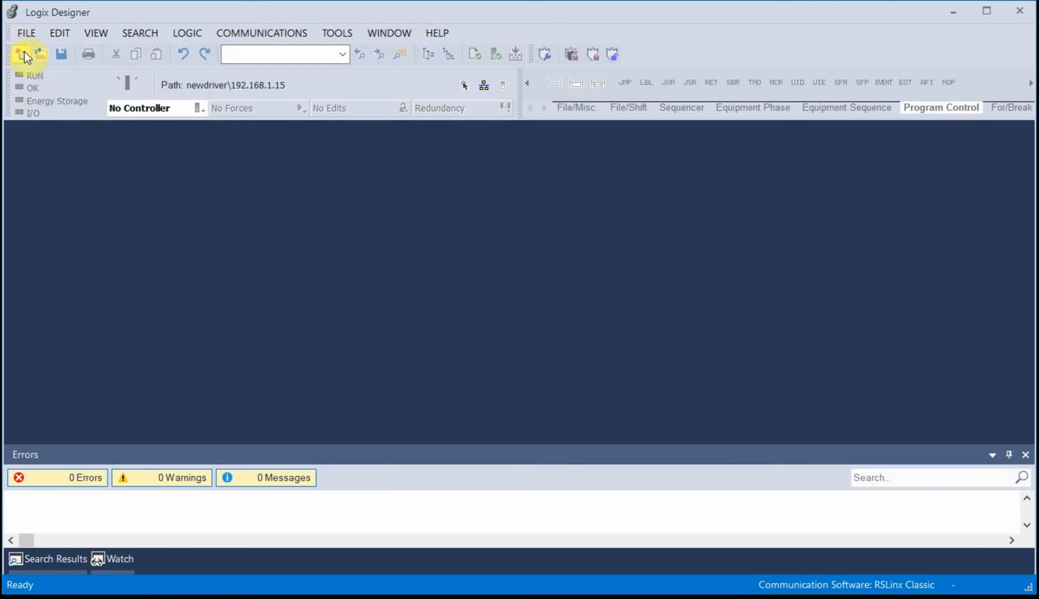
mouse_move(98, 152)
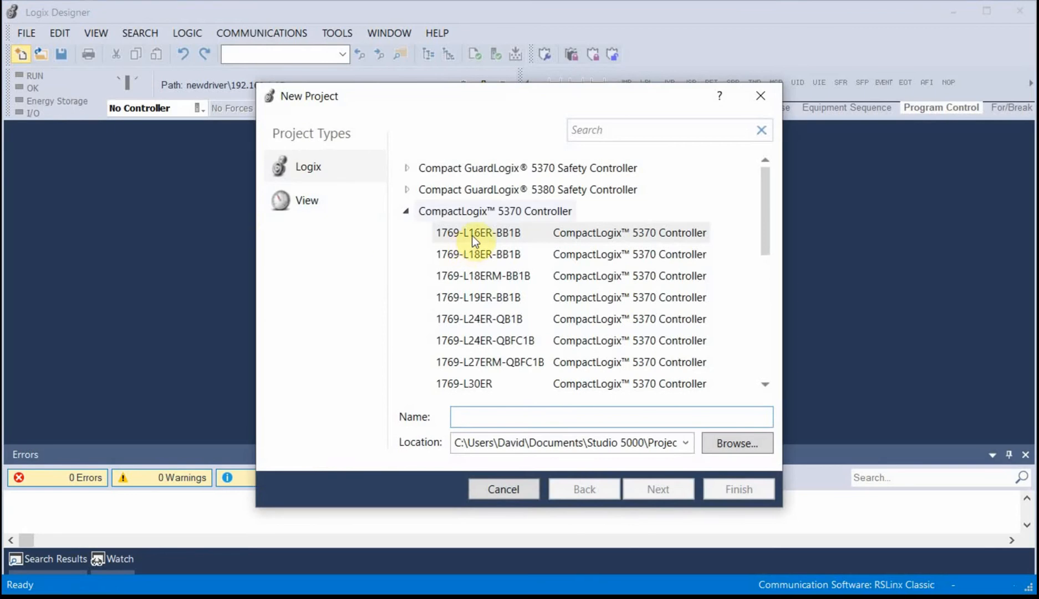
Step: Name the new 1769-L16ER-BB1B project MSG1 and set its expansion I/O count
left_click(609, 417)
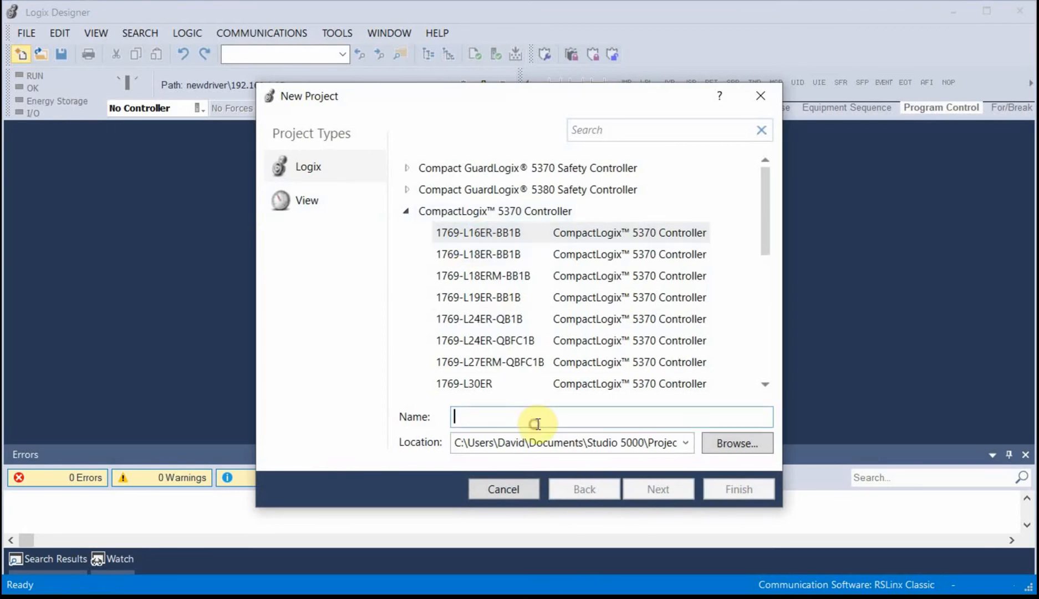
type("MS")
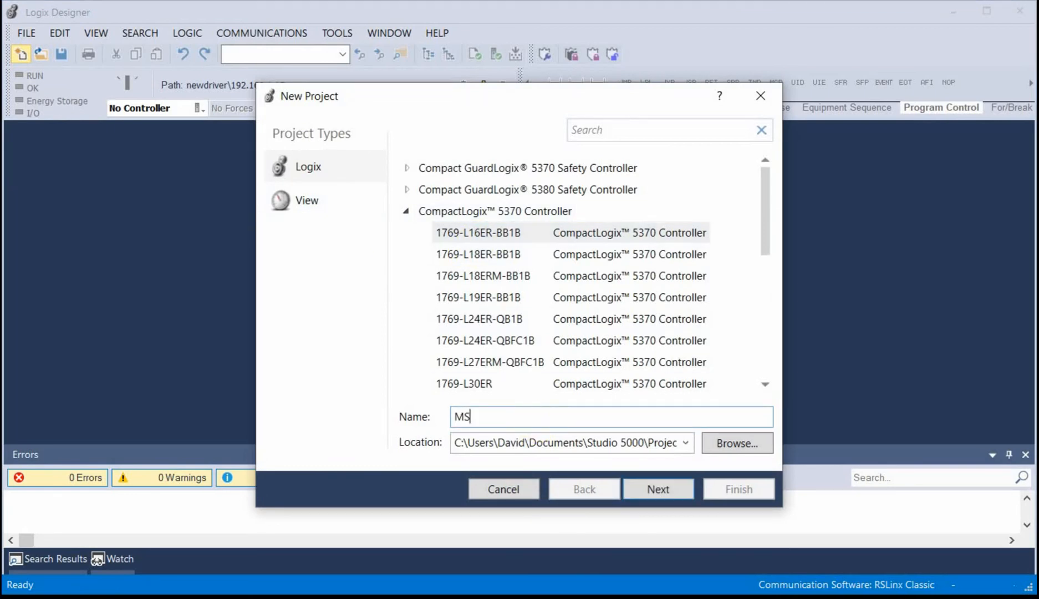
type("G1")
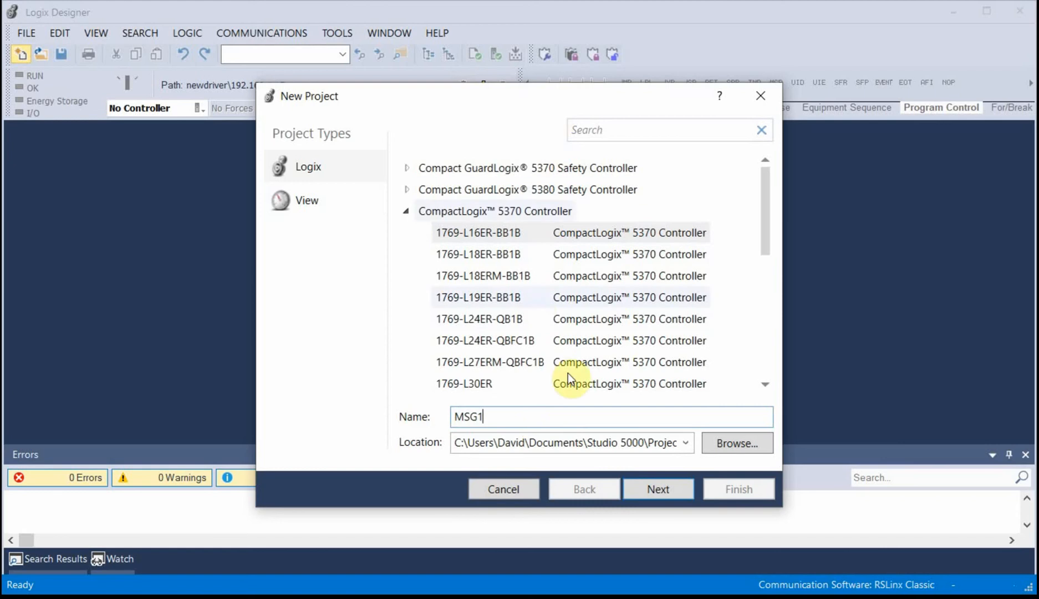
left_click(658, 489)
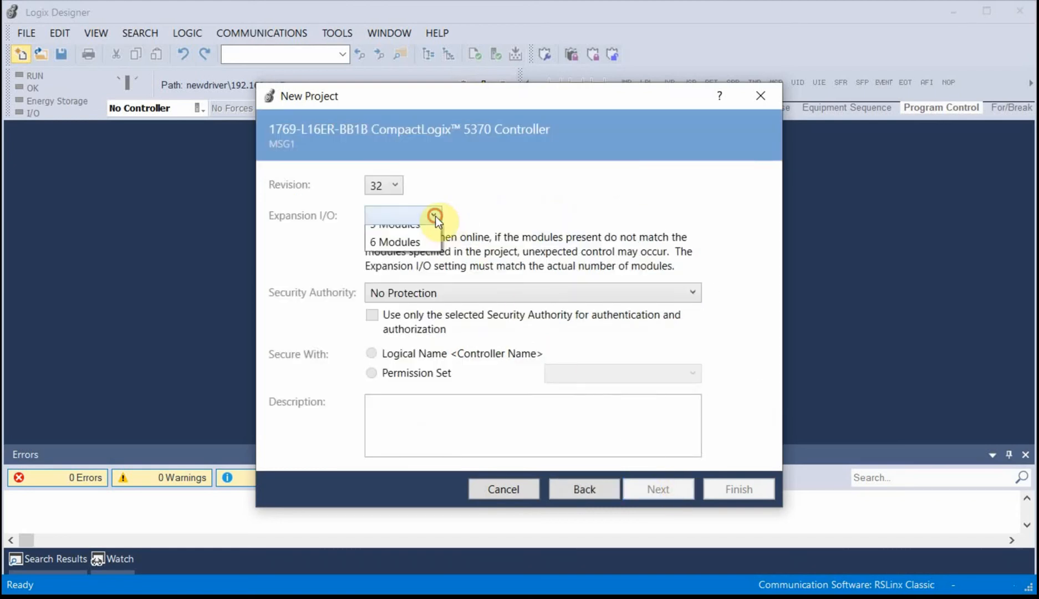
left_click(737, 488)
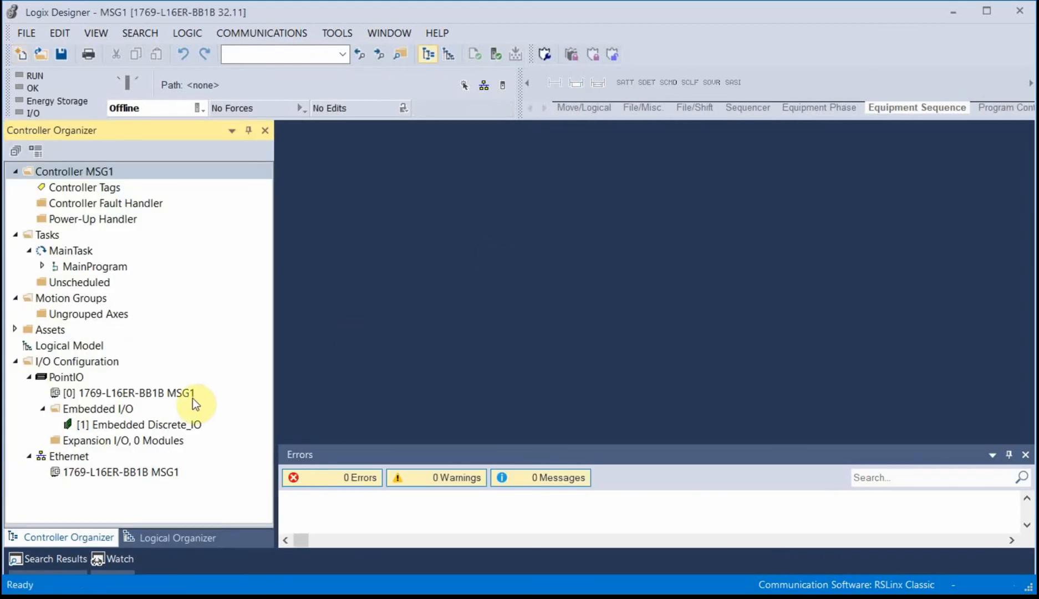
Step: Add a new Ethernet module, finding and creating the 1756-L81E type
left_click(68, 456)
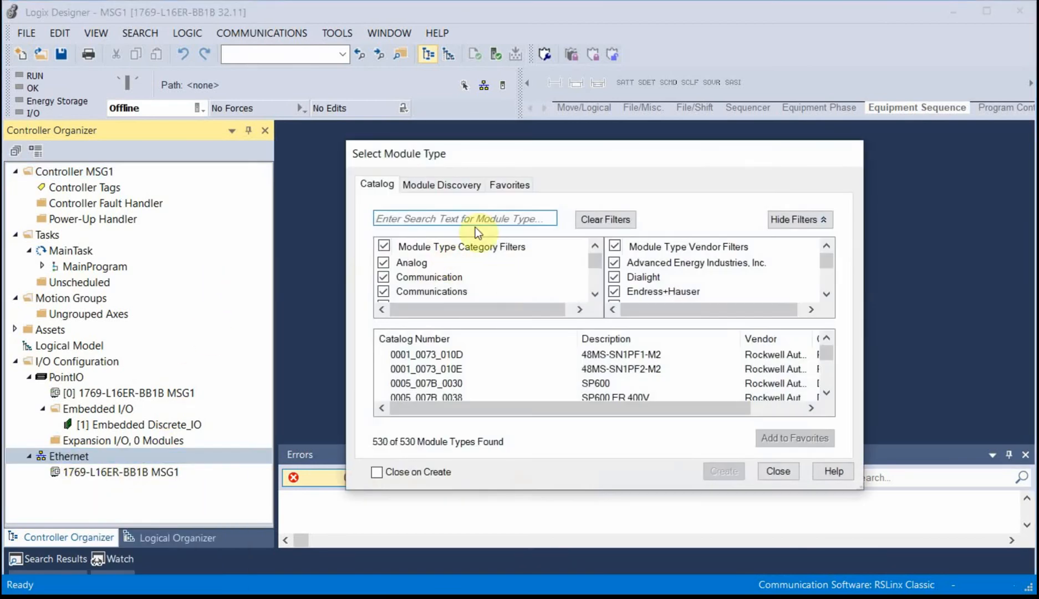
type("L")
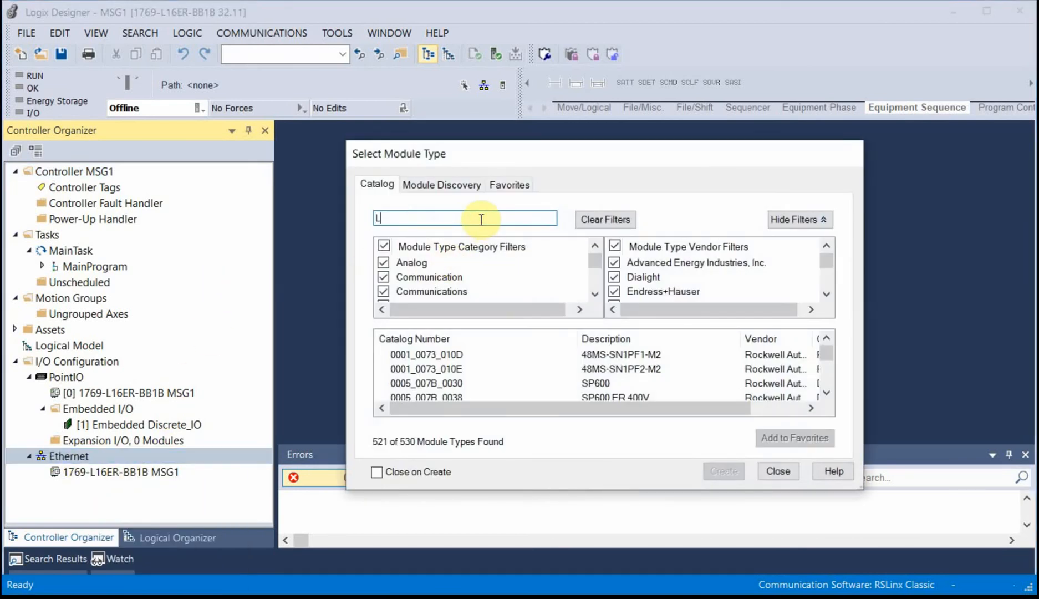
type("81")
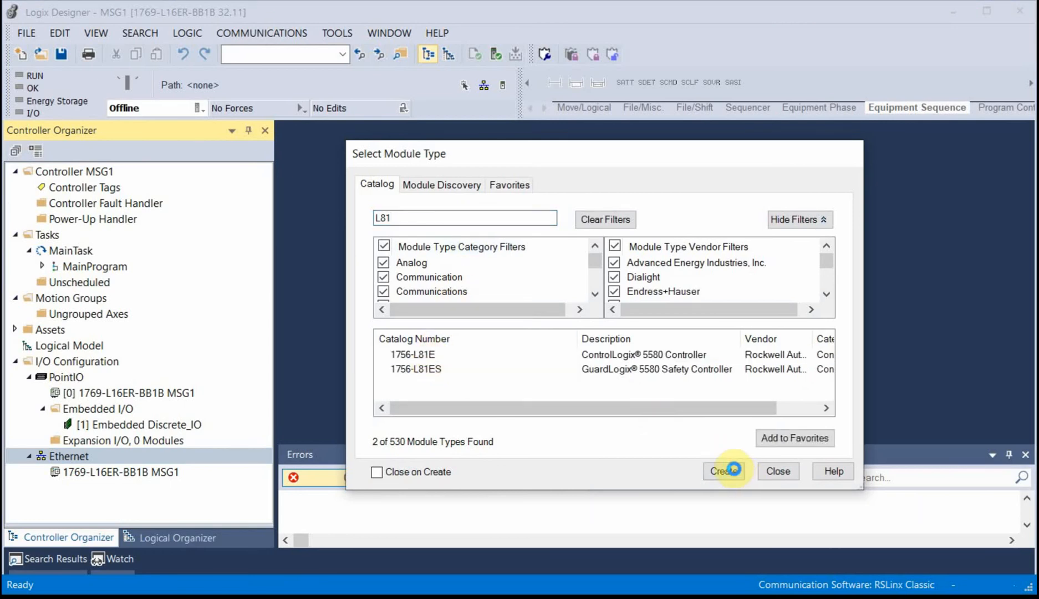
left_click(724, 471)
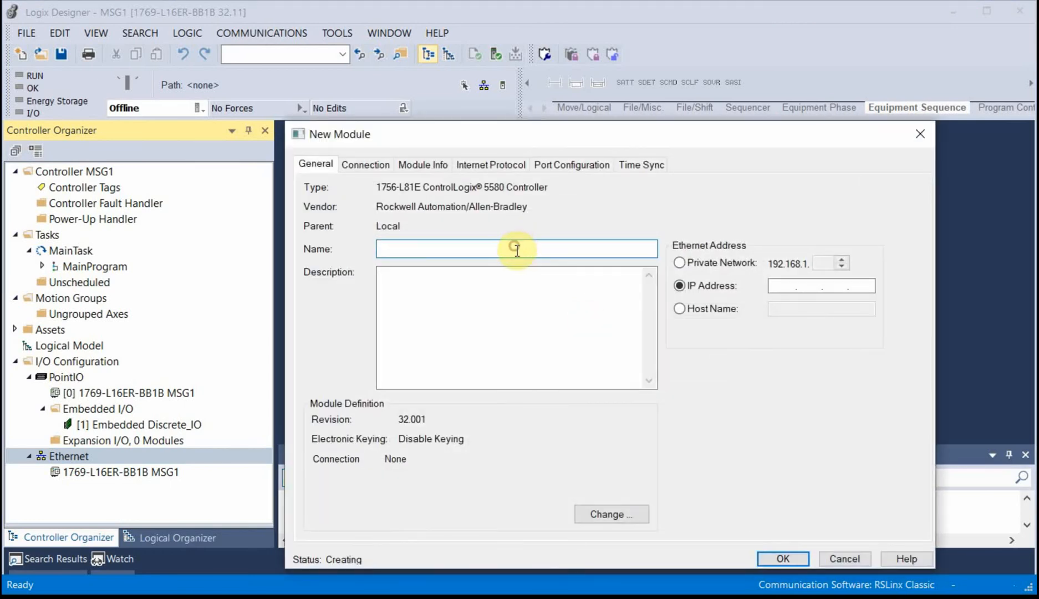
Step: Name the module NODE_L81E with a private 192.168.1.x address and confirm it
type("NO")
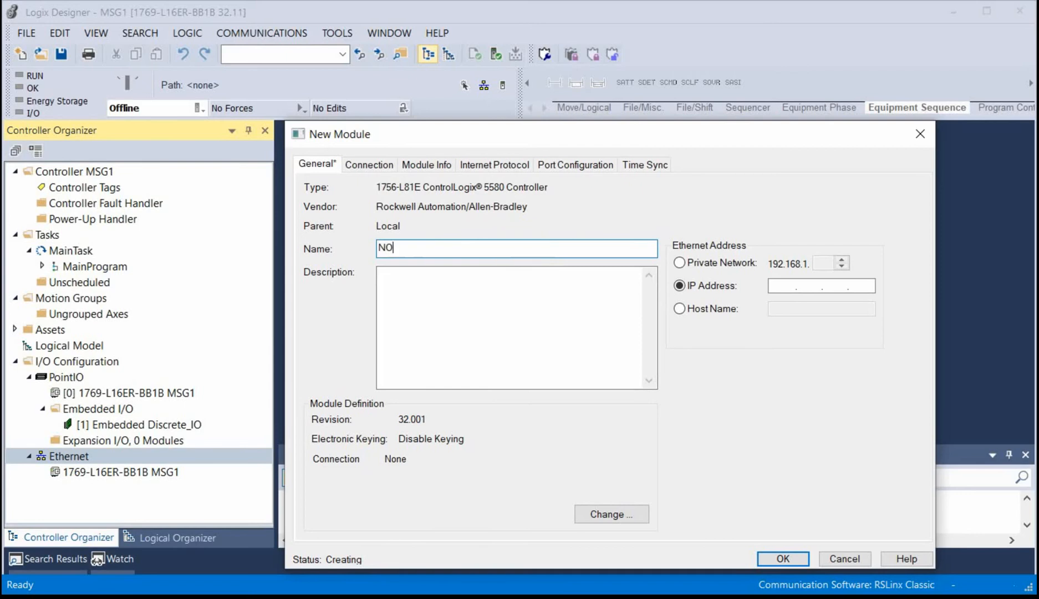
type("DEL")
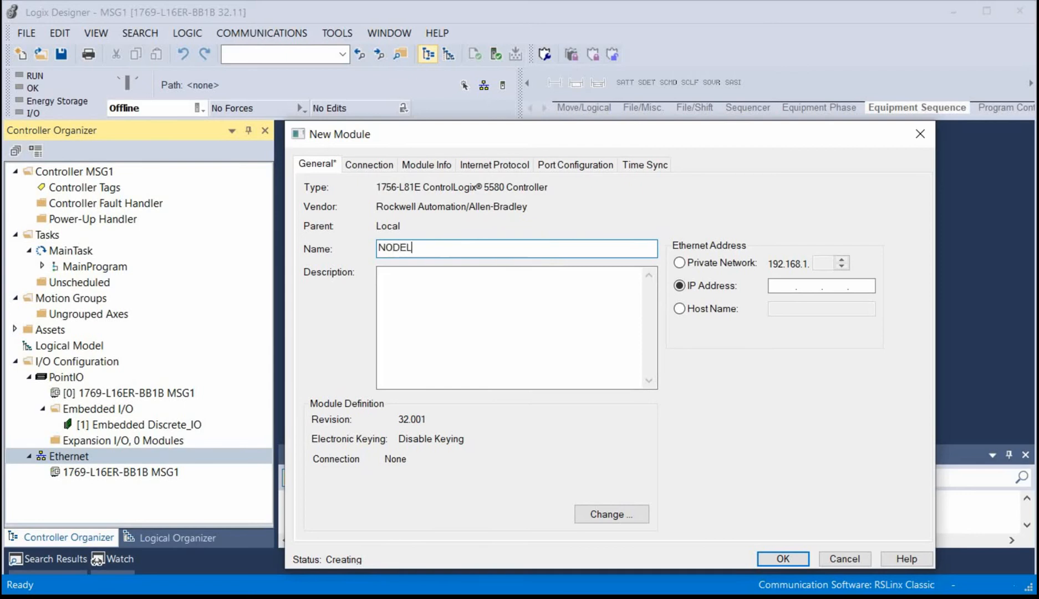
type("81E")
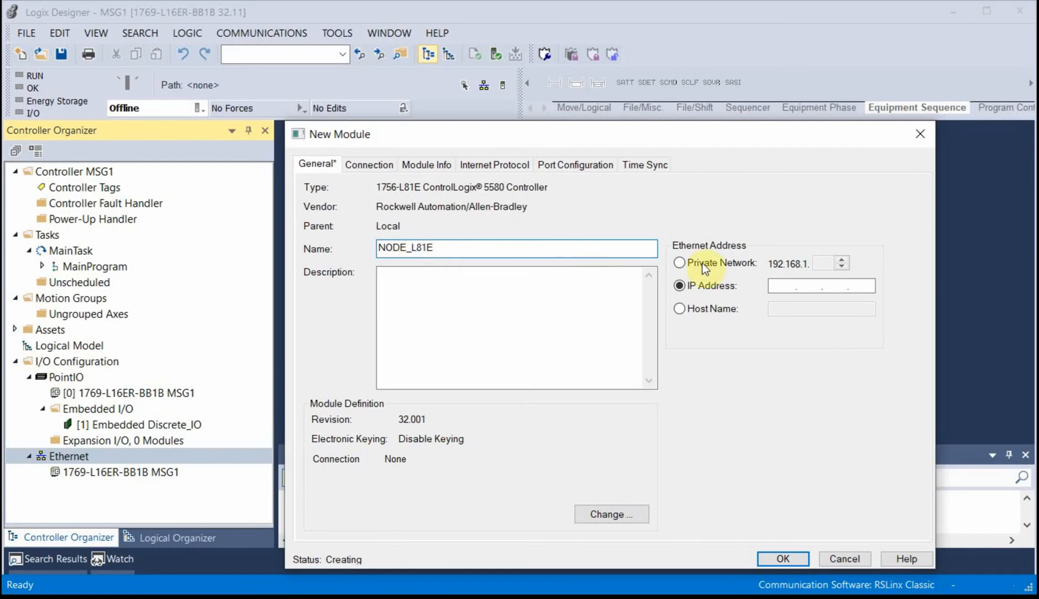
left_click(680, 263)
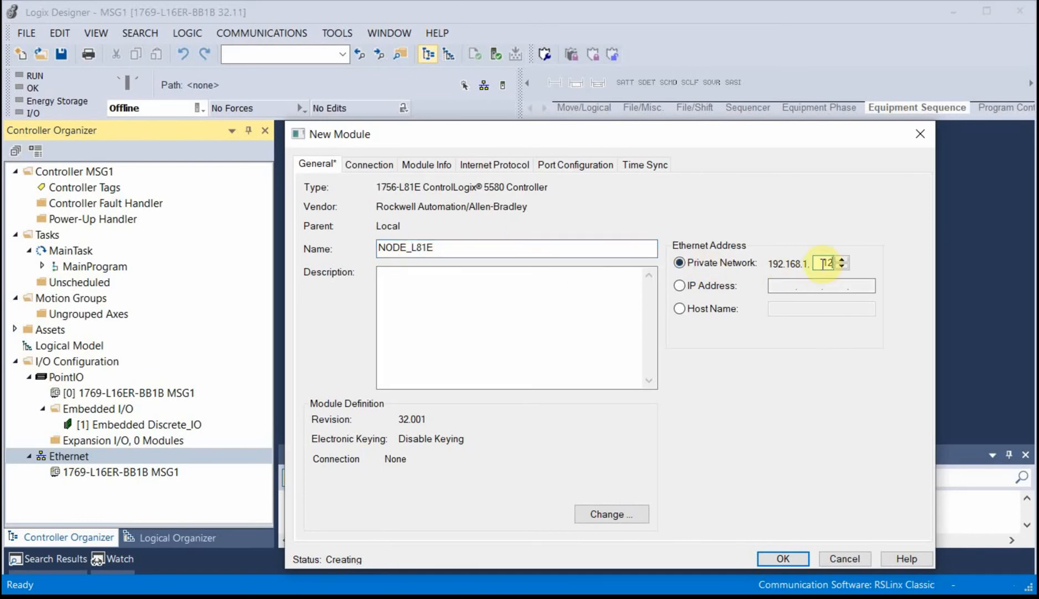
left_click(782, 558)
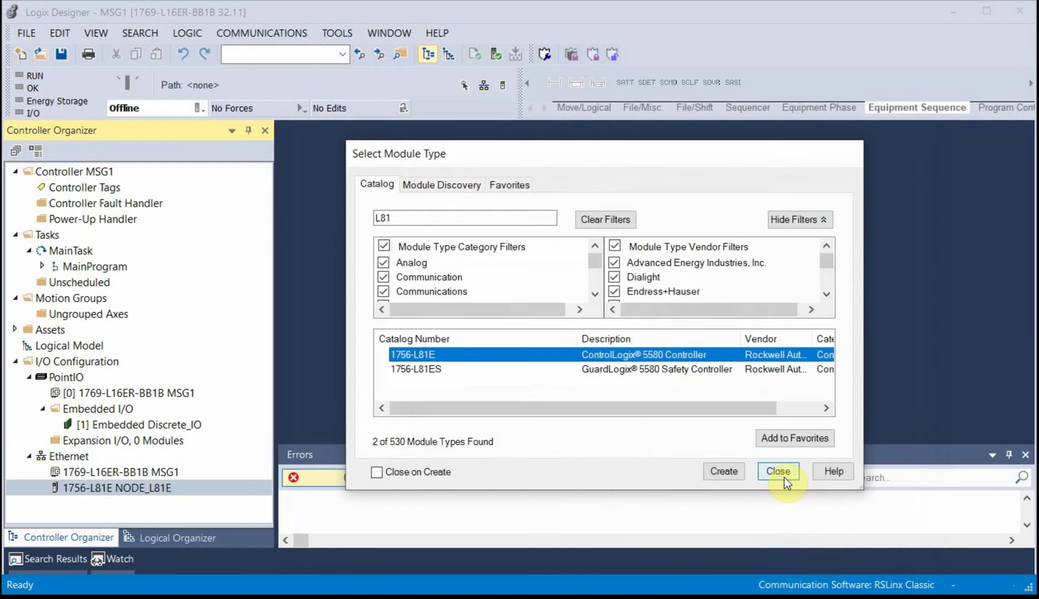
left_click(778, 471)
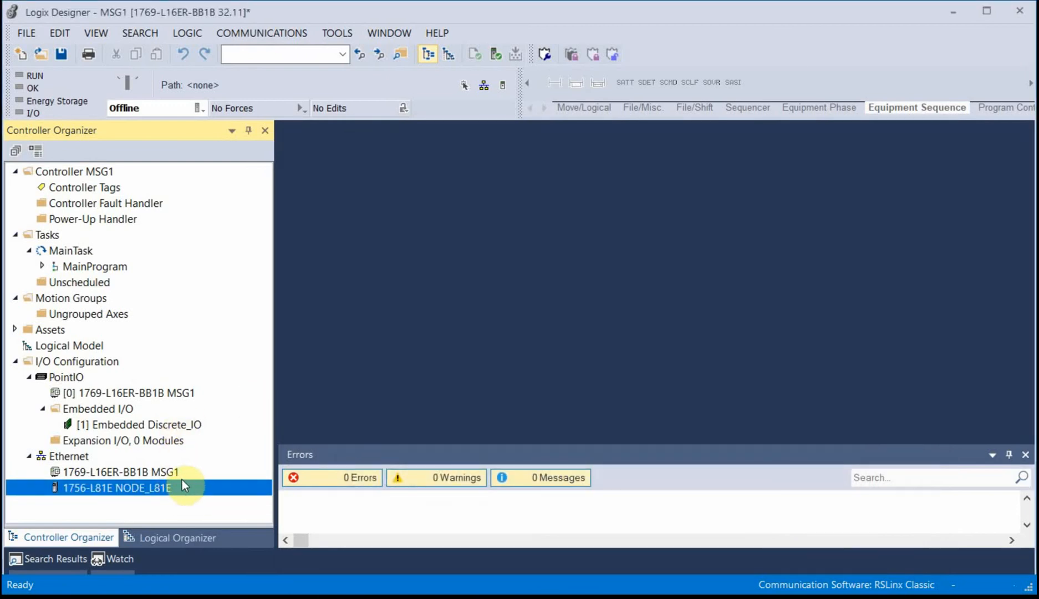
mouse_move(74, 251)
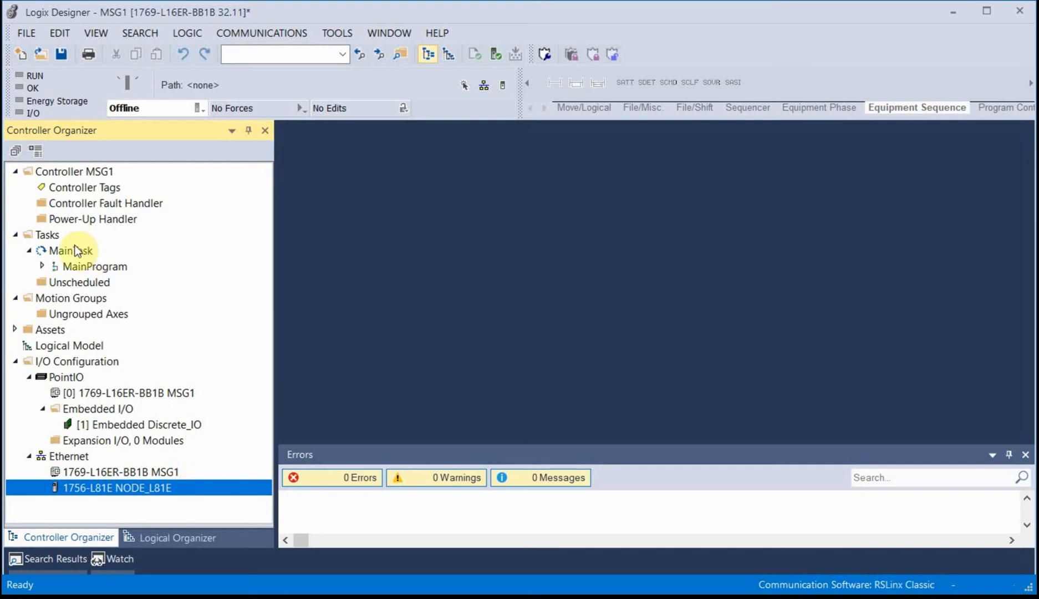
Step: Open MainRoutine under MainProgram and place an MSG from the Input/Output group on rung 0
left_click(41, 266)
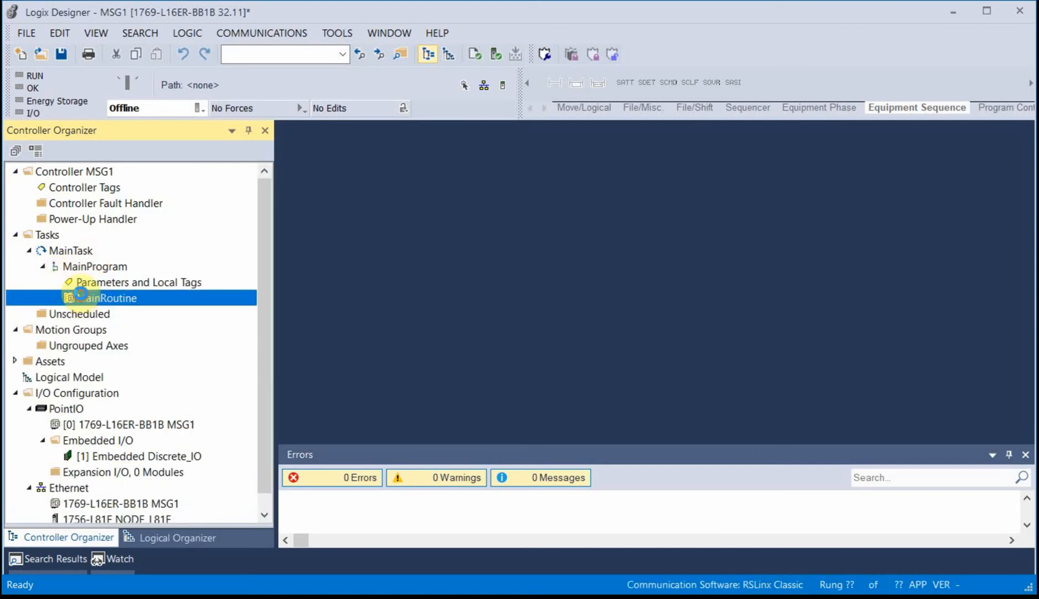
double_click(106, 297)
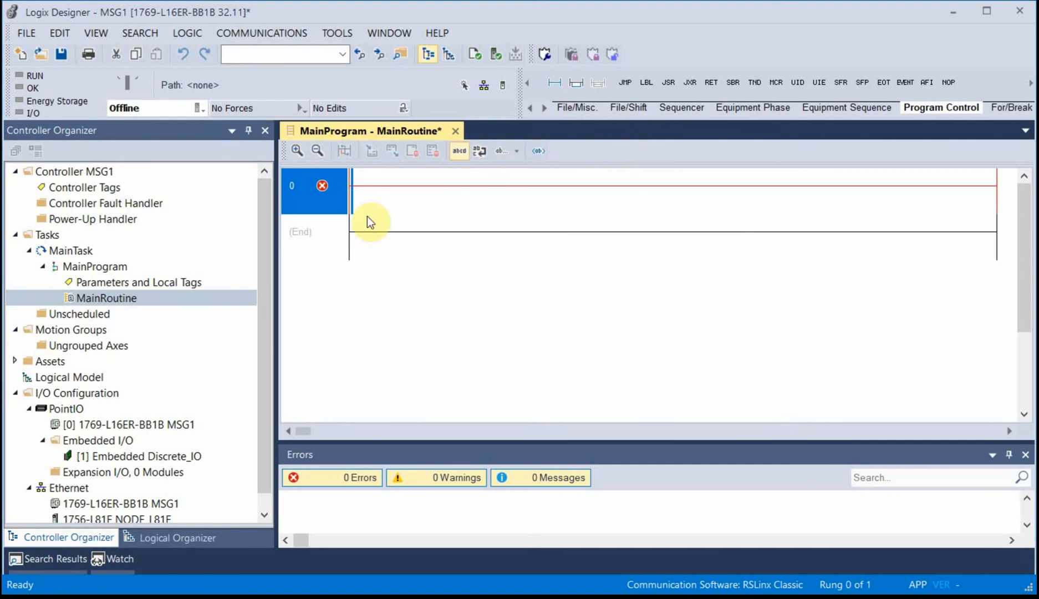
mouse_move(577, 107)
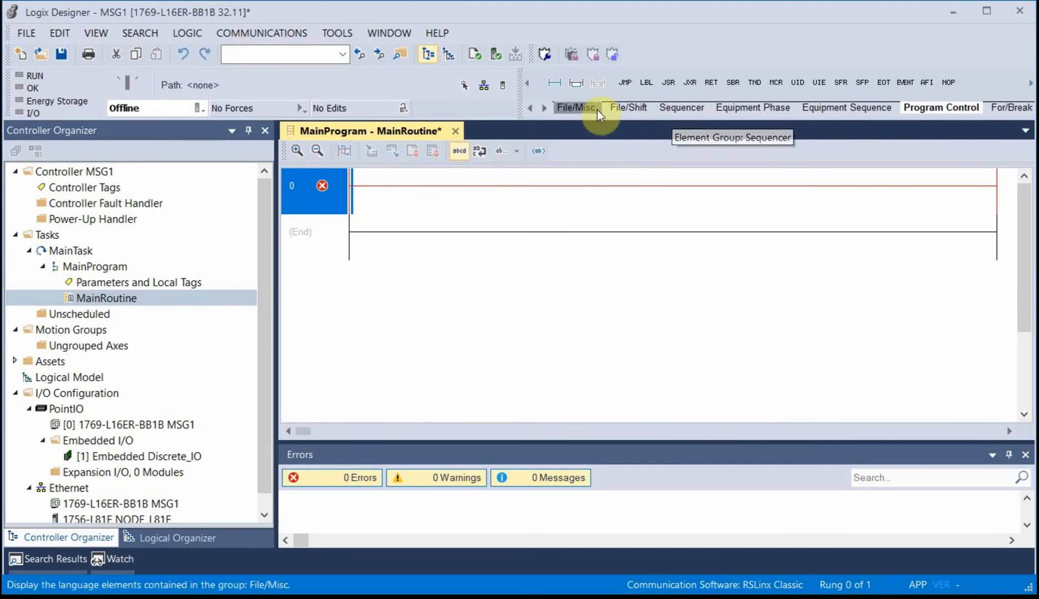
left_click(531, 107)
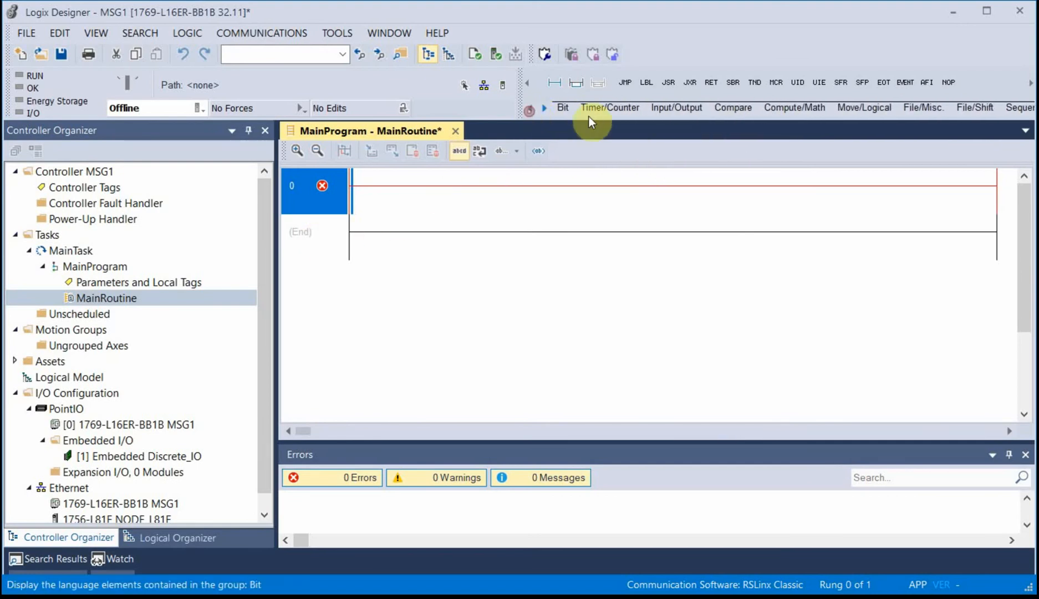
left_click(625, 82)
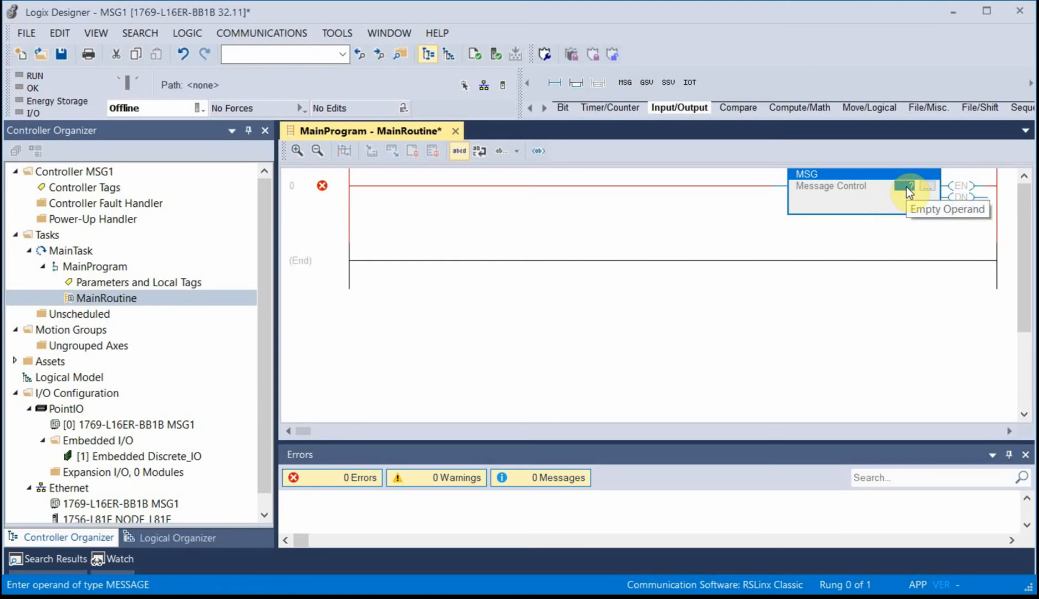
Step: Assign a controller-scoped MESSAGE tag NODE_L81E as the MSG control operand
type("NODE_L81E")
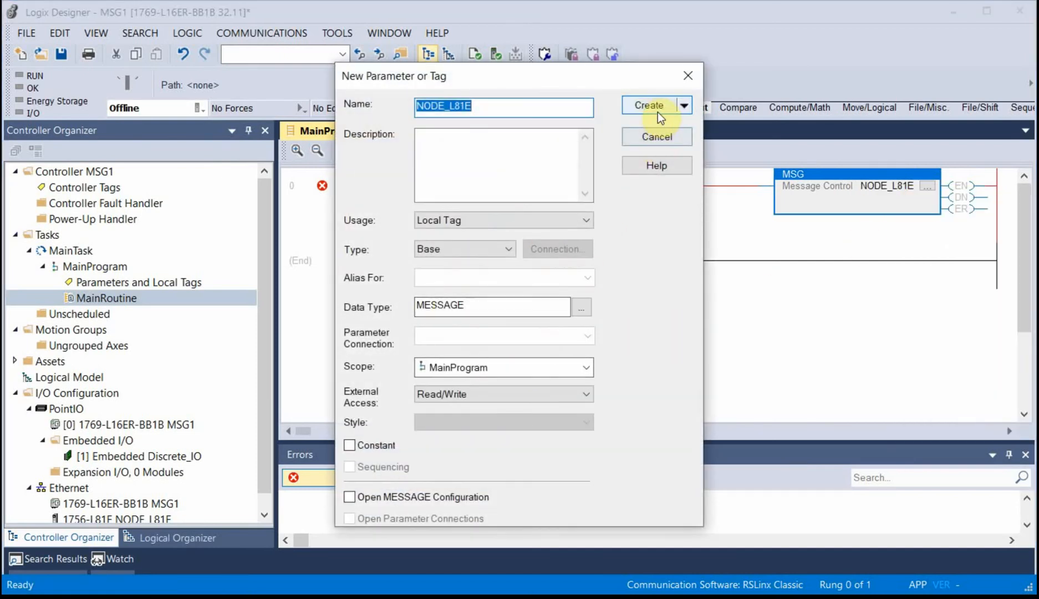
left_click(648, 105)
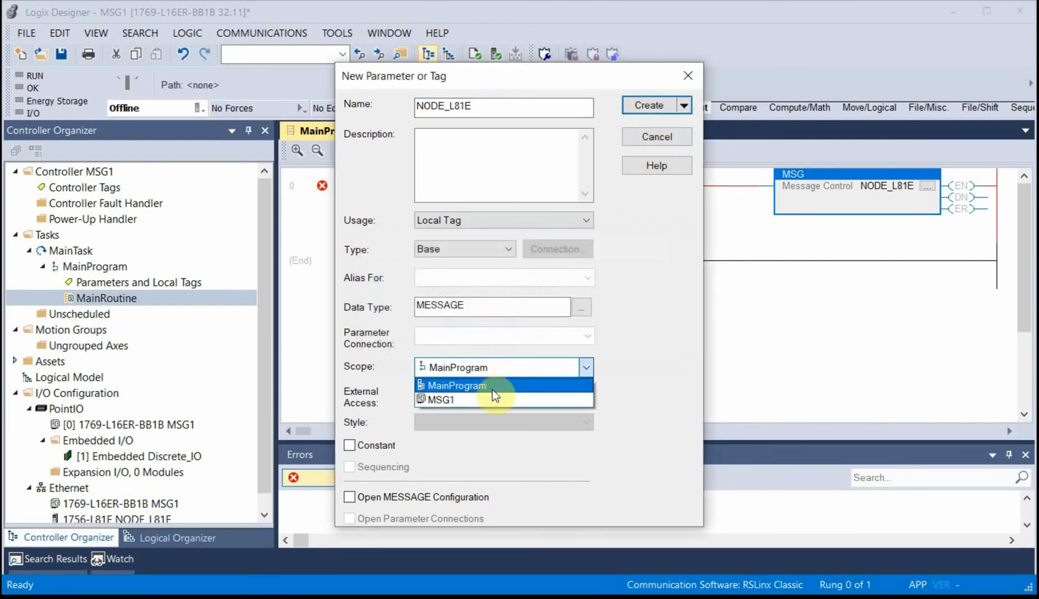
left_click(443, 399)
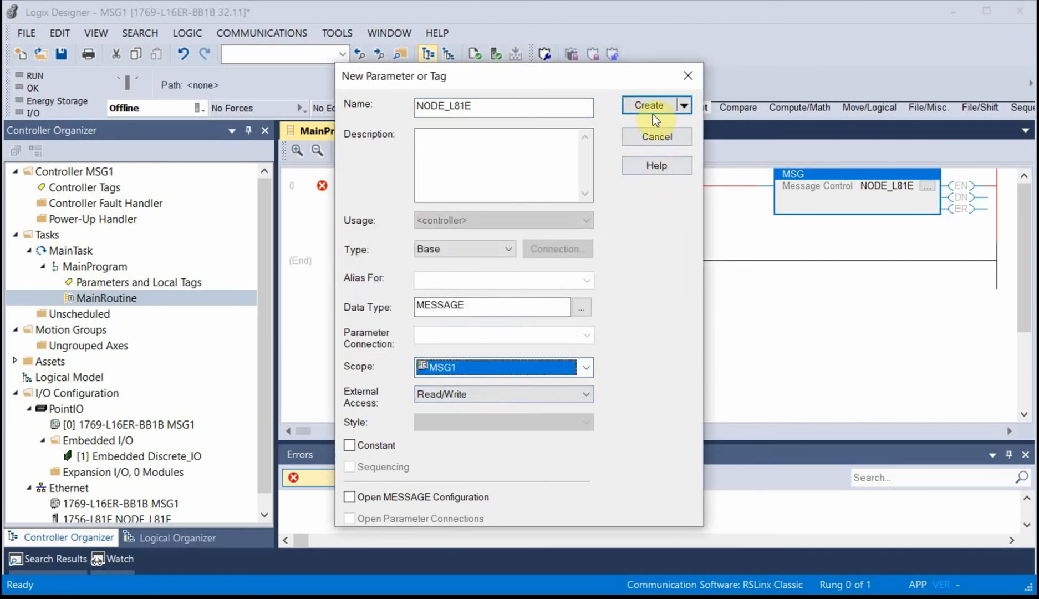
left_click(647, 104)
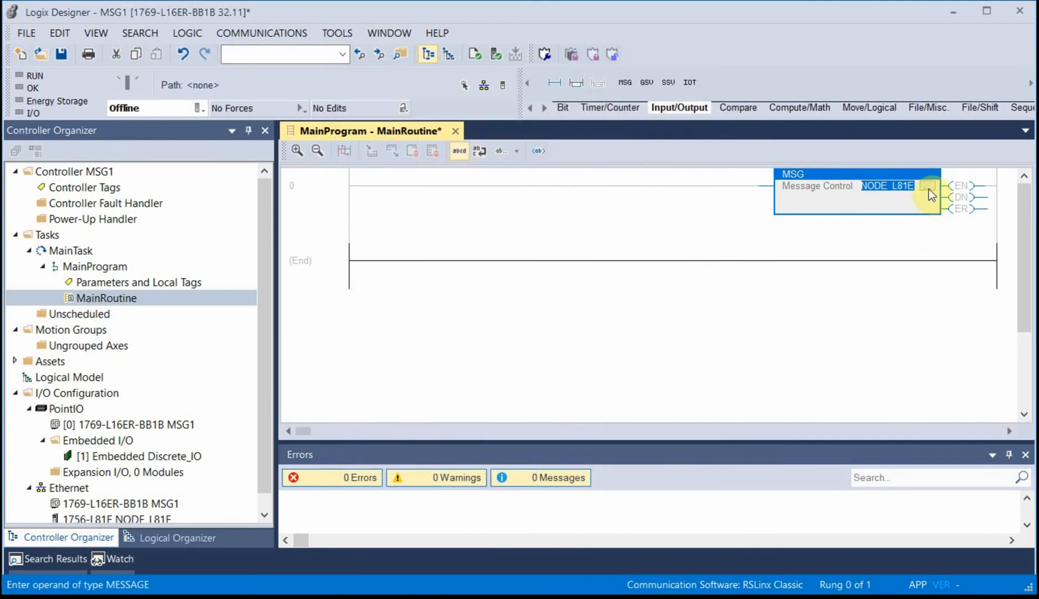
Step: Configure NODE_L81E as a CIP Data Table Read with source element RAMP.ACC
left_click(927, 185)
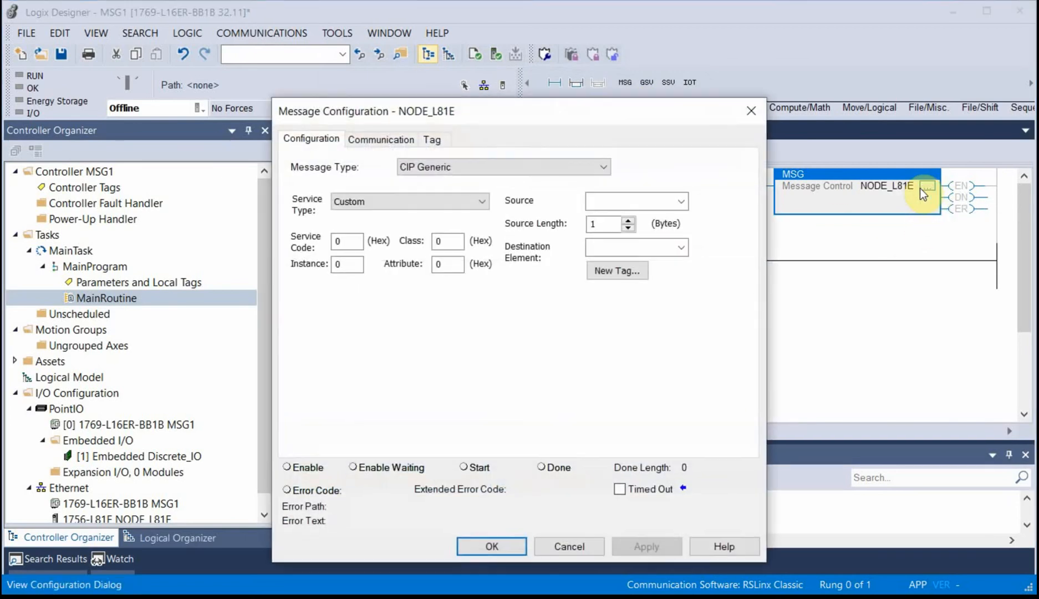
mouse_move(663, 158)
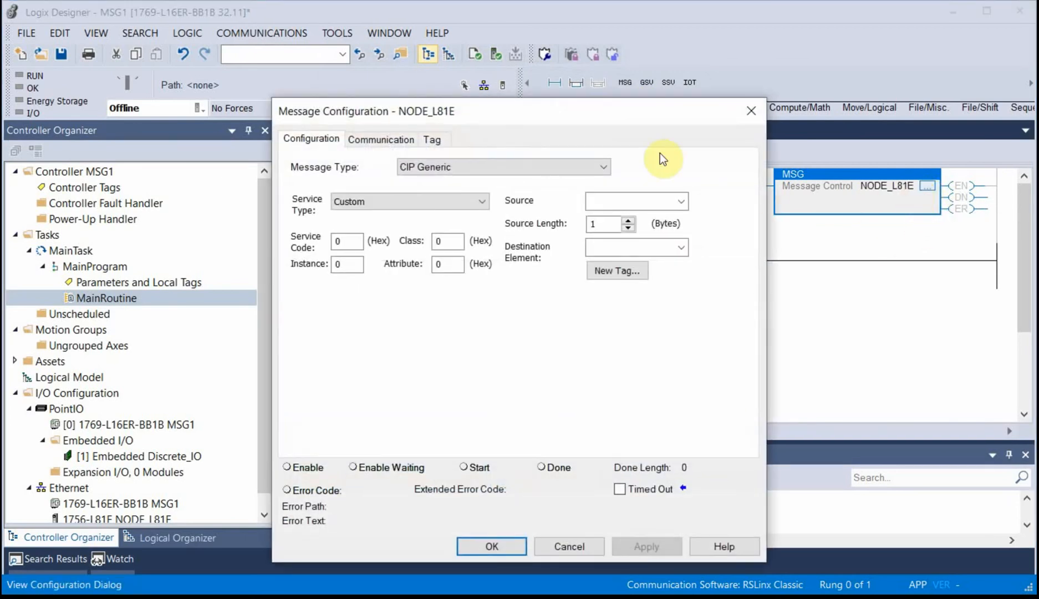
left_click(381, 139)
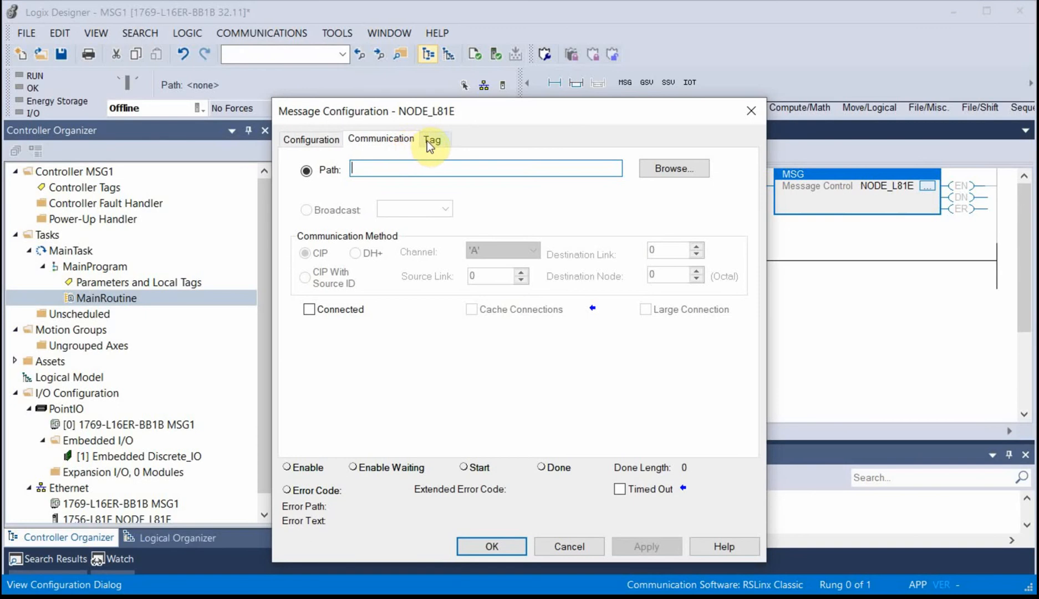
left_click(310, 138)
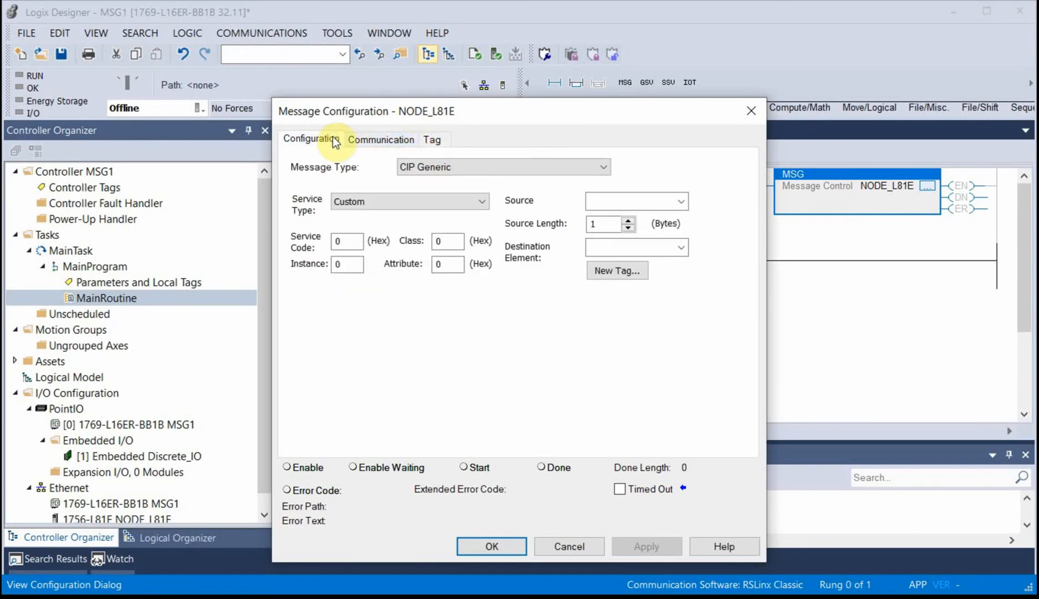
mouse_move(416, 160)
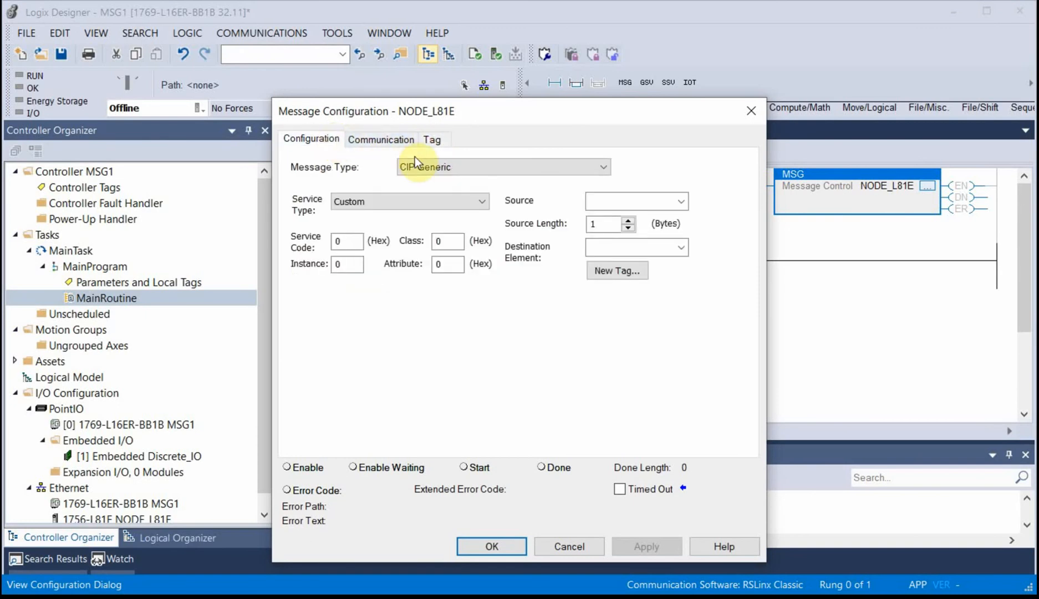
left_click(600, 166)
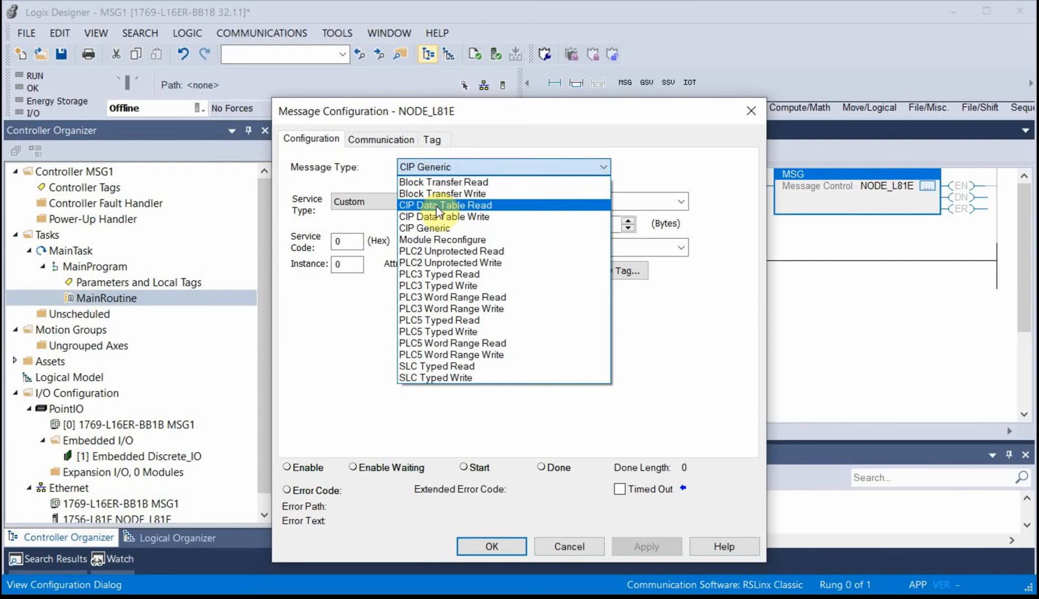
left_click(444, 205)
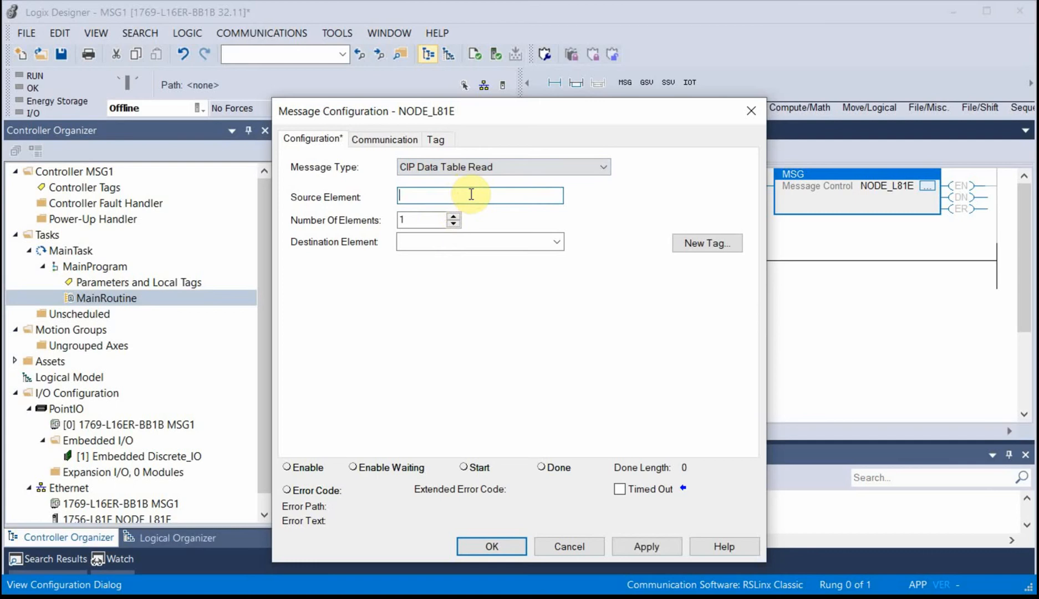
type("RAMP.A")
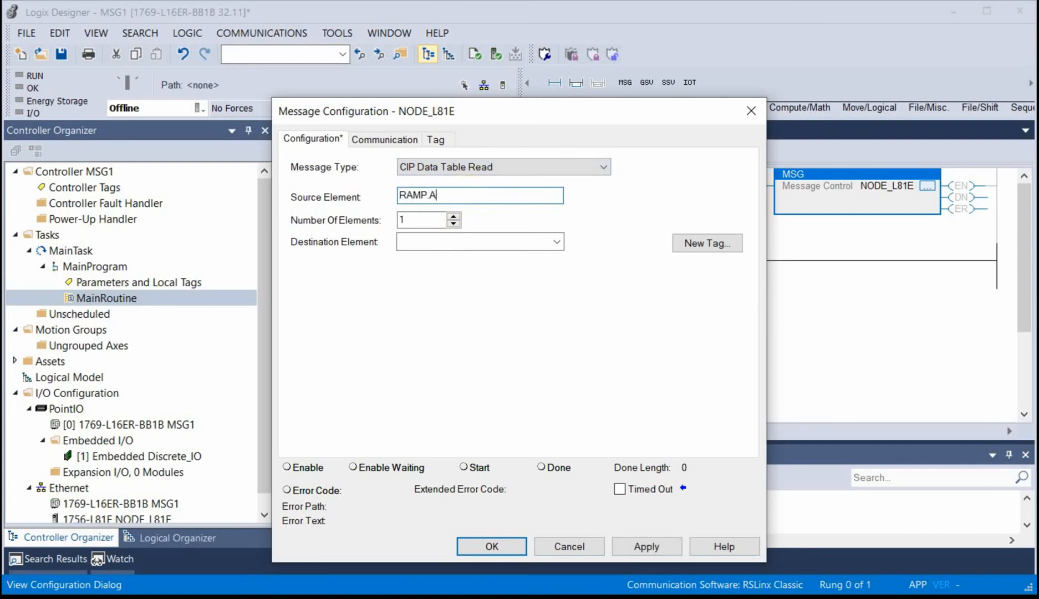
type("CC")
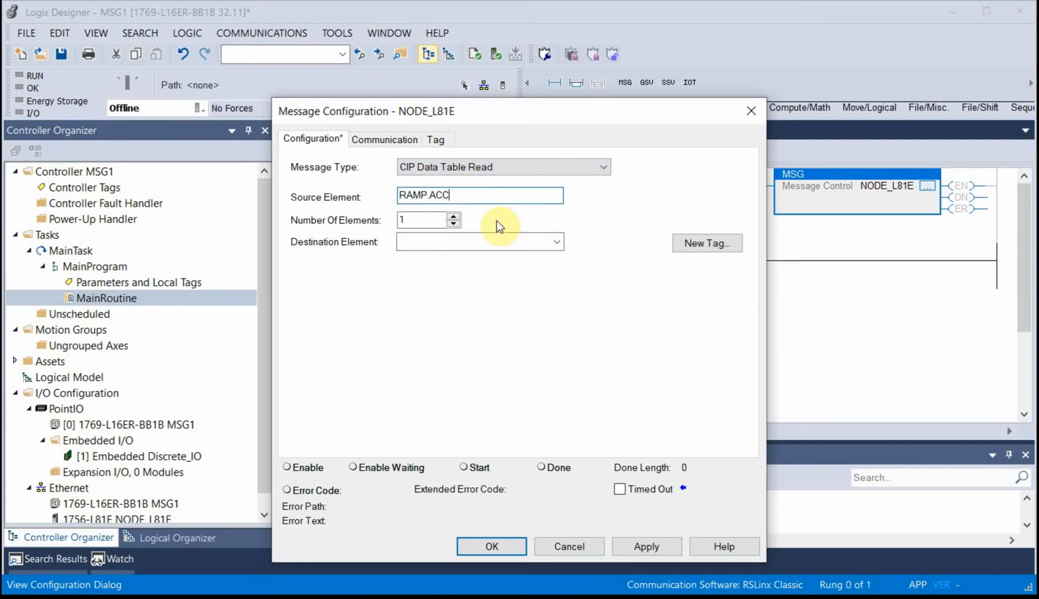
Step: Set the destination to RECEIVED_RAMP and create it as a new DINT tag
left_click(479, 242)
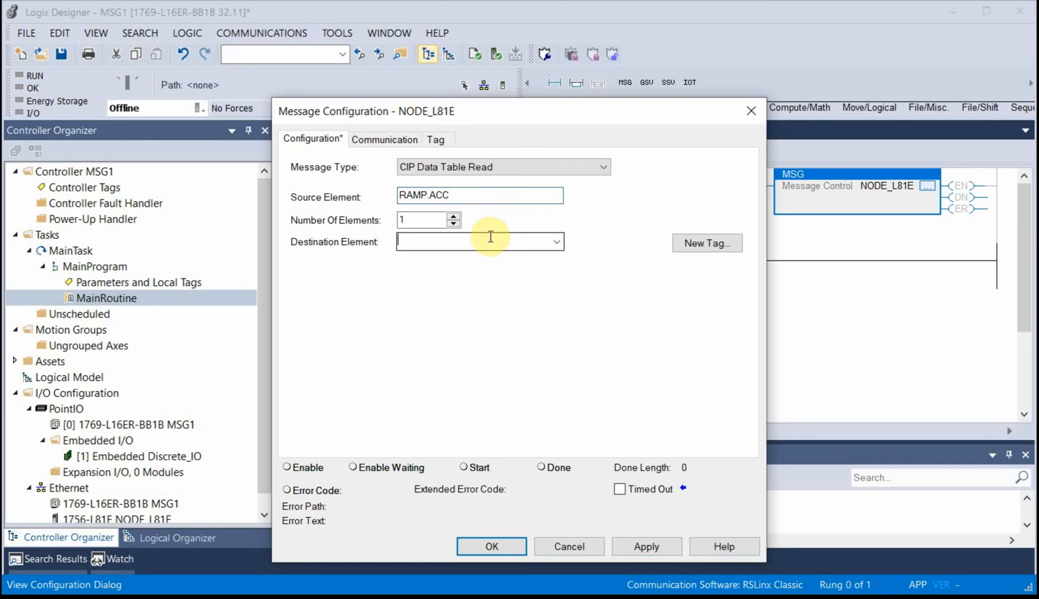
type("RE")
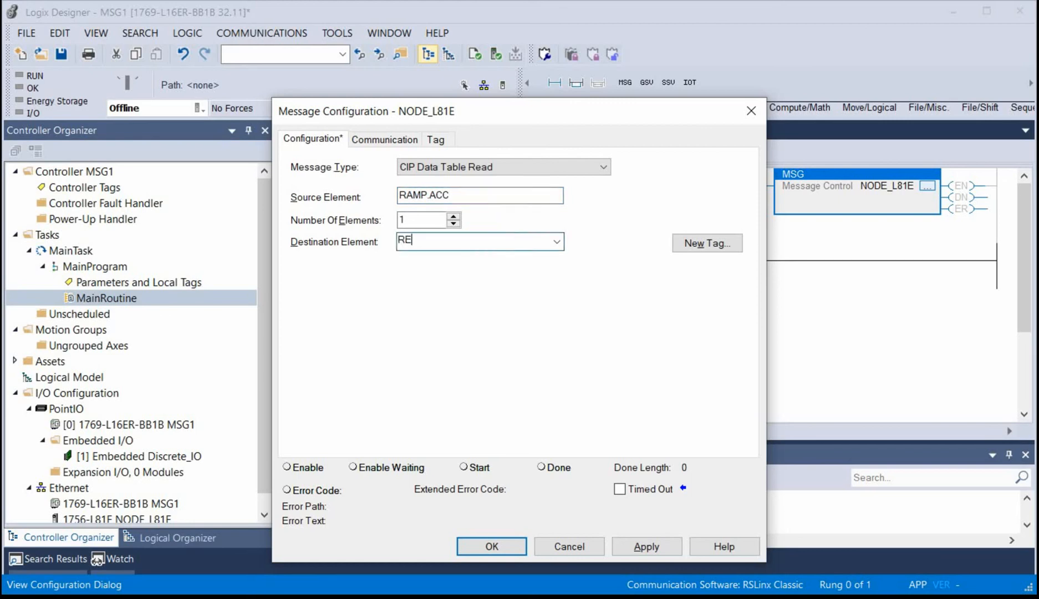
type("CEIVED")
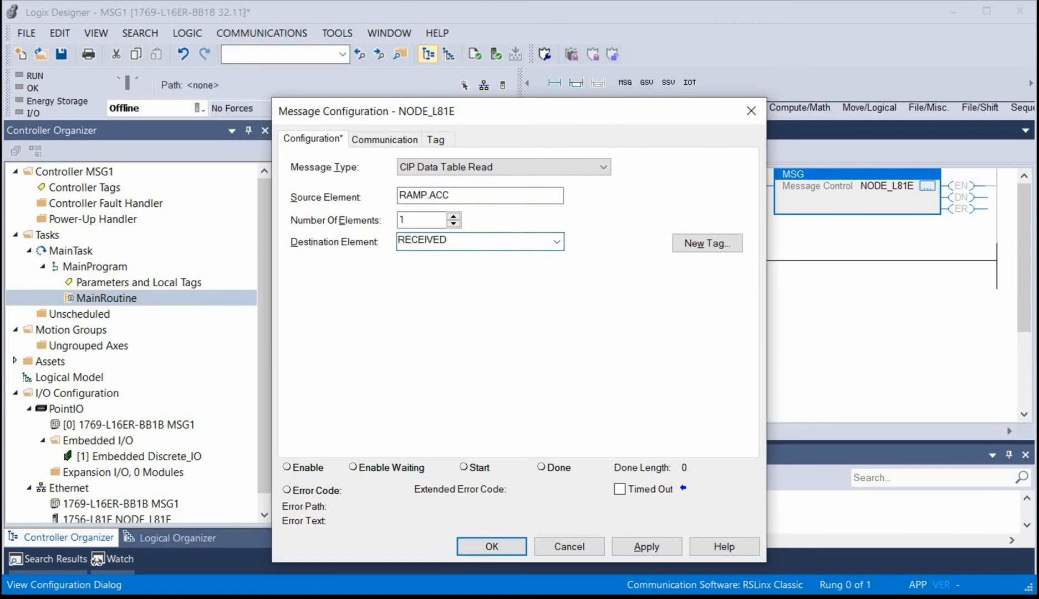
type("_")
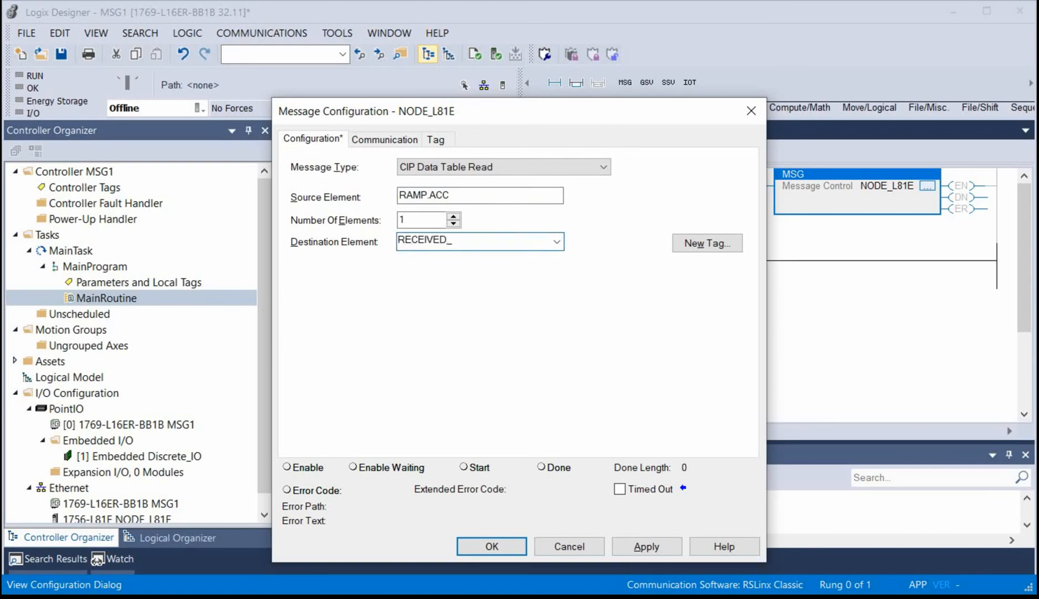
type("RAMP")
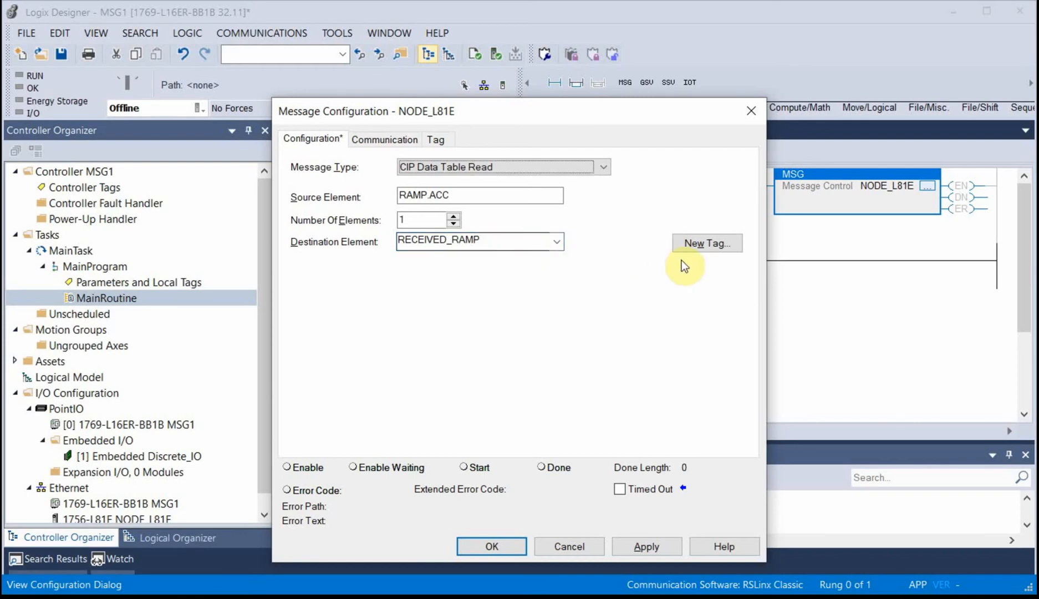
left_click(704, 243)
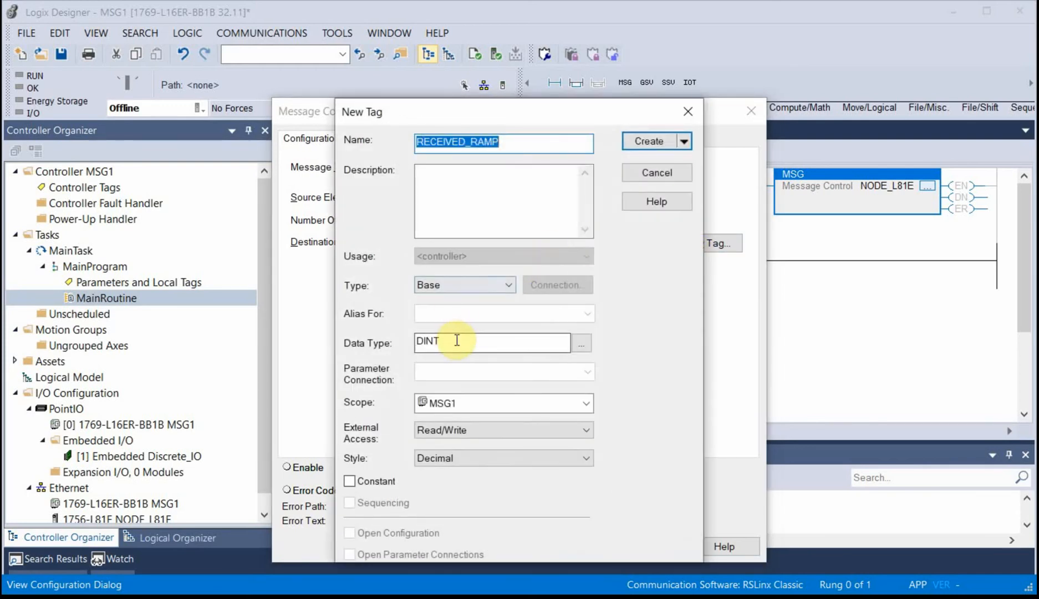
left_click(649, 141)
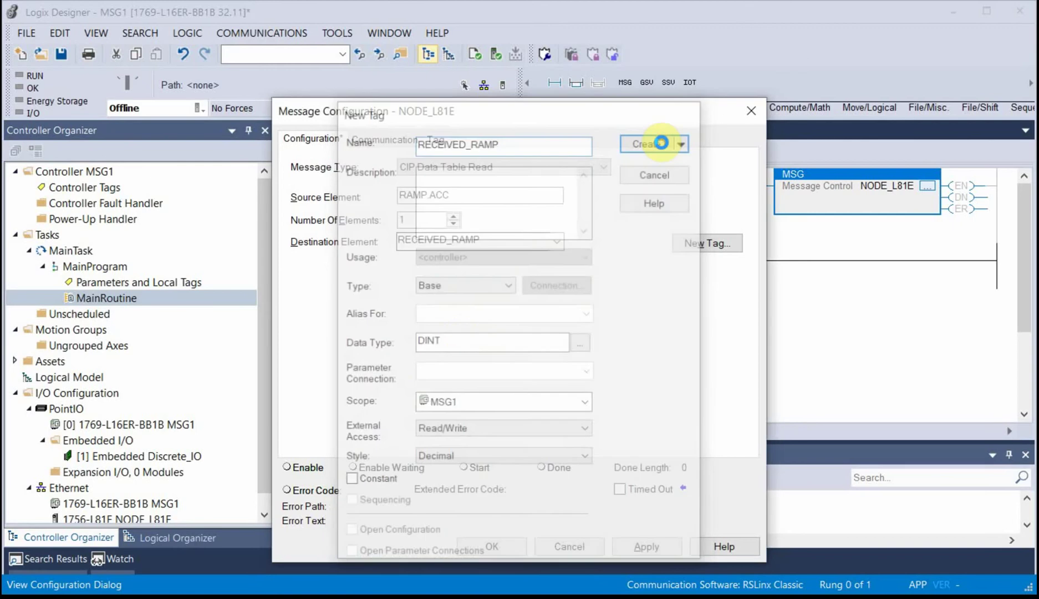
left_click(649, 144)
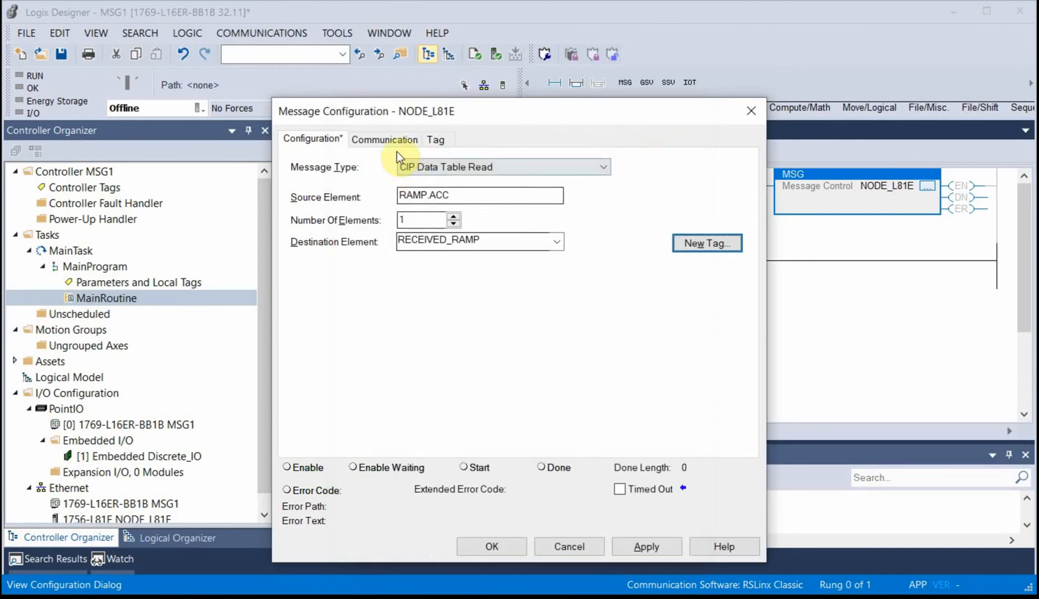
Step: Browse the communication path to 1756-L81E NODE_L81E and accept the message configuration
left_click(383, 138)
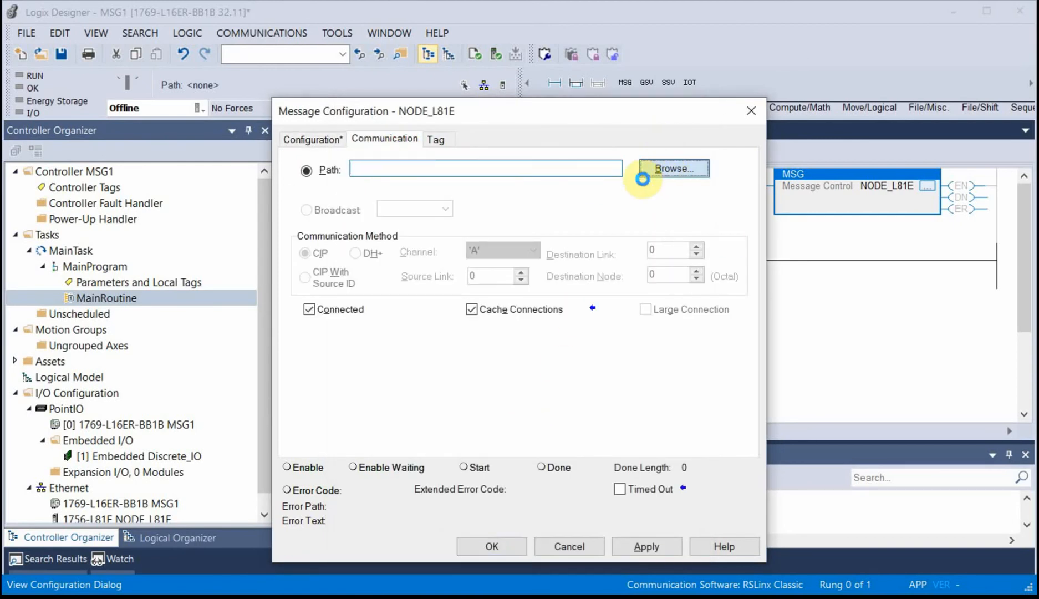
left_click(673, 169)
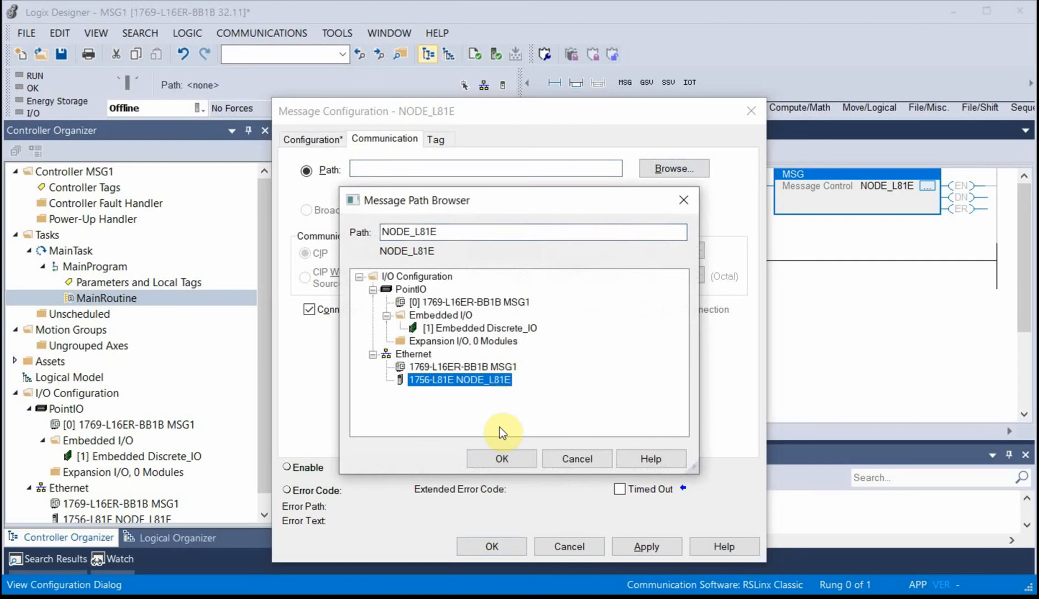
left_click(501, 458)
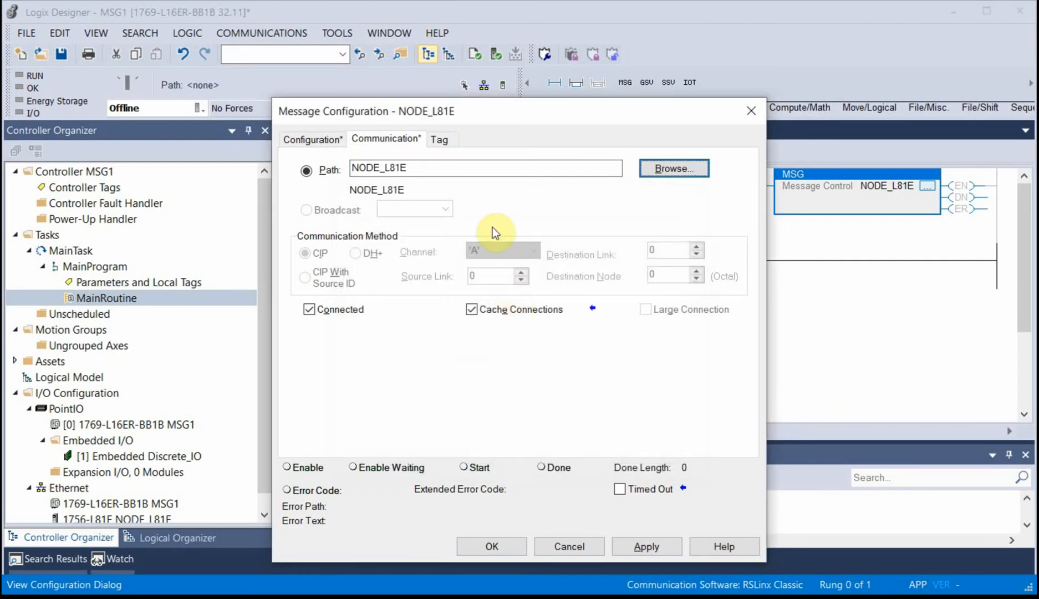
mouse_move(496, 326)
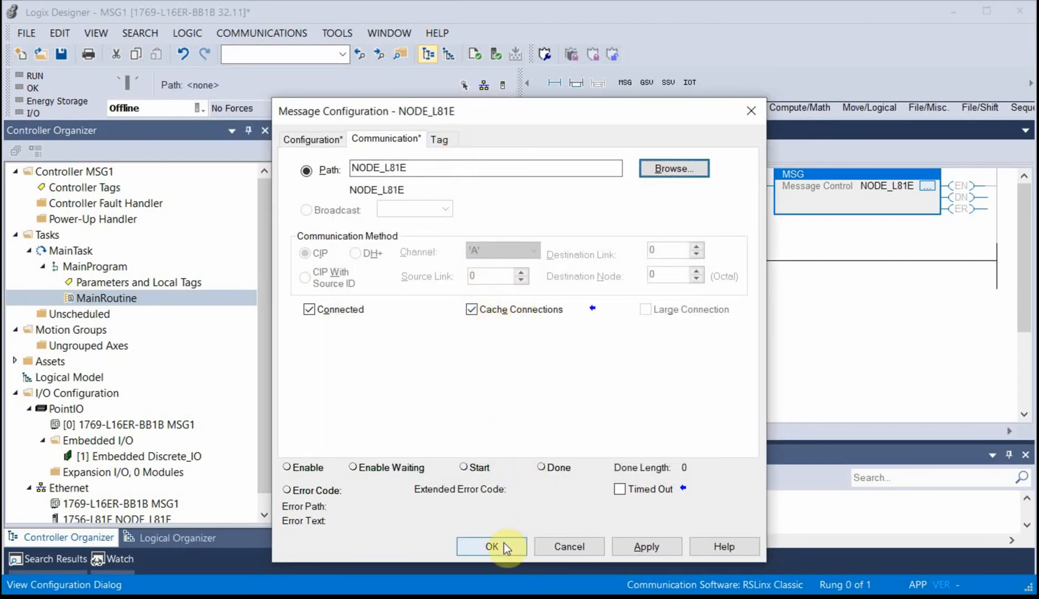
left_click(491, 546)
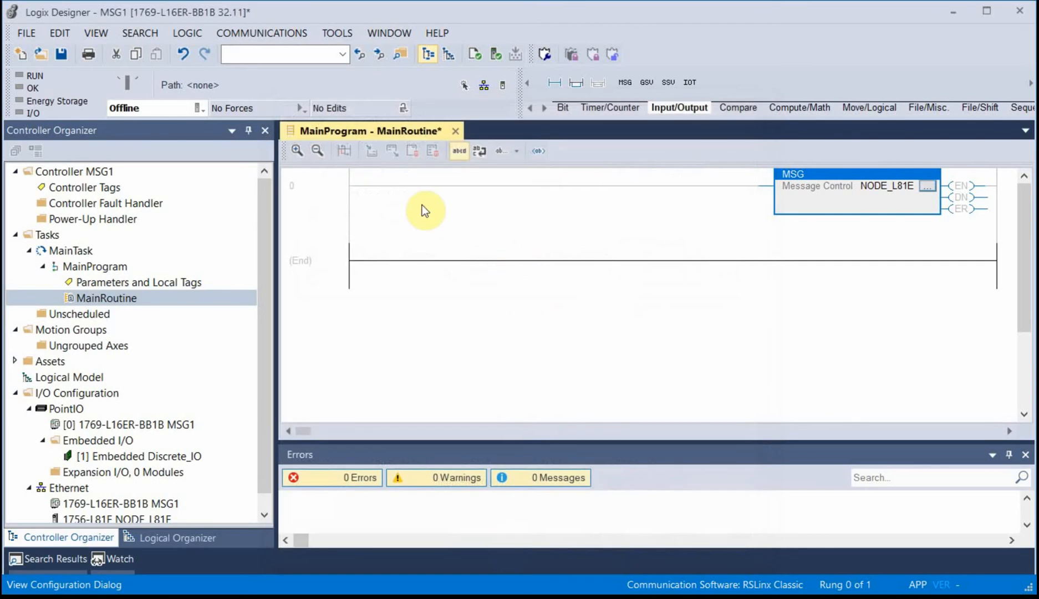
Step: Add rung 1 with a TON on-delay timer using a new TIMER tag PULSE
left_click(609, 108)
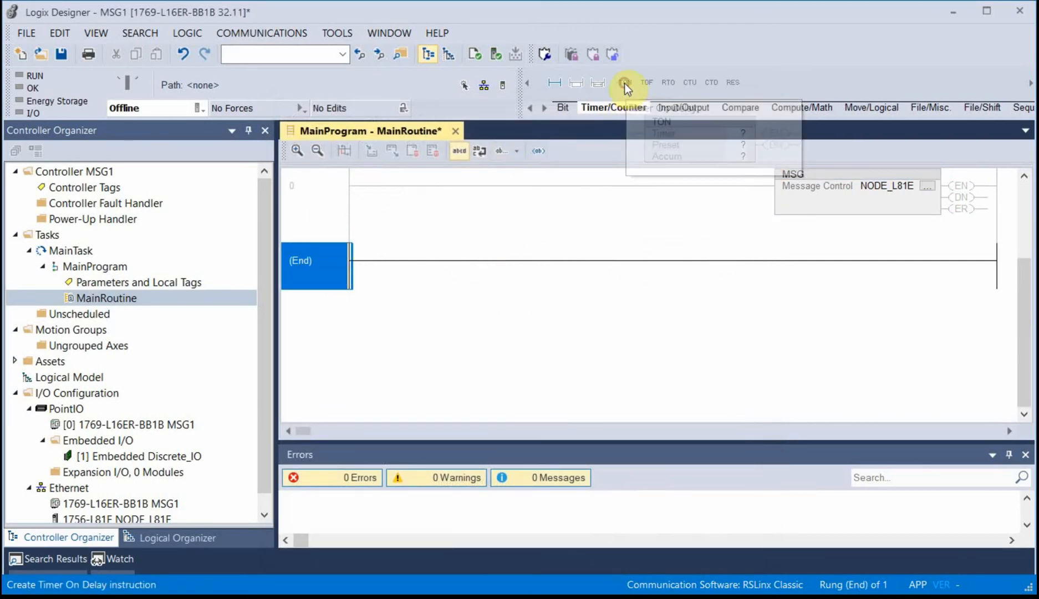
left_click(623, 82)
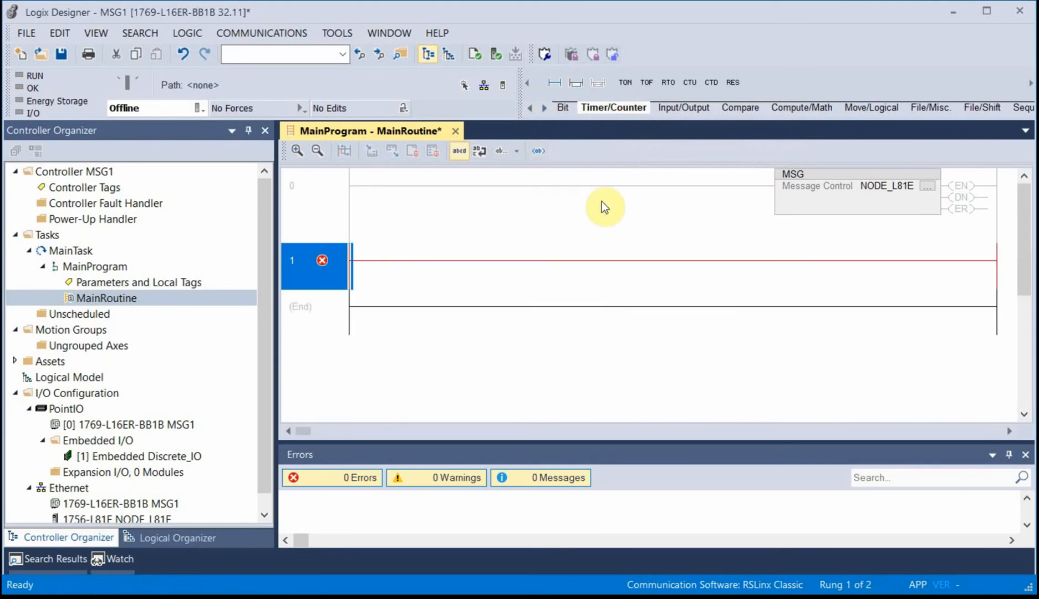
mouse_move(625, 82)
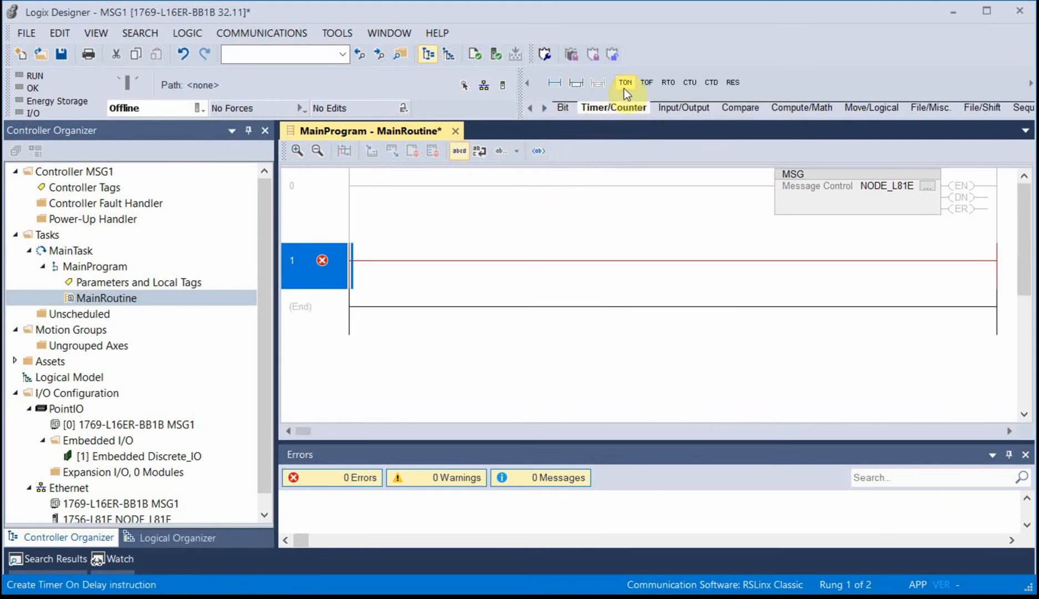
left_click(623, 83)
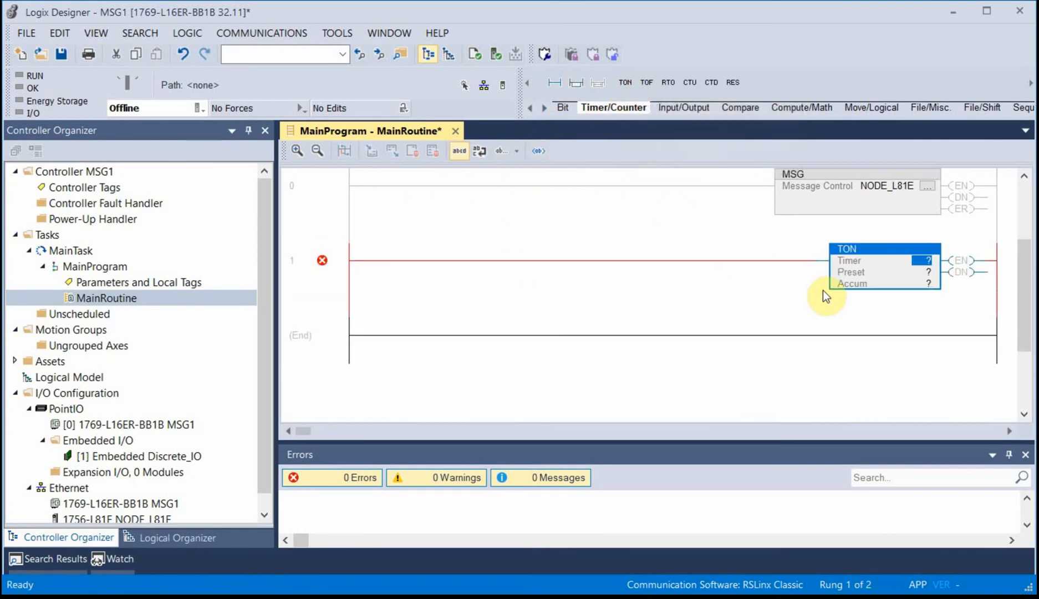
type("PULSE")
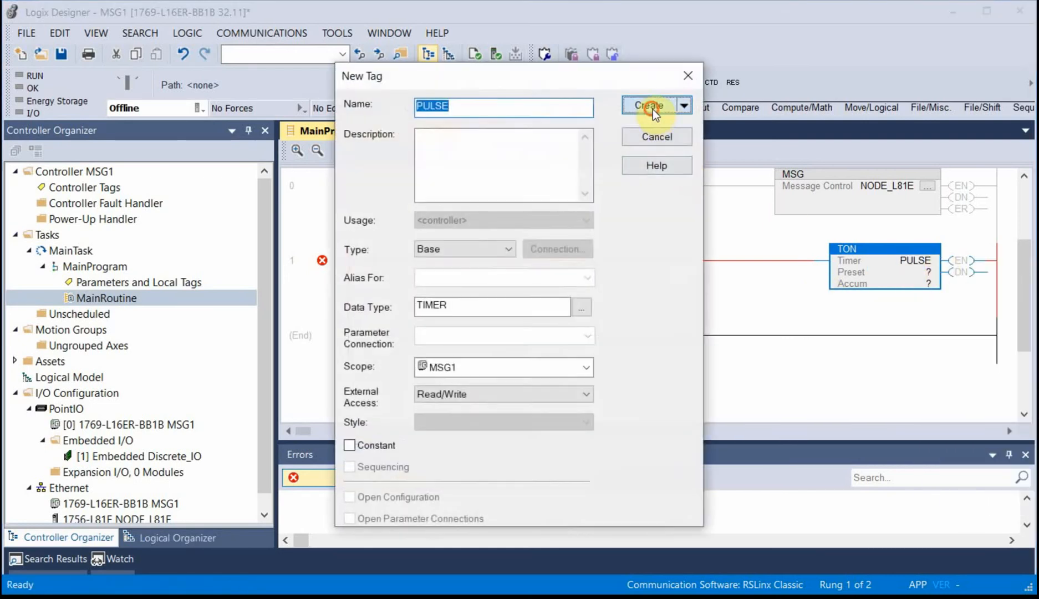
left_click(650, 105)
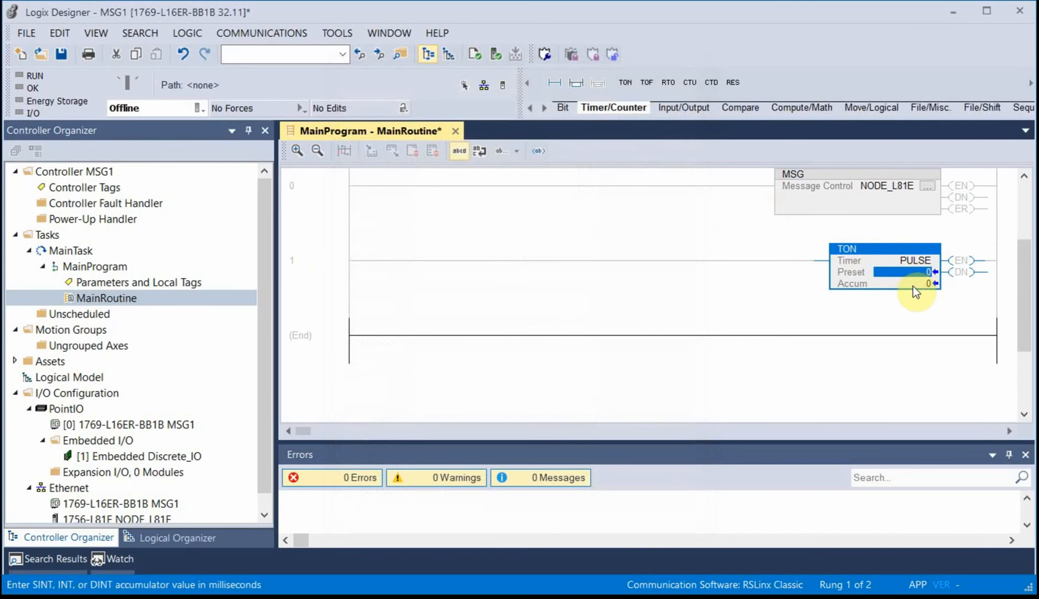
mouse_move(909, 290)
type("500")
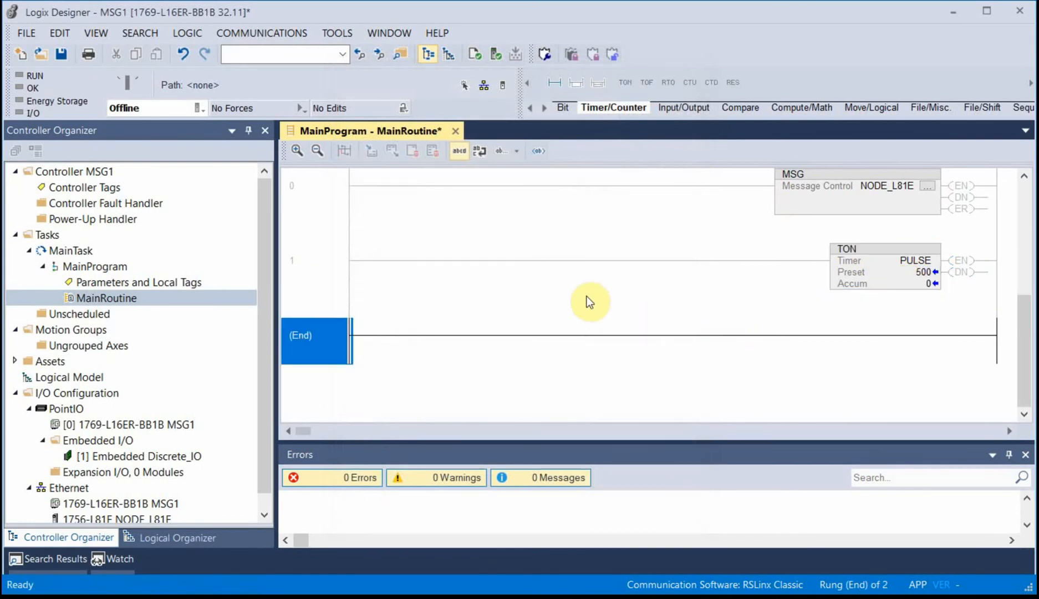
mouse_move(585, 97)
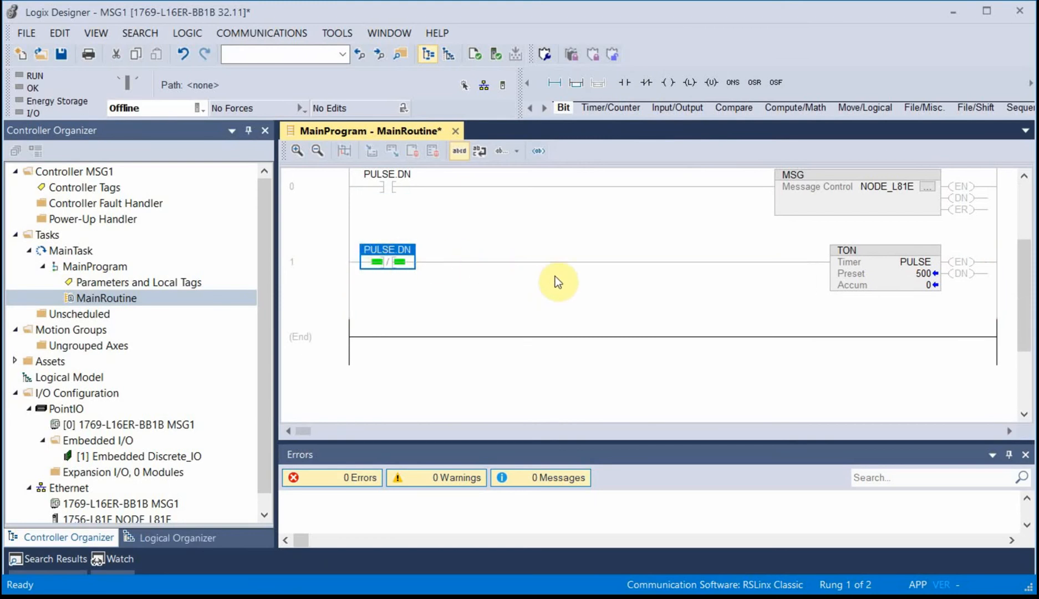
mouse_move(881, 220)
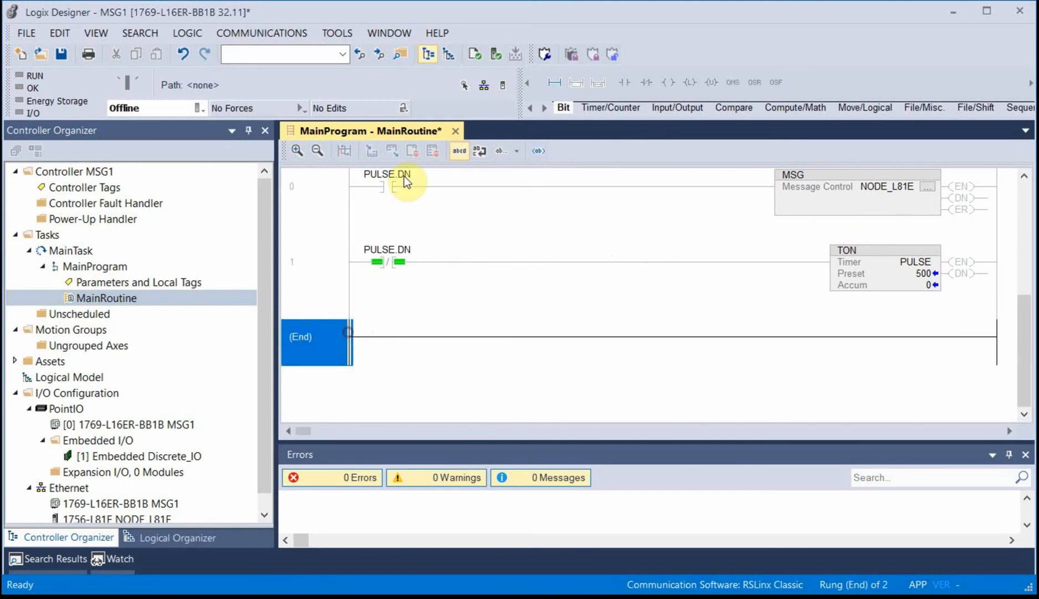
Step: Add an EQU comparing RECEIVED_RAMP with itself, then a NOP, on rung 2
left_click(734, 107)
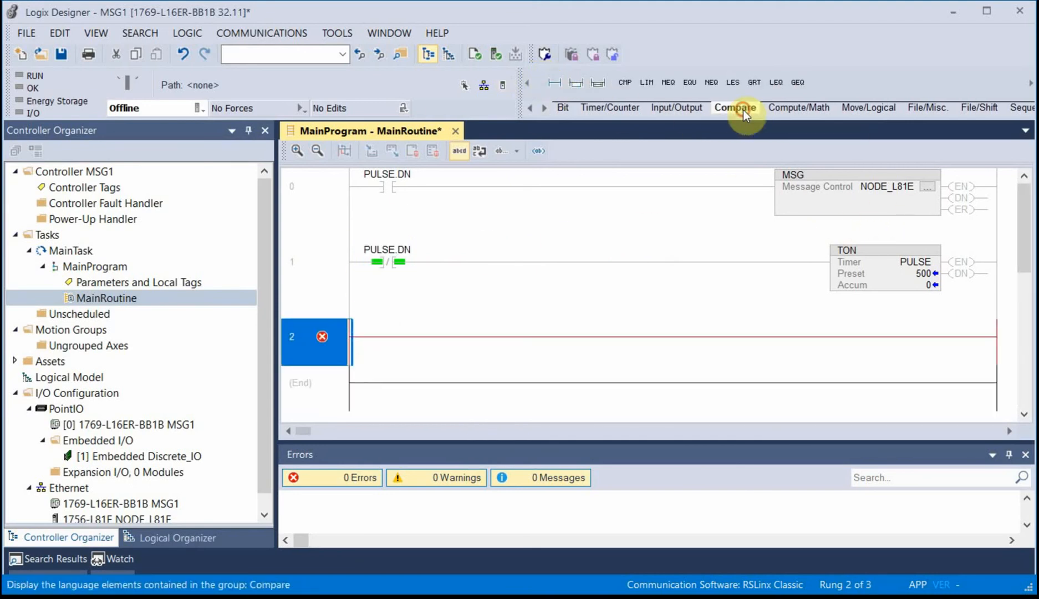
left_click(688, 82)
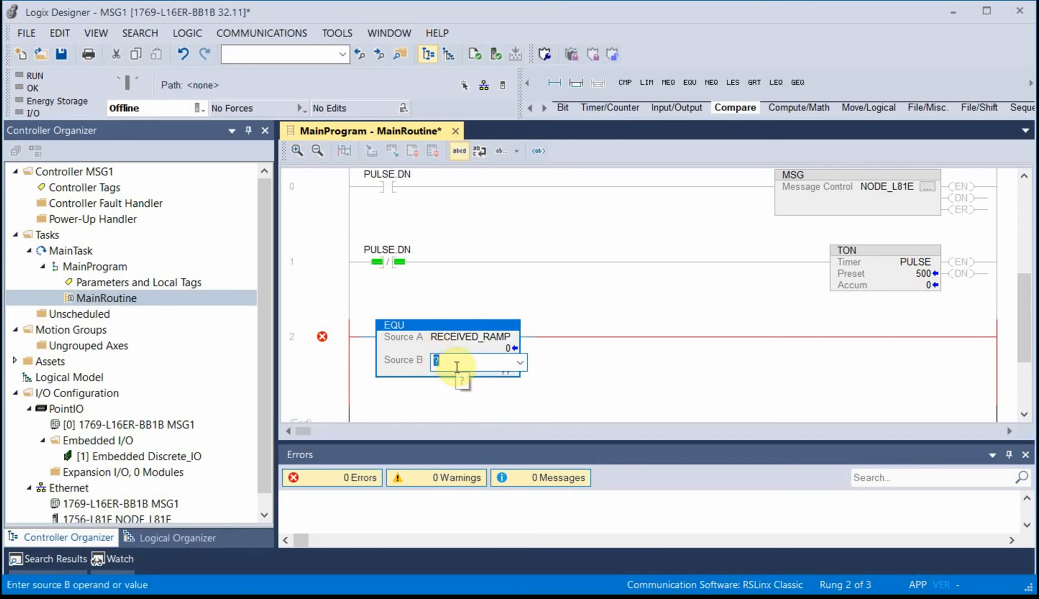
type("RECEIVED_RAMP")
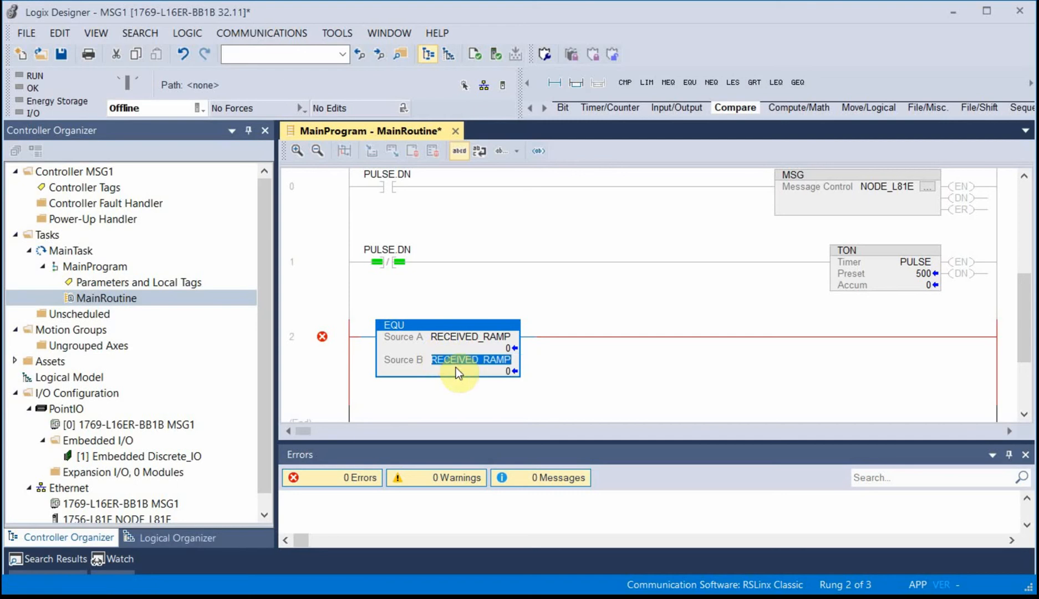
mouse_move(533, 328)
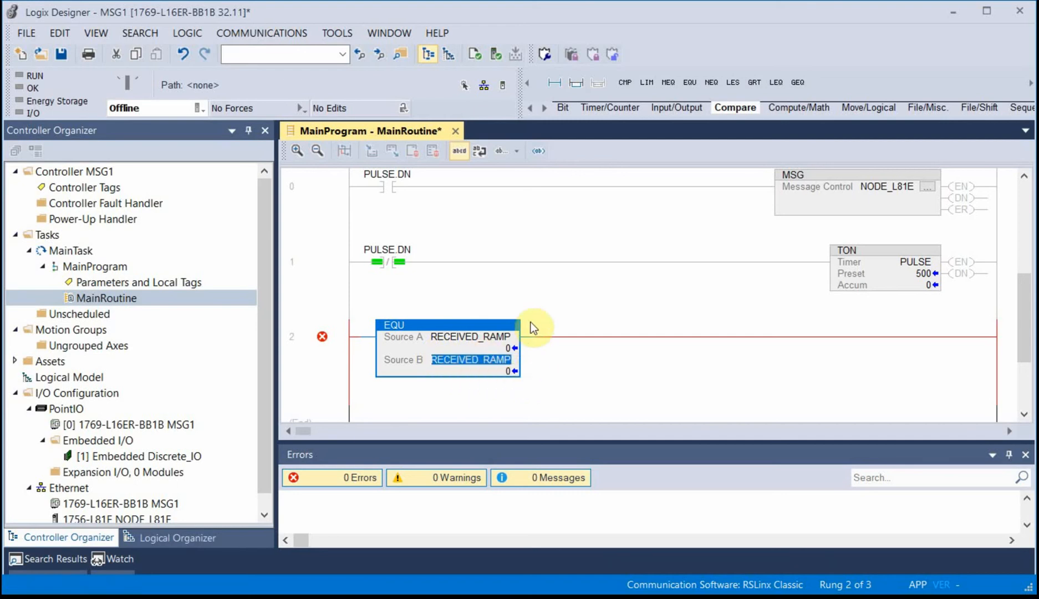
mouse_move(542, 108)
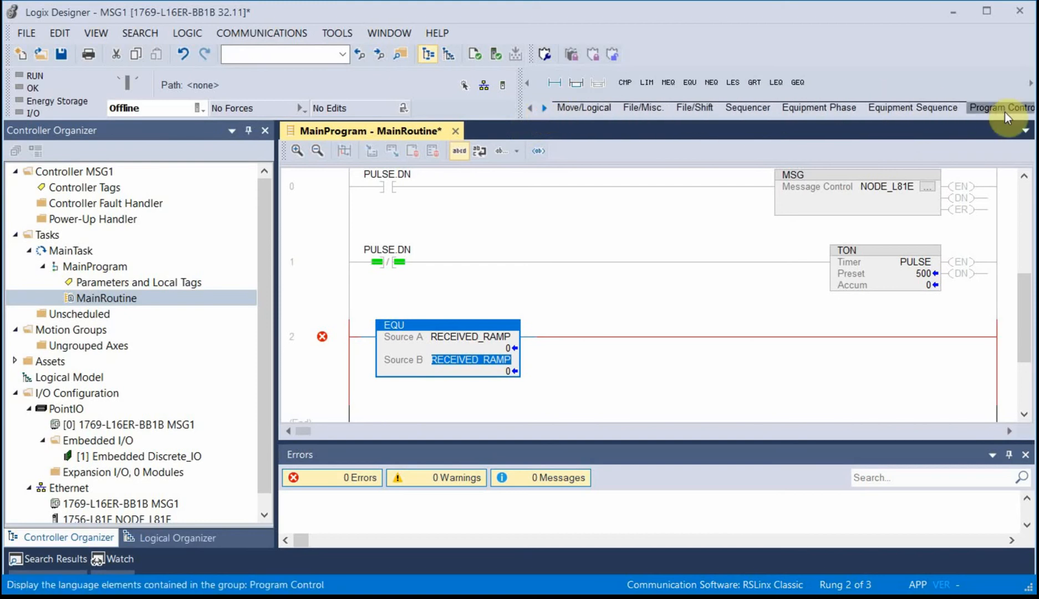
left_click(1000, 108)
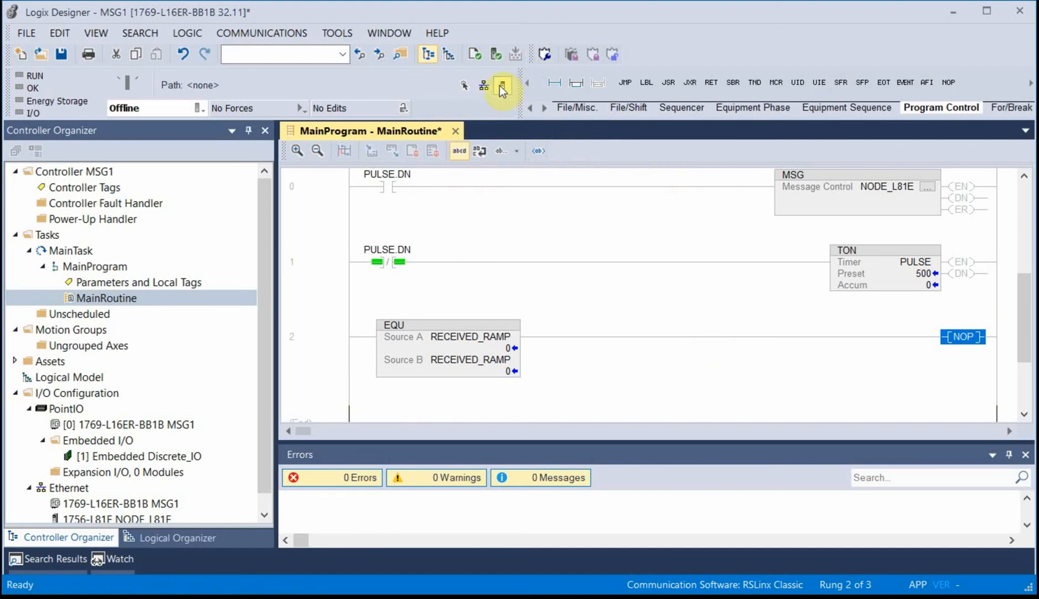
mouse_move(477, 139)
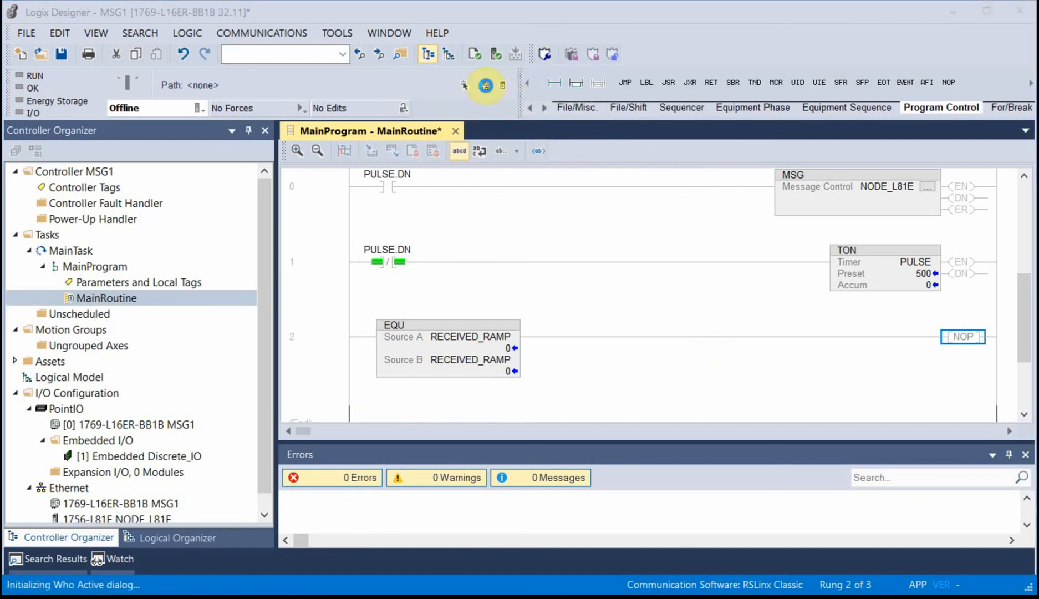
Step: Download MSG1 via Who Active to the controller at 192.168.1.15 and return it to Remote Run
left_click(485, 85)
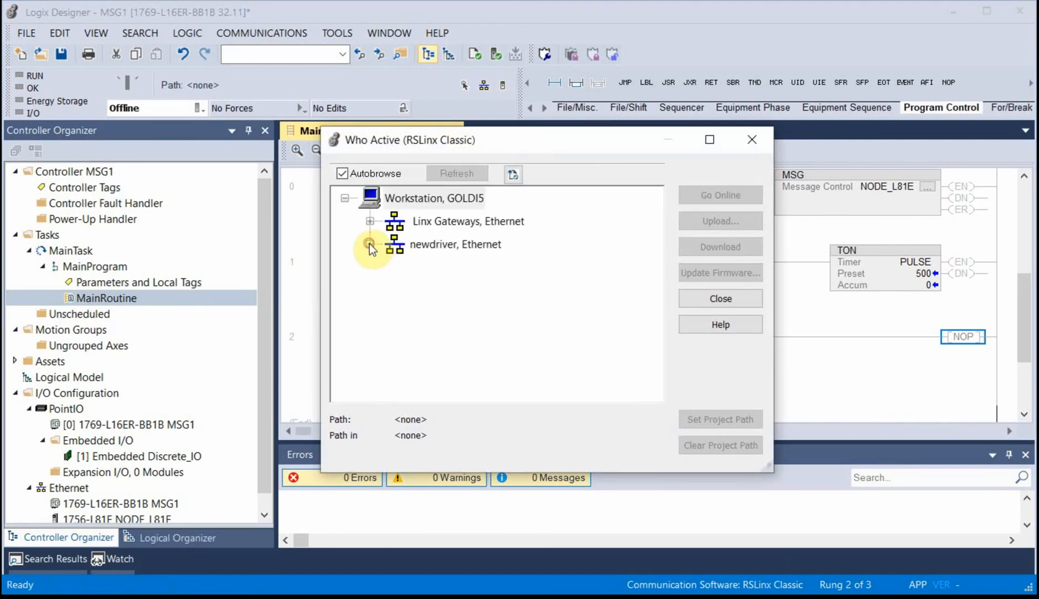
left_click(370, 244)
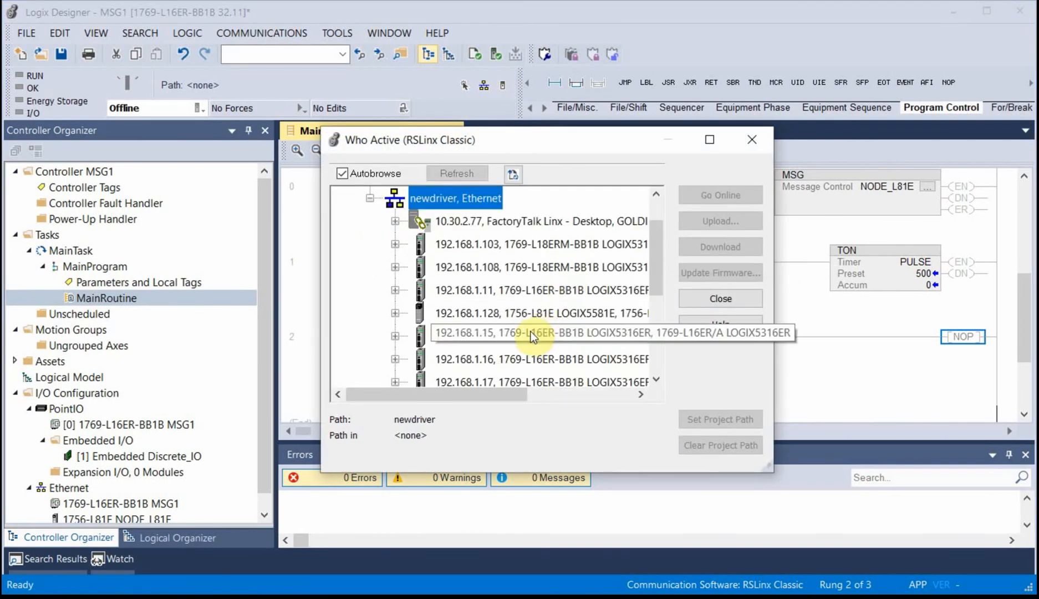
left_click(540, 336)
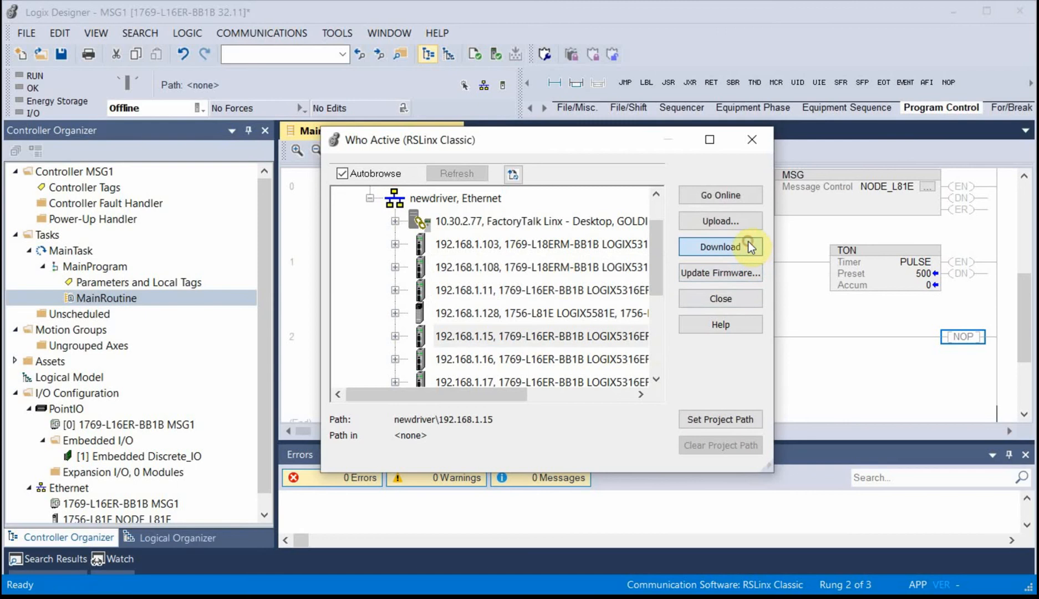
left_click(719, 246)
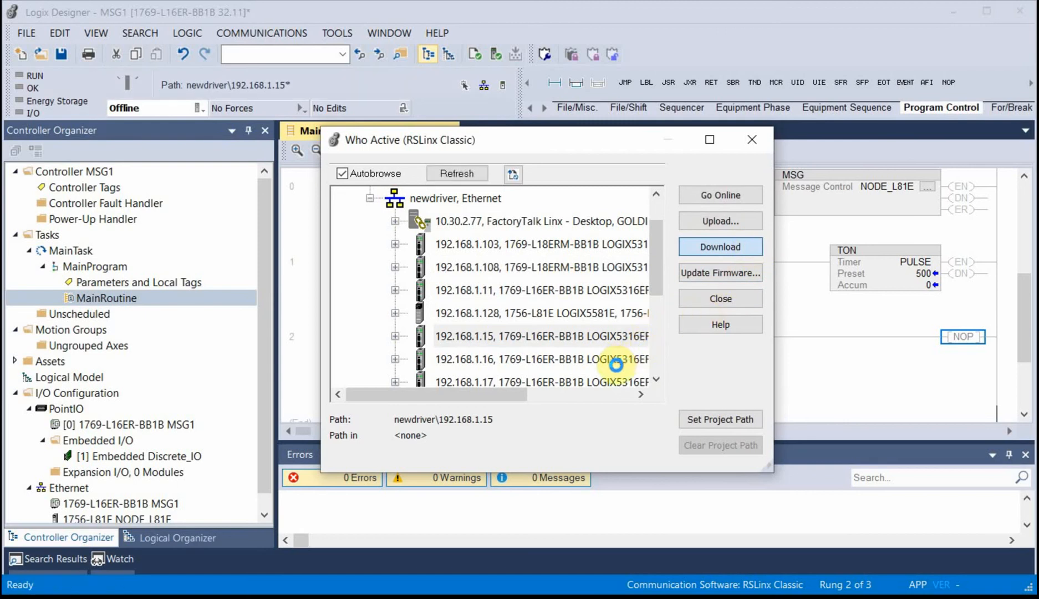
left_click(718, 246)
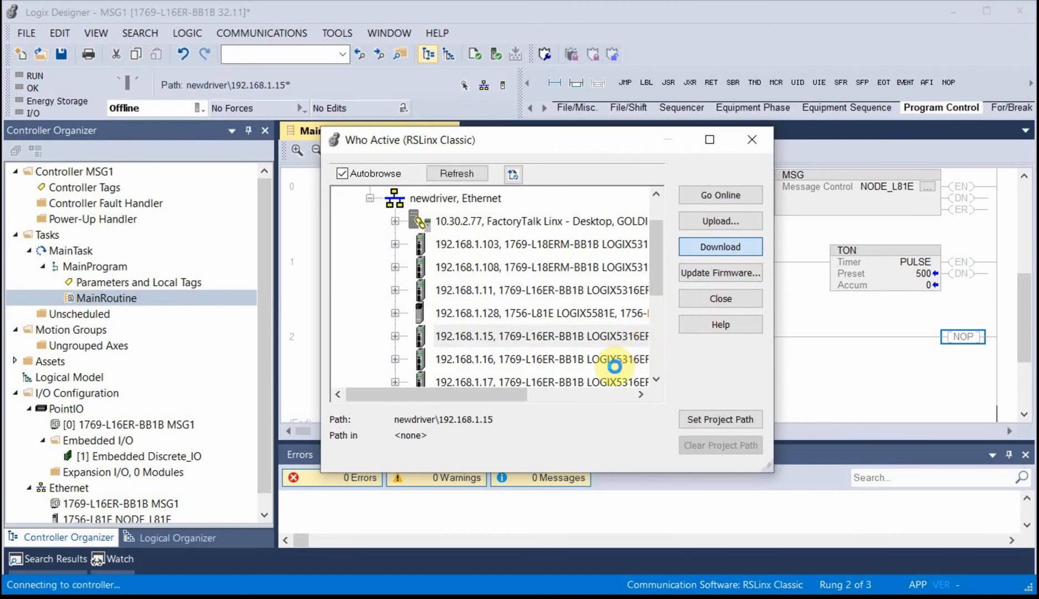
left_click(719, 246)
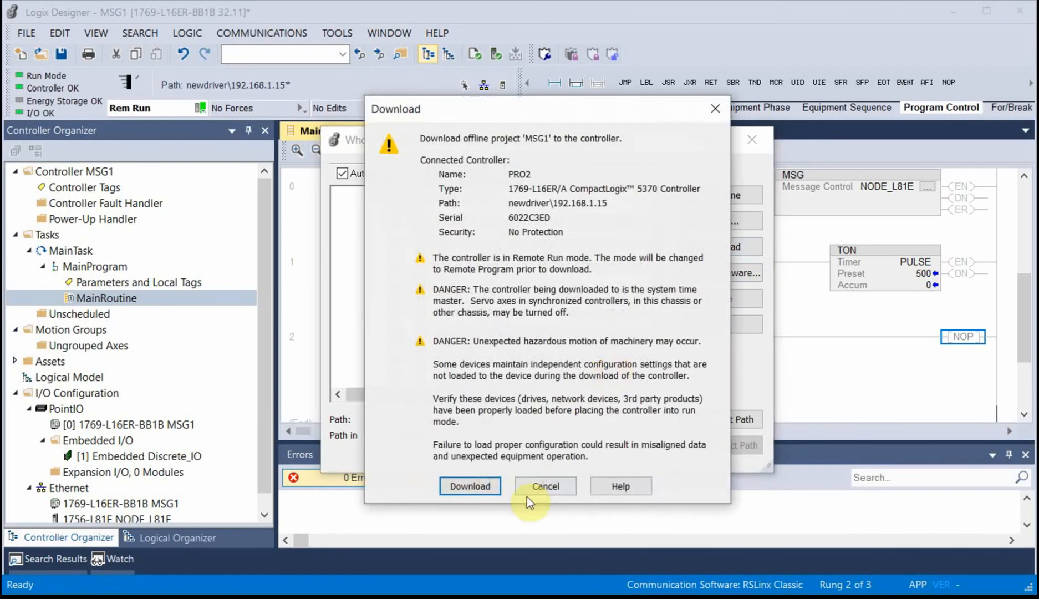
left_click(470, 485)
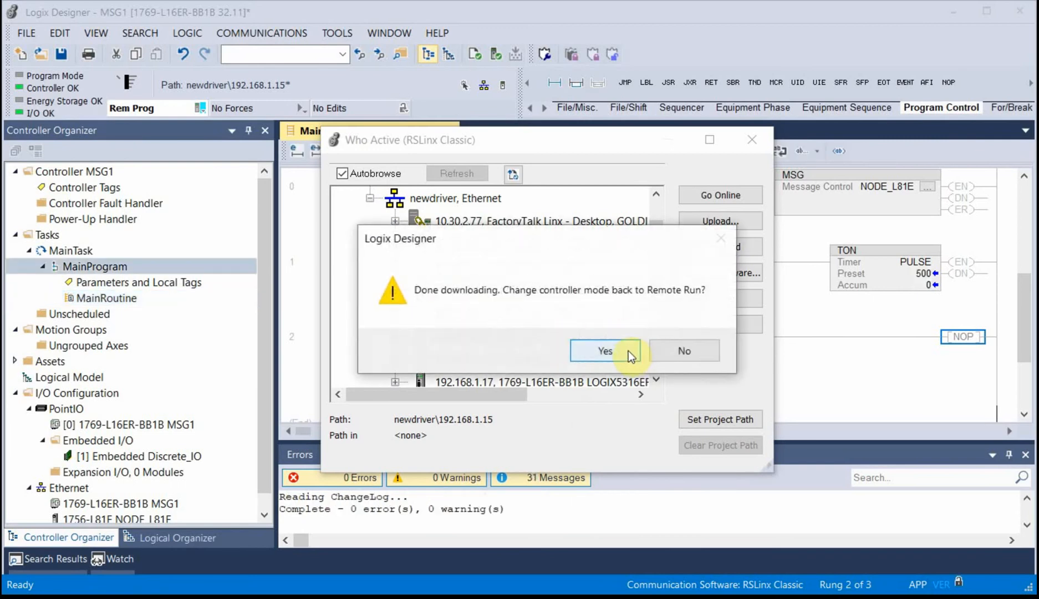
left_click(603, 351)
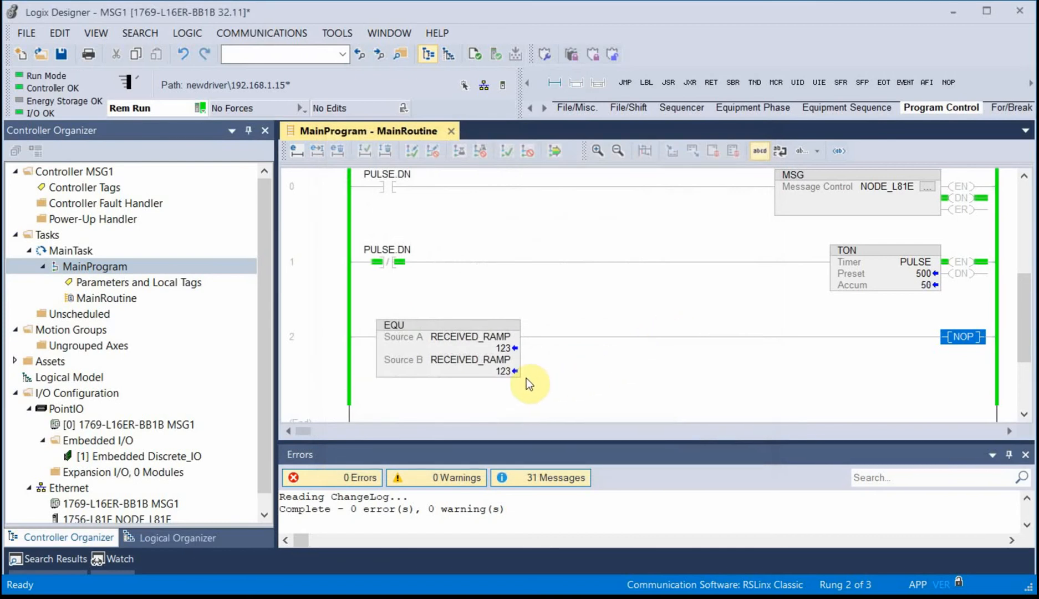
mouse_move(661, 261)
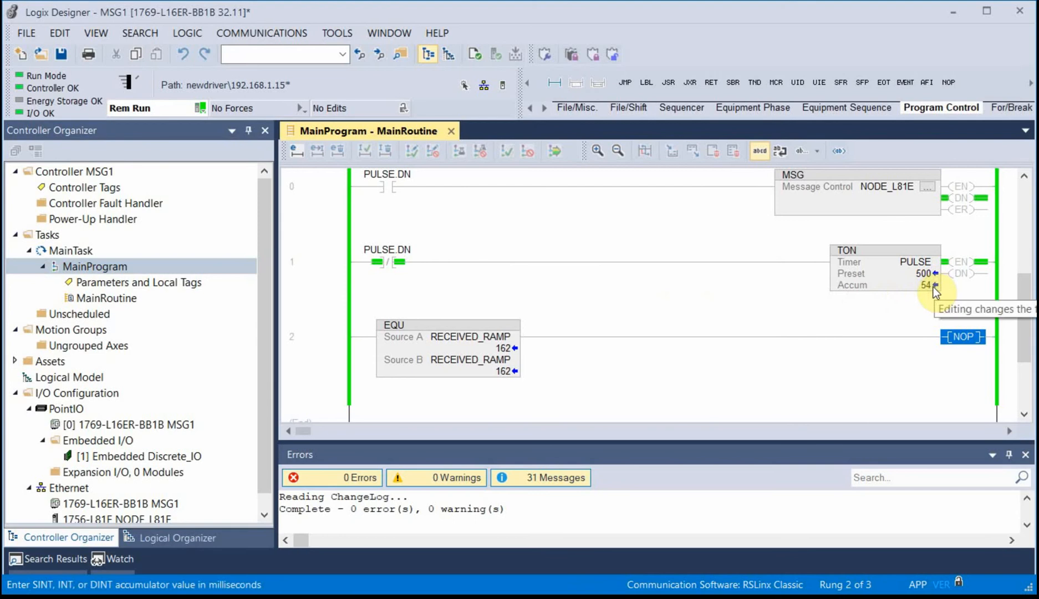
mouse_move(967, 208)
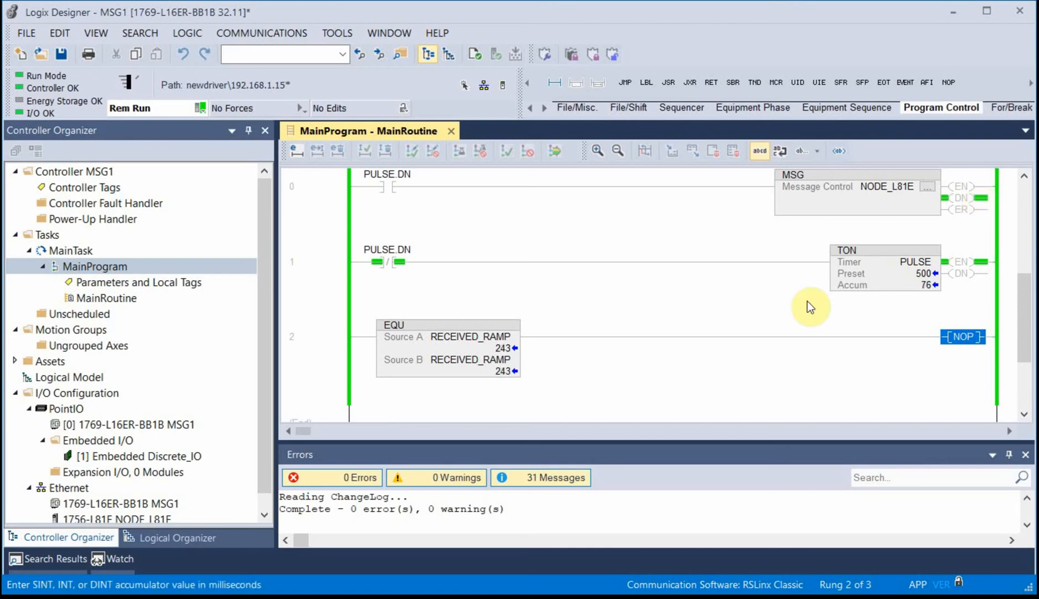
mouse_move(527, 362)
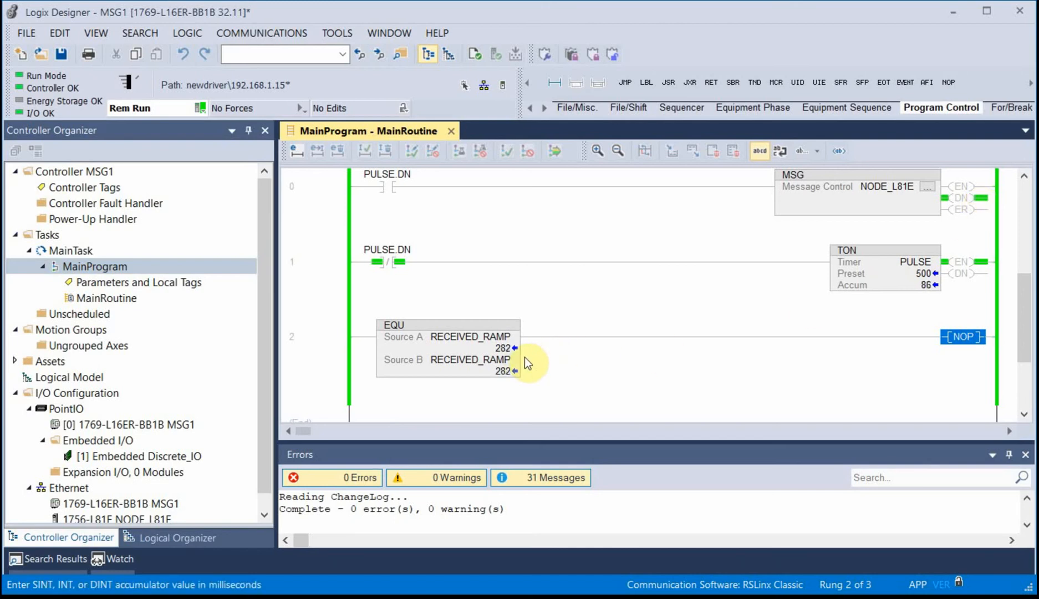
mouse_move(849, 306)
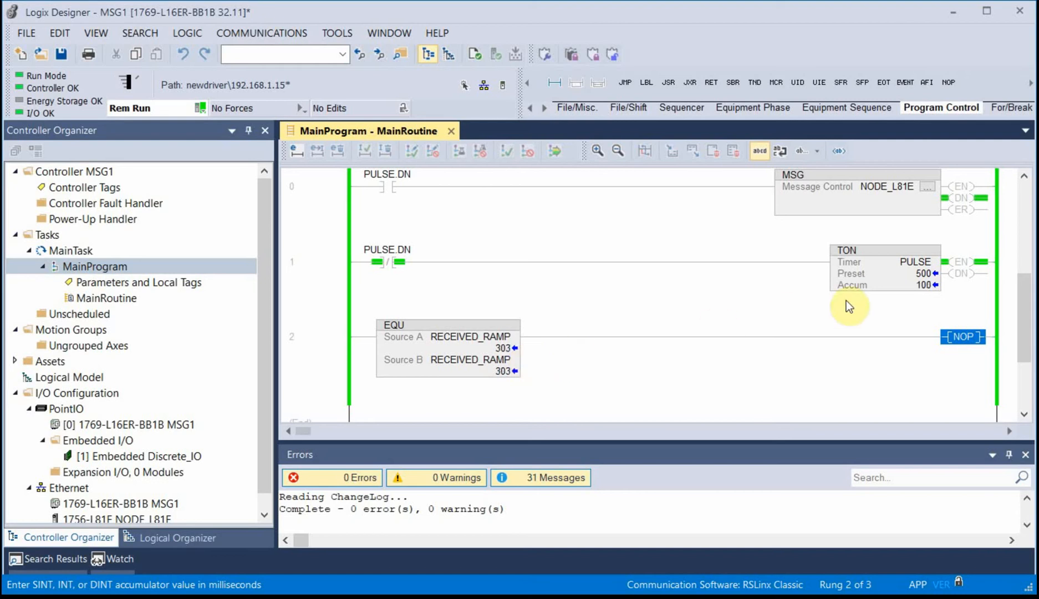
mouse_move(921, 274)
type("1")
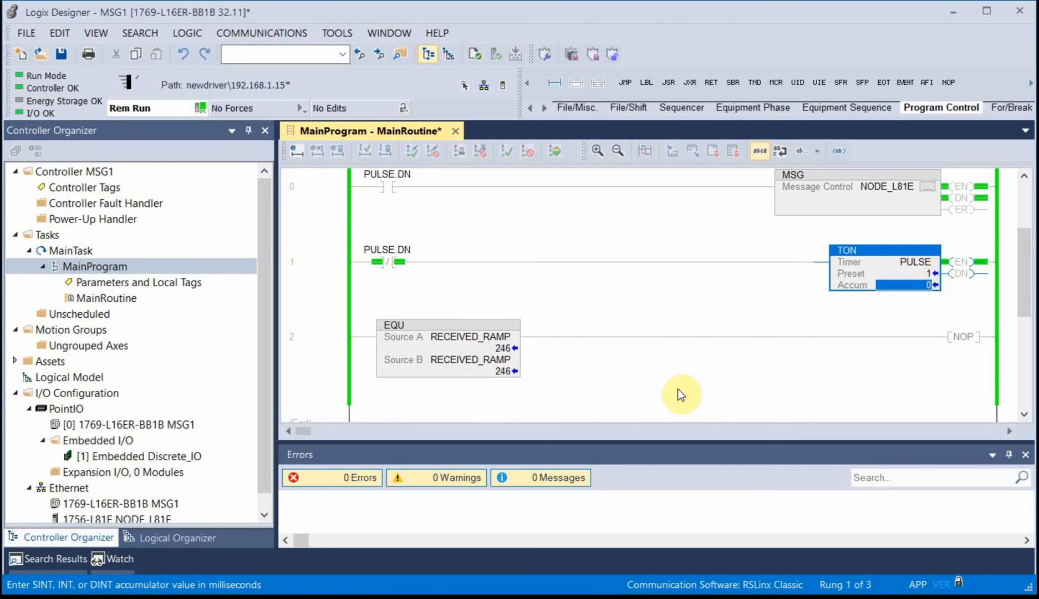
mouse_move(895, 321)
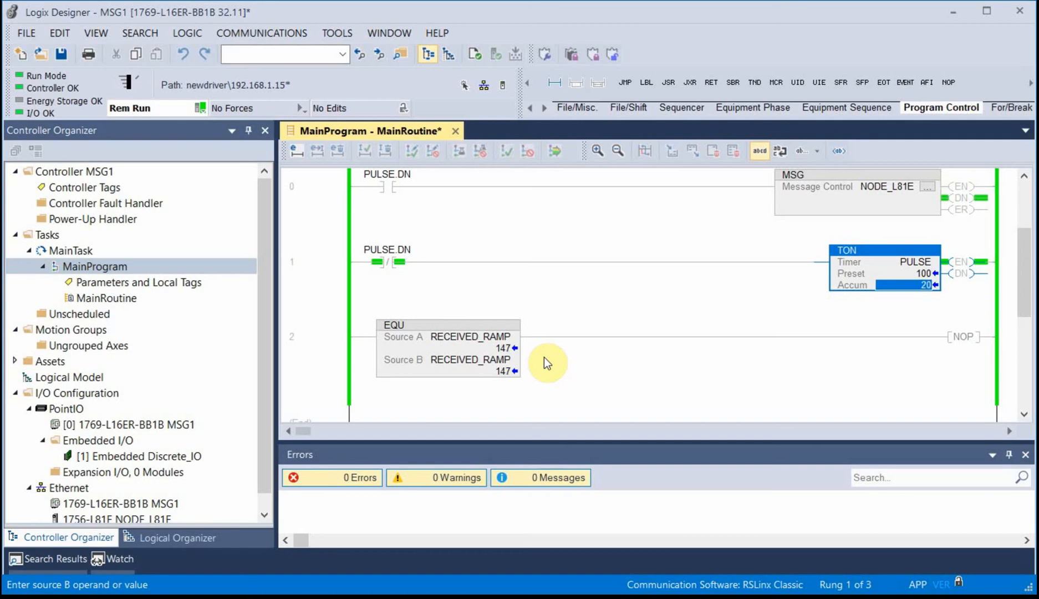
Step: Trend the RECEIVED_RAMP tag and run the trend so its stepped value is logged
right_click(447, 345)
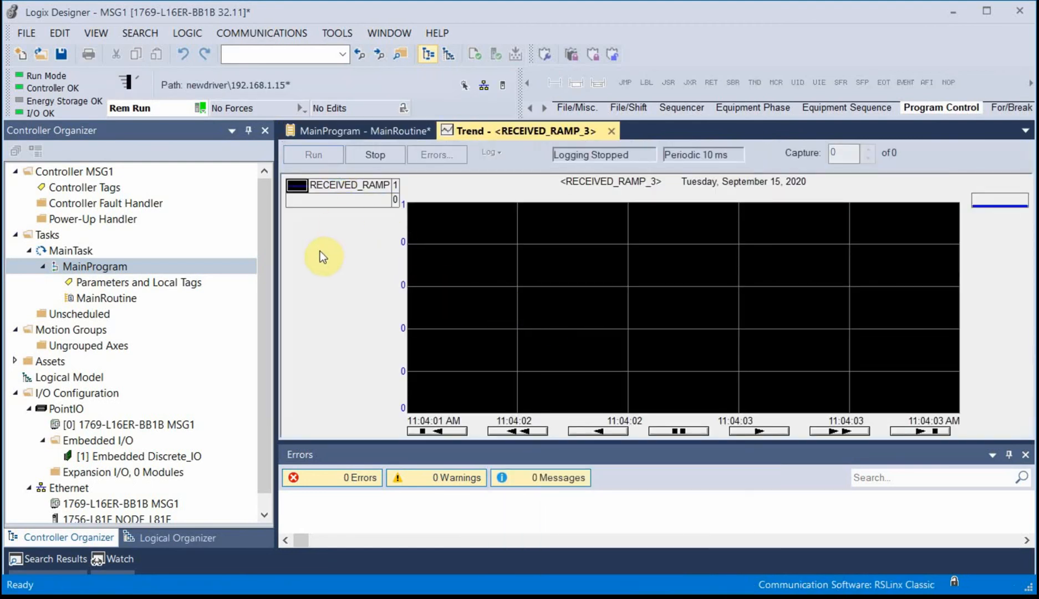
left_click(312, 154)
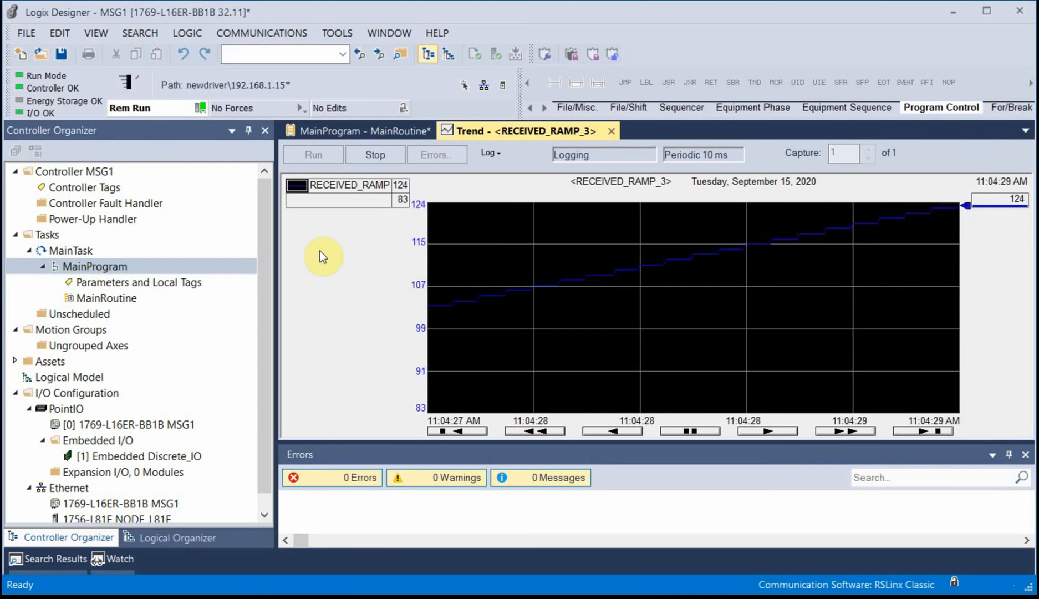
mouse_move(596, 285)
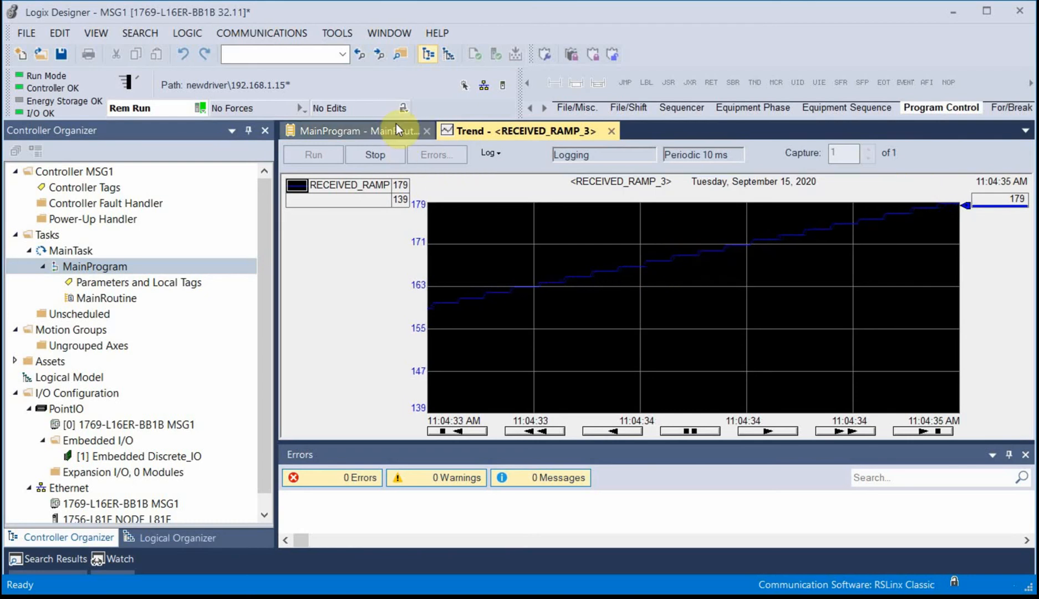
Step: Try PULSE presets of 250 and 500 ms, checking the RECEIVED_RAMP trend after each
left_click(356, 131)
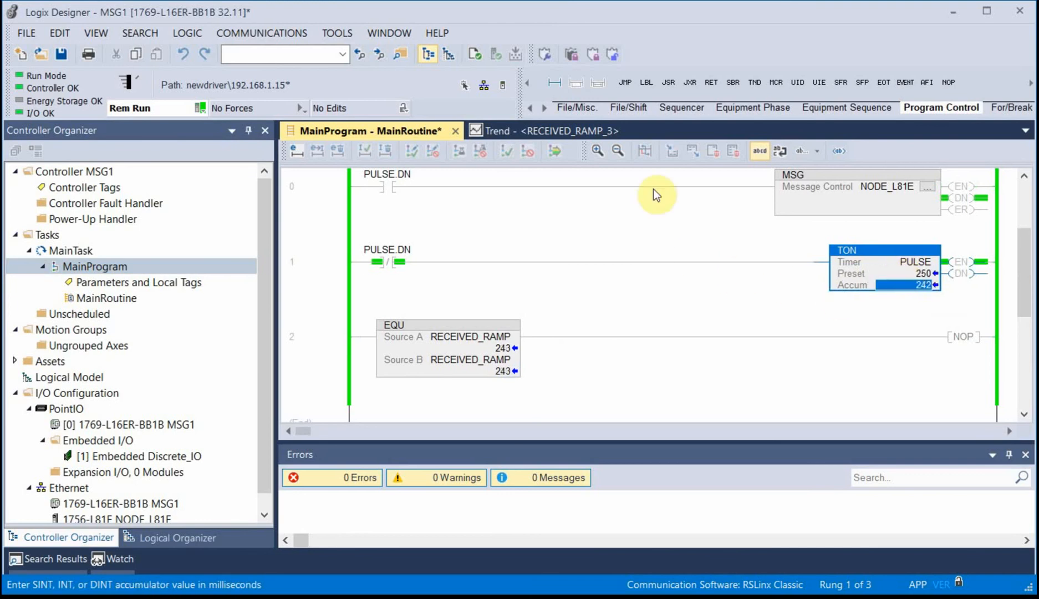
left_click(532, 131)
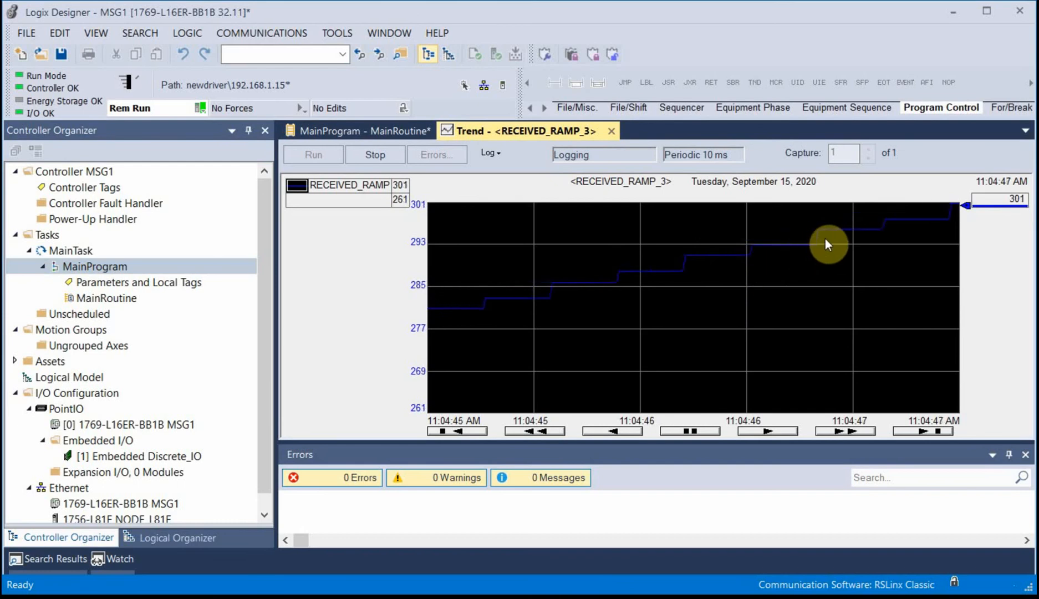
left_click(362, 131)
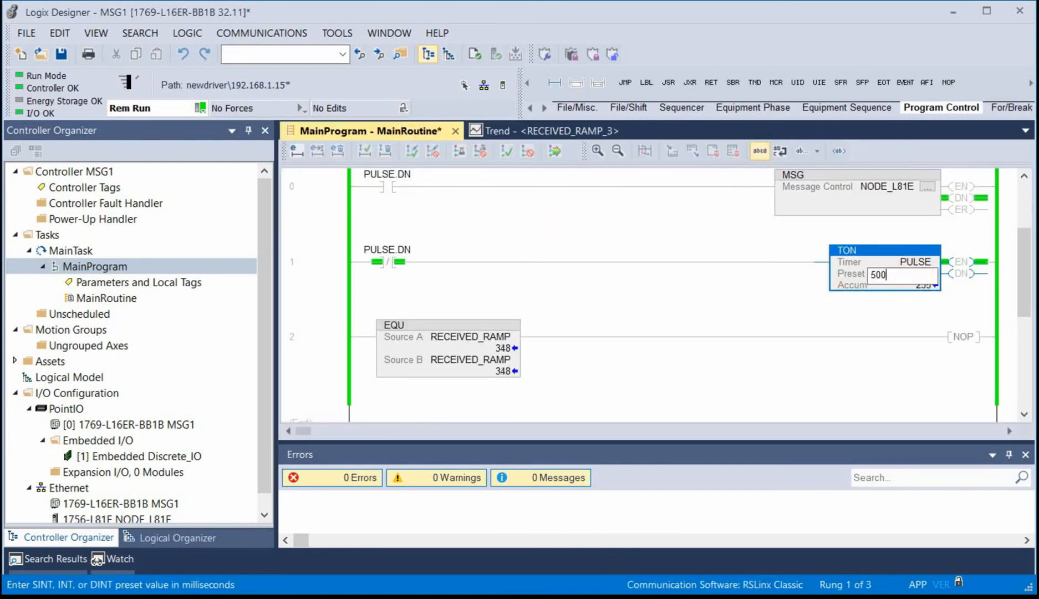
left_click(537, 131)
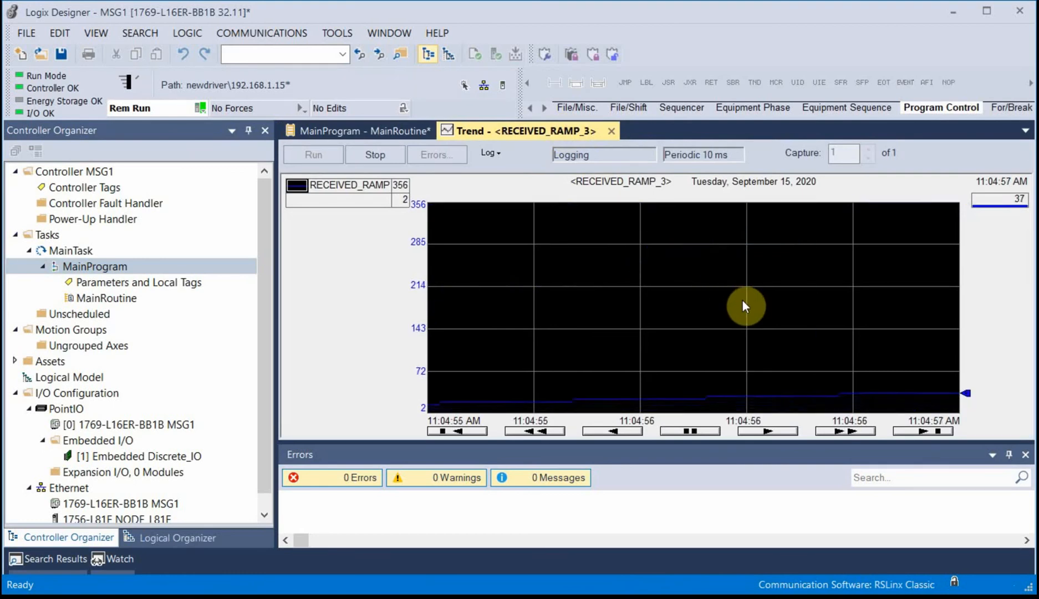
Step: Widen the trend's X-axis to a ten-second span, then begin entering a 1000 ms preset
right_click(745, 305)
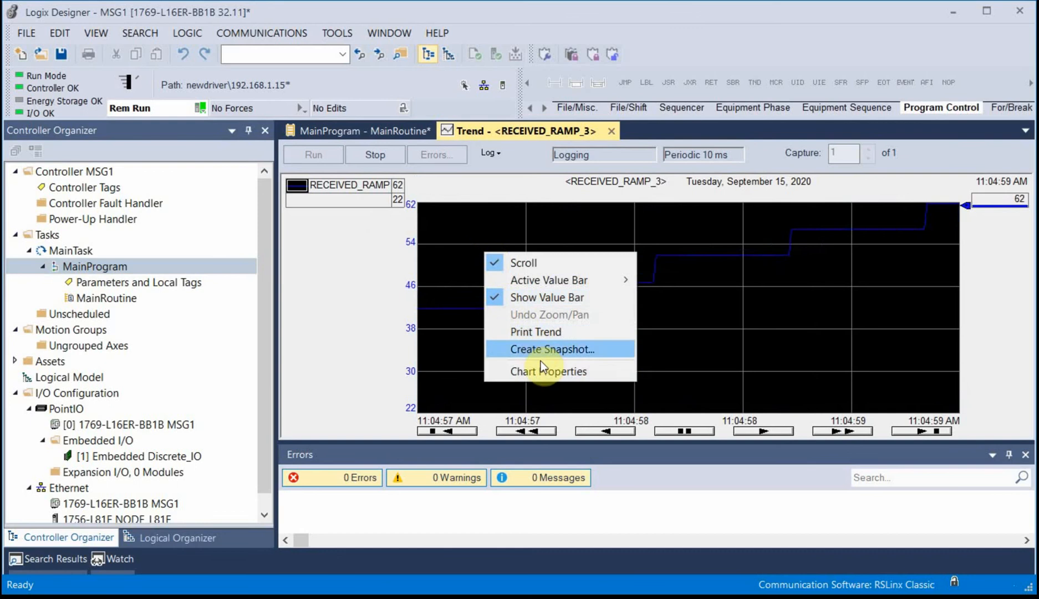
left_click(548, 371)
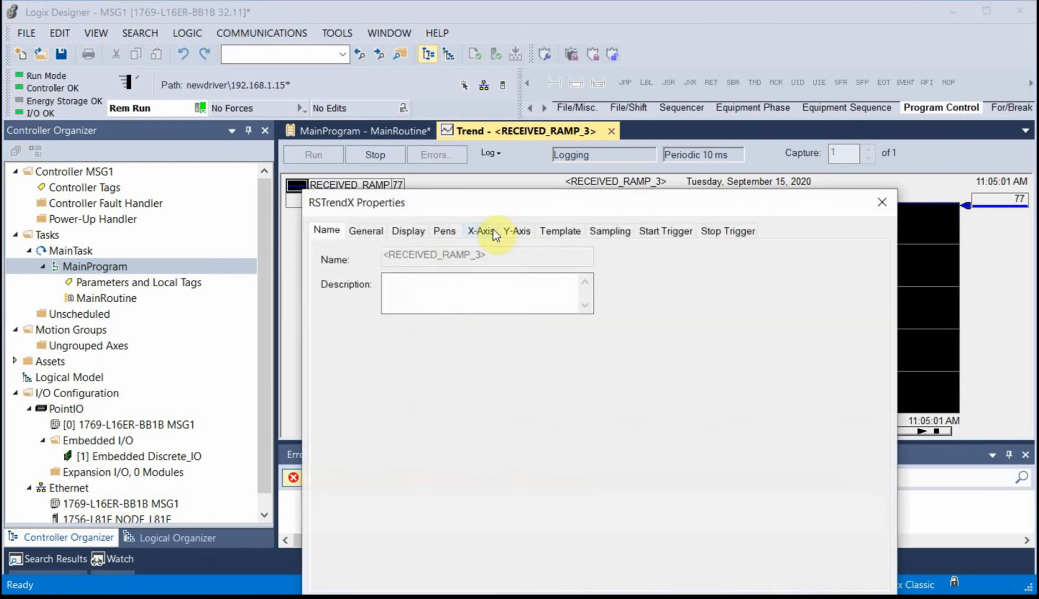
left_click(480, 230)
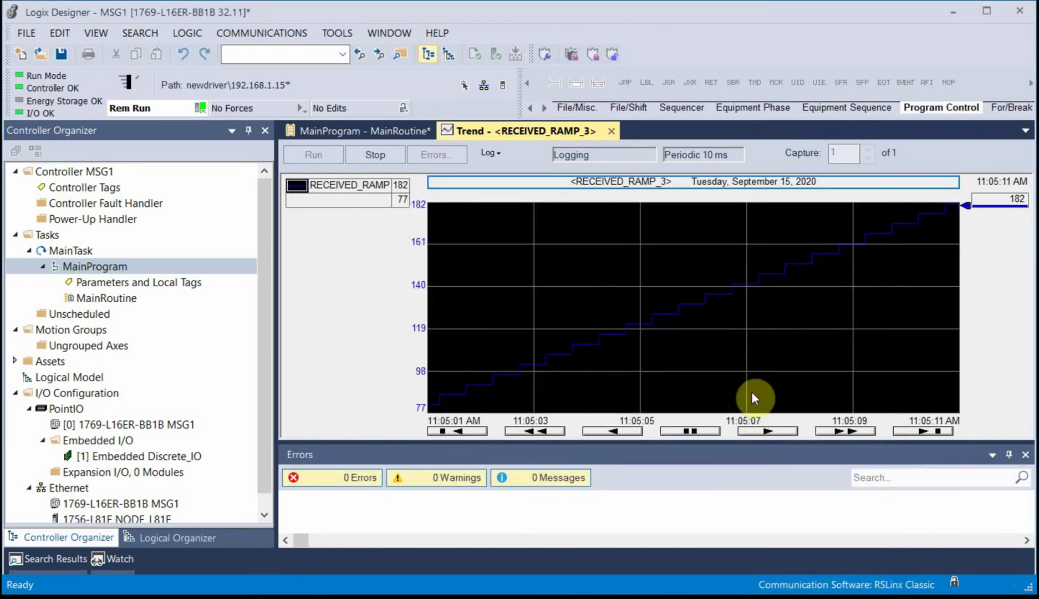
left_click(361, 131)
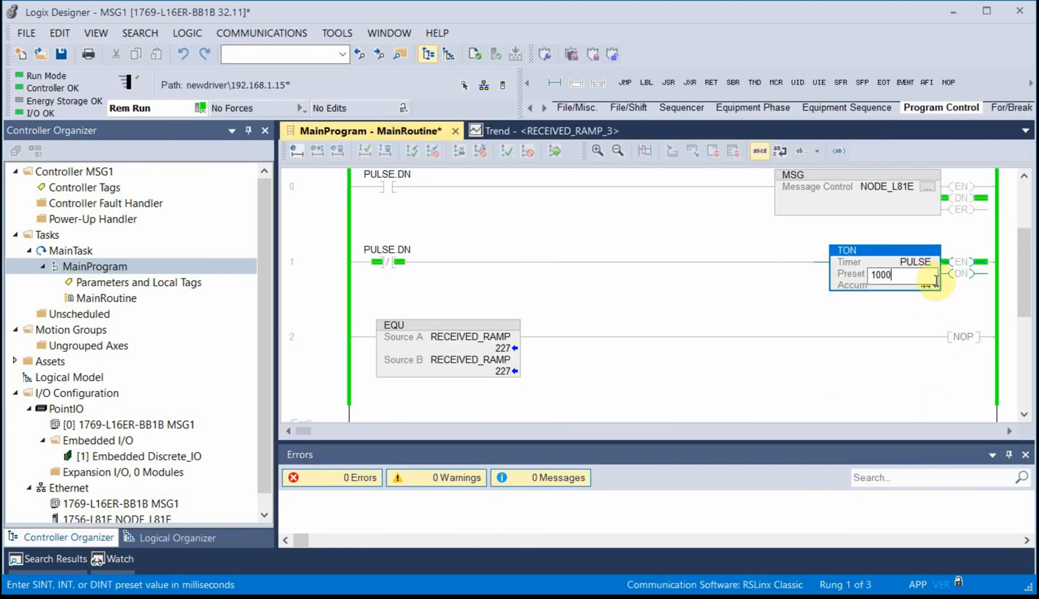
Step: Confirm the 1000 ms preset, then raise the PULSE preset to 5000 ms for wide ramp steps
left_click(543, 131)
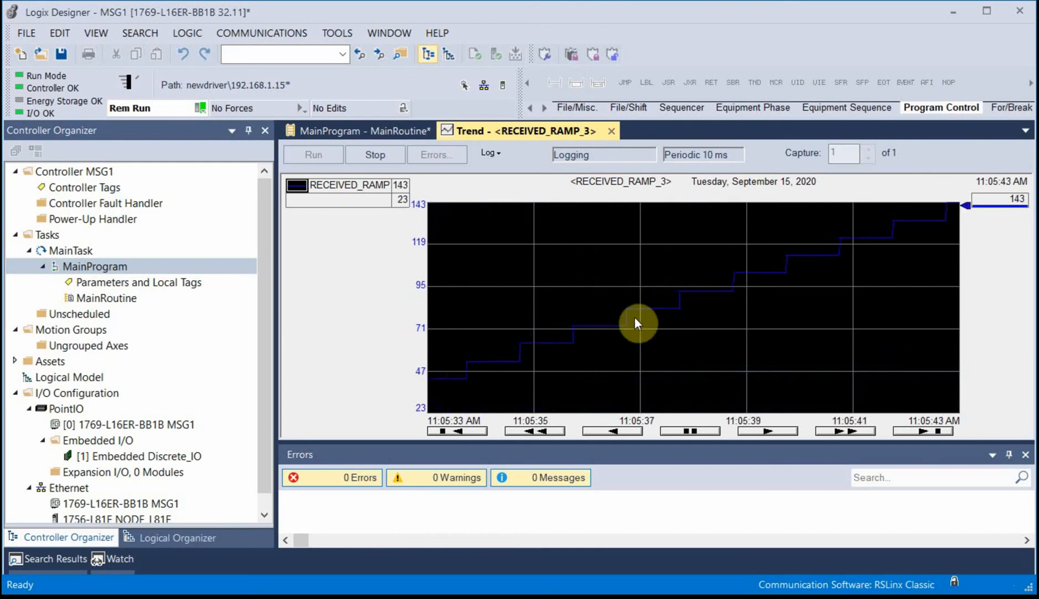
left_click(365, 131)
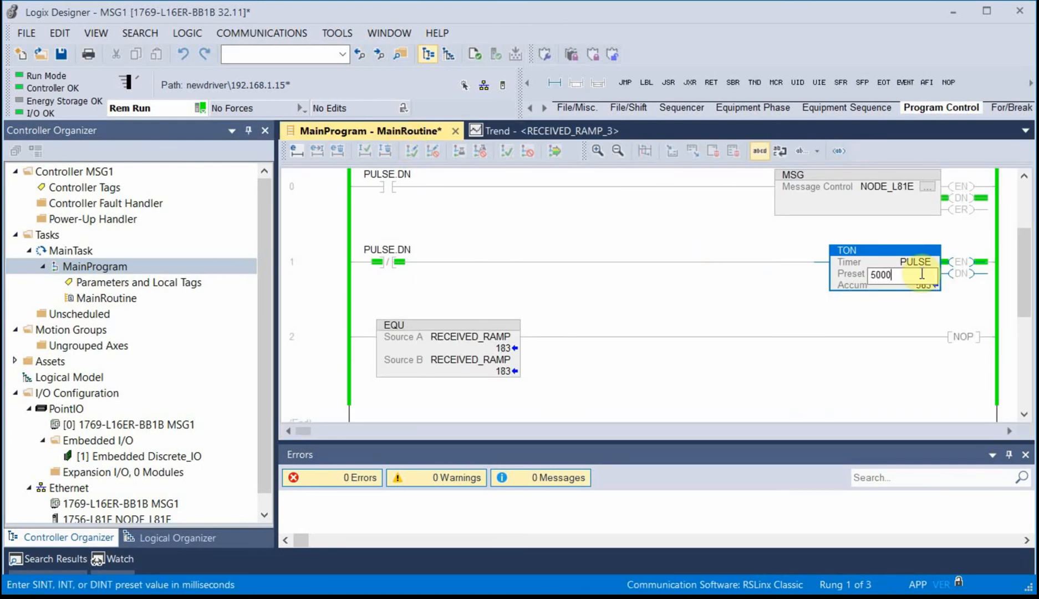
left_click(530, 130)
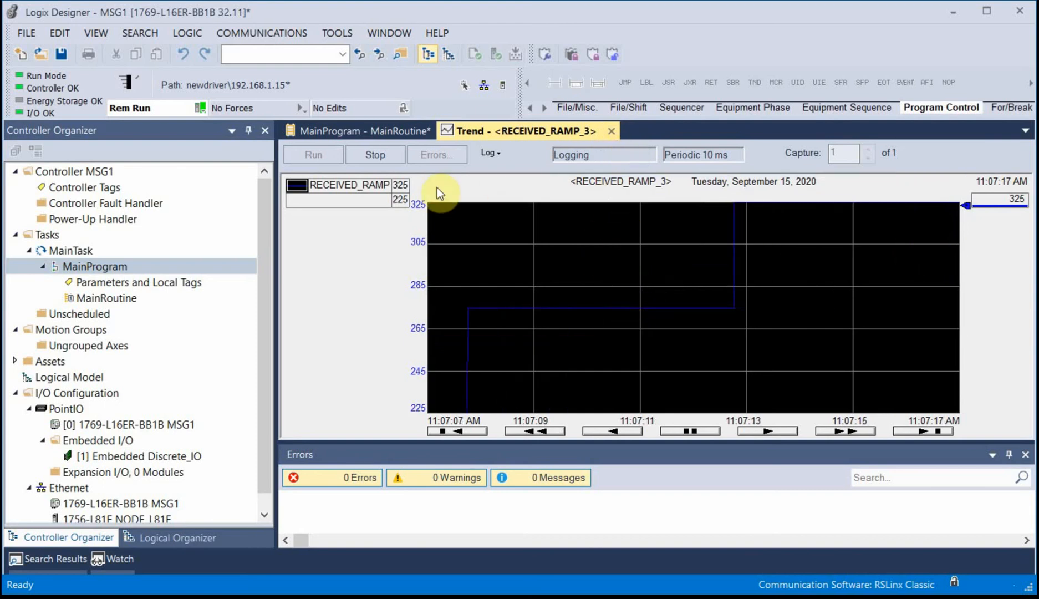
Step: Stop trend logging and step the chart back five seconds twice to review earlier samples
left_click(612, 430)
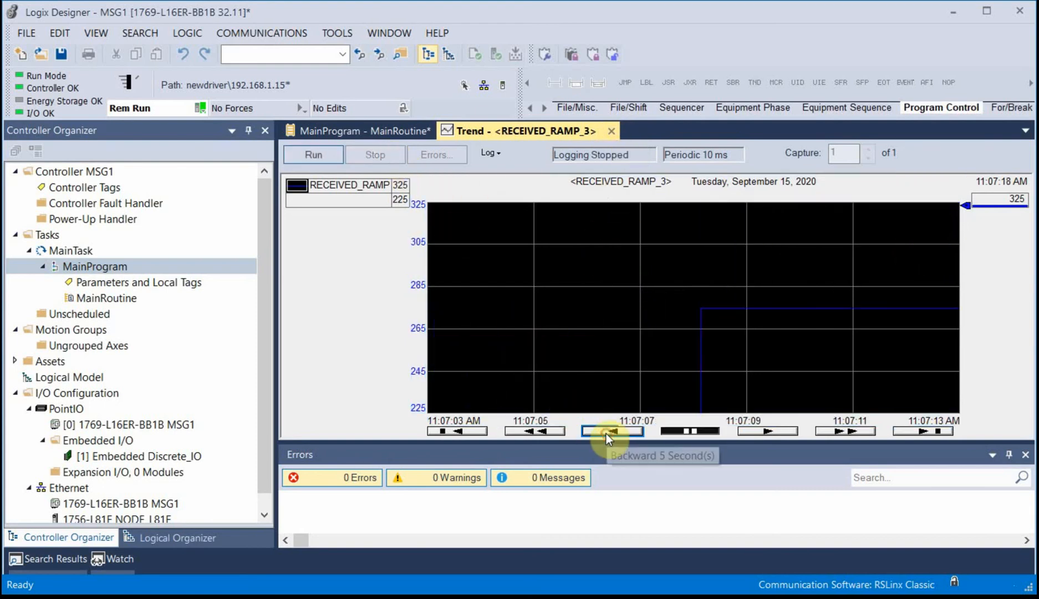
left_click(609, 430)
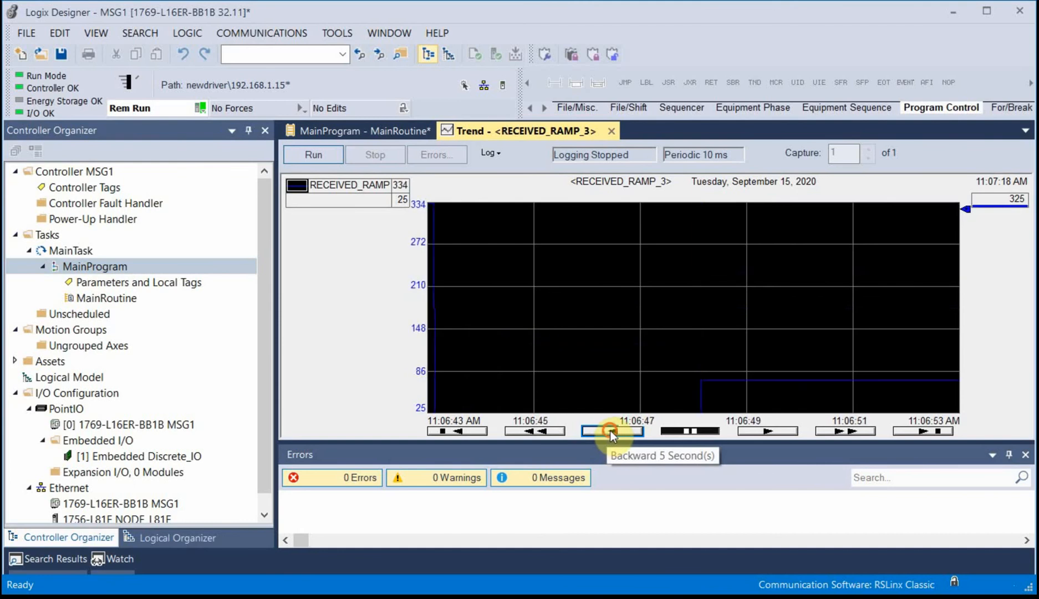
left_click(610, 431)
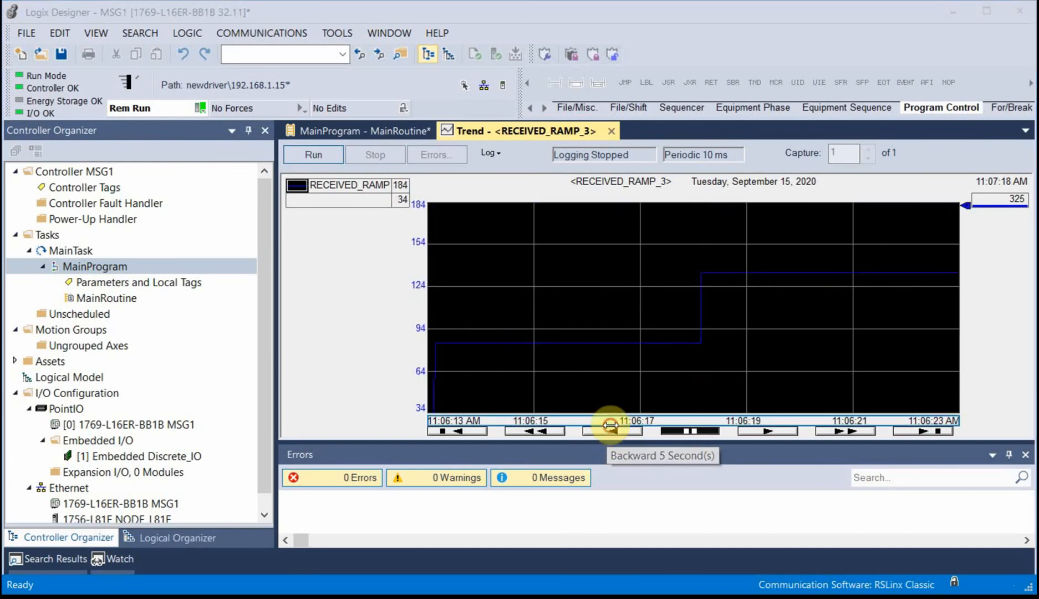
mouse_move(503, 443)
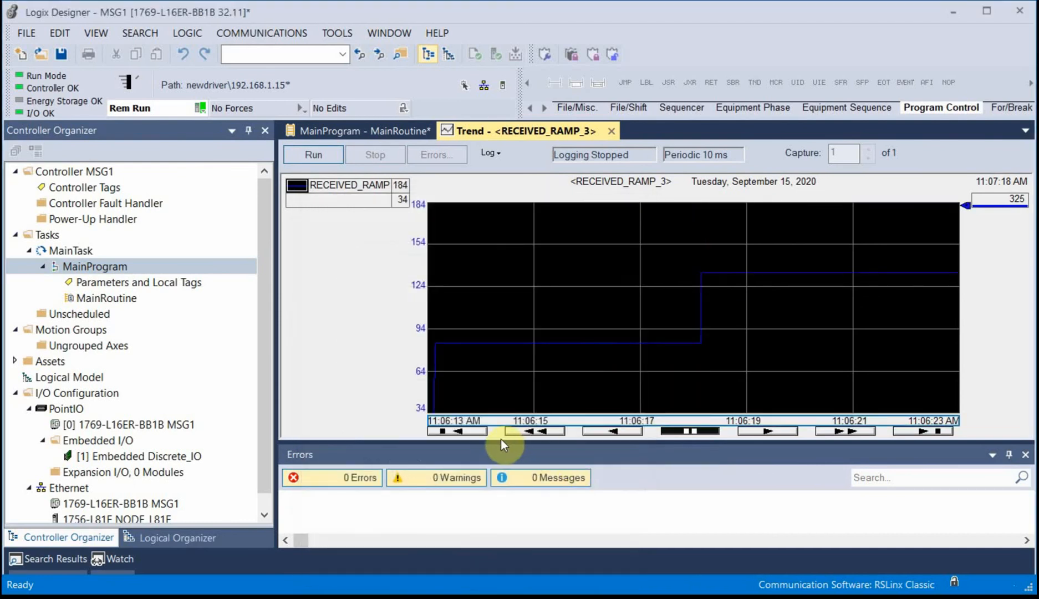
mouse_move(480, 431)
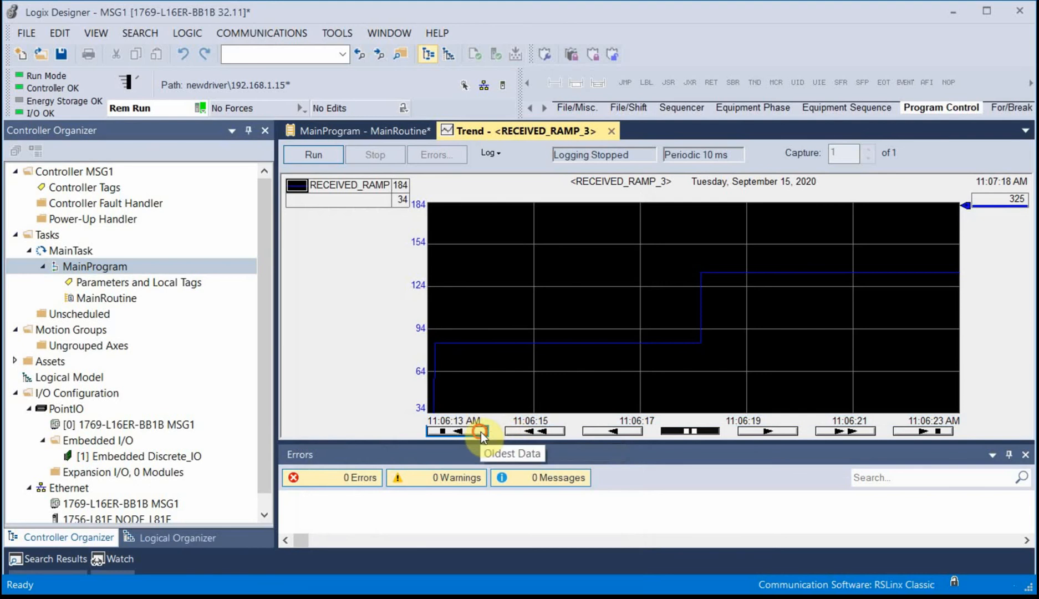
mouse_move(466, 413)
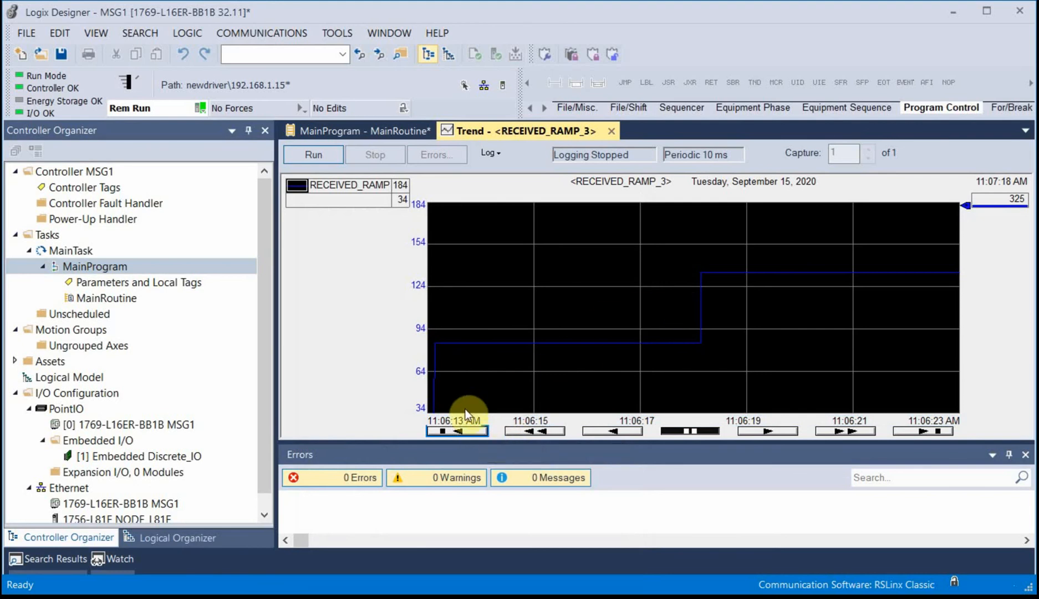
mouse_move(511, 304)
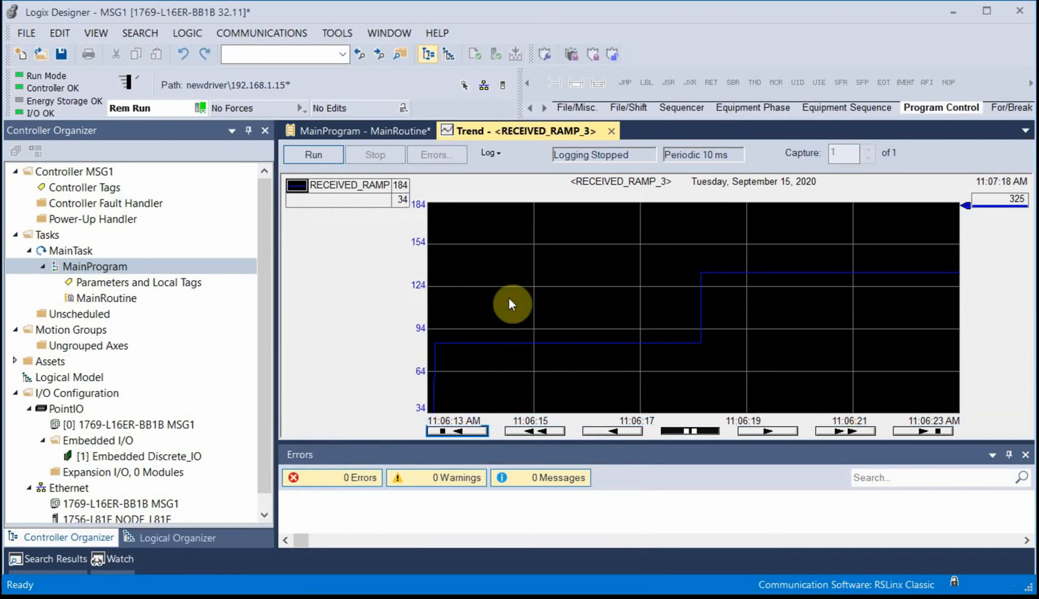
Step: Set the trend's Sampling to Time Period with a 500 ms sample period
right_click(510, 304)
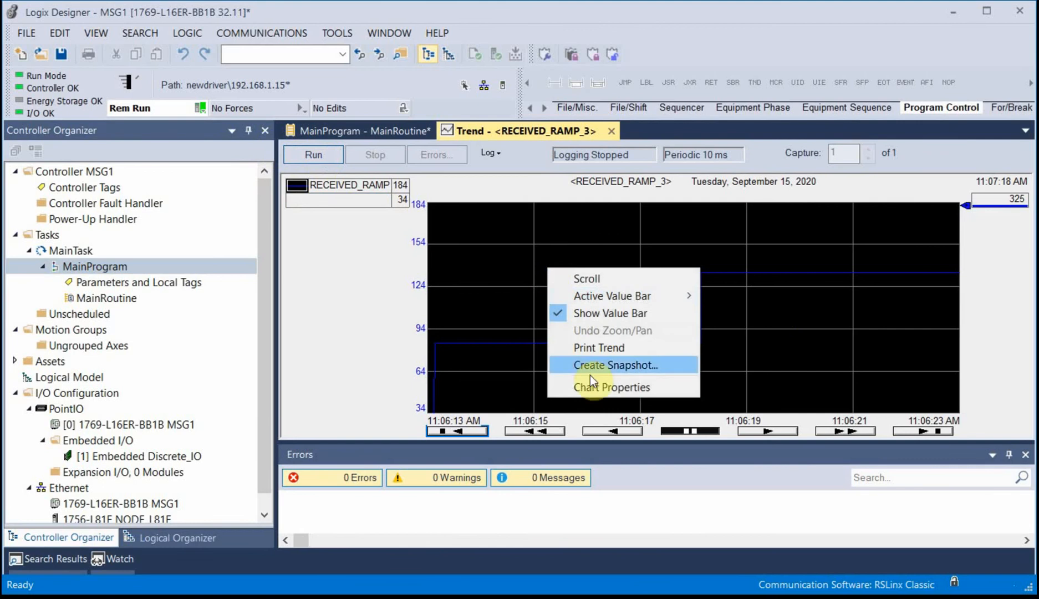
left_click(610, 387)
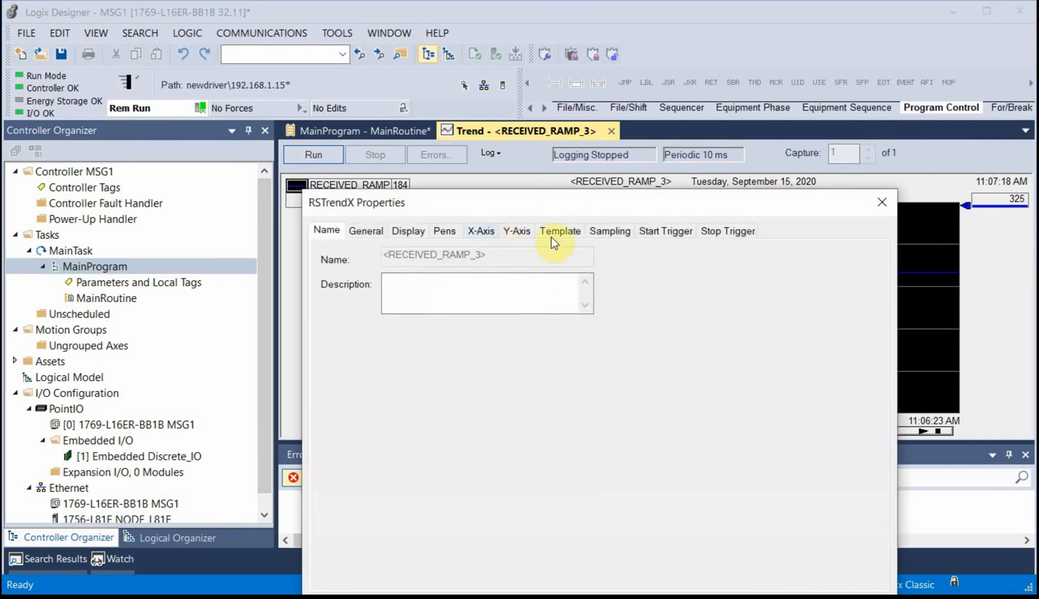
left_click(608, 231)
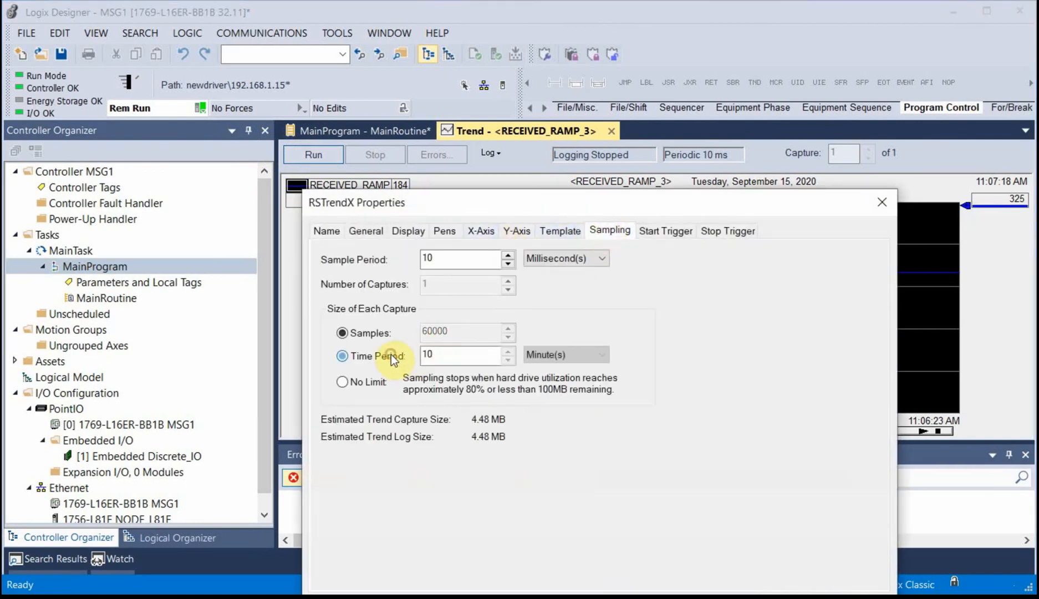
left_click(341, 356)
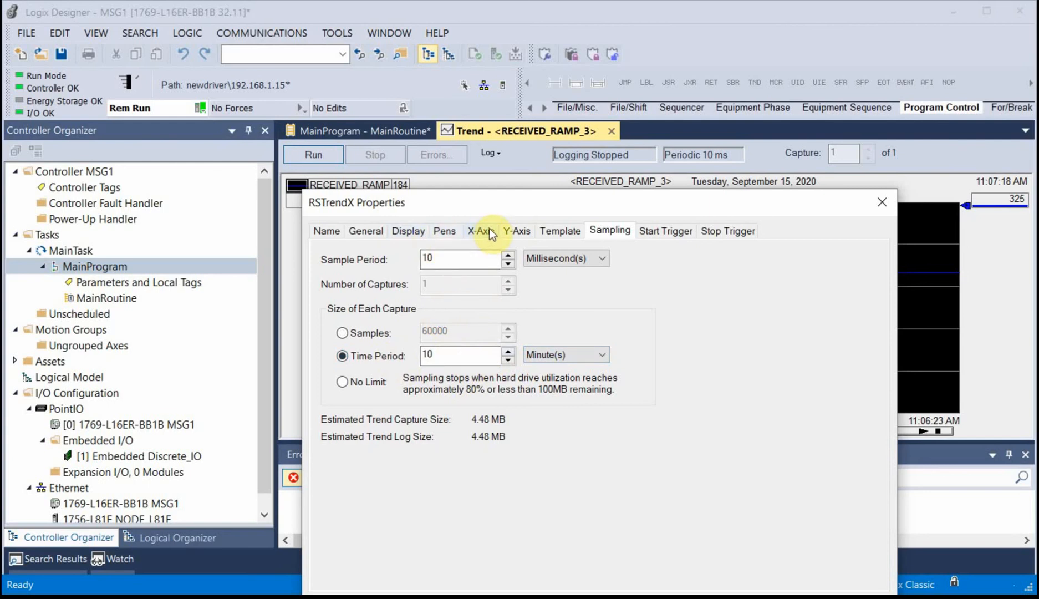
mouse_move(366, 230)
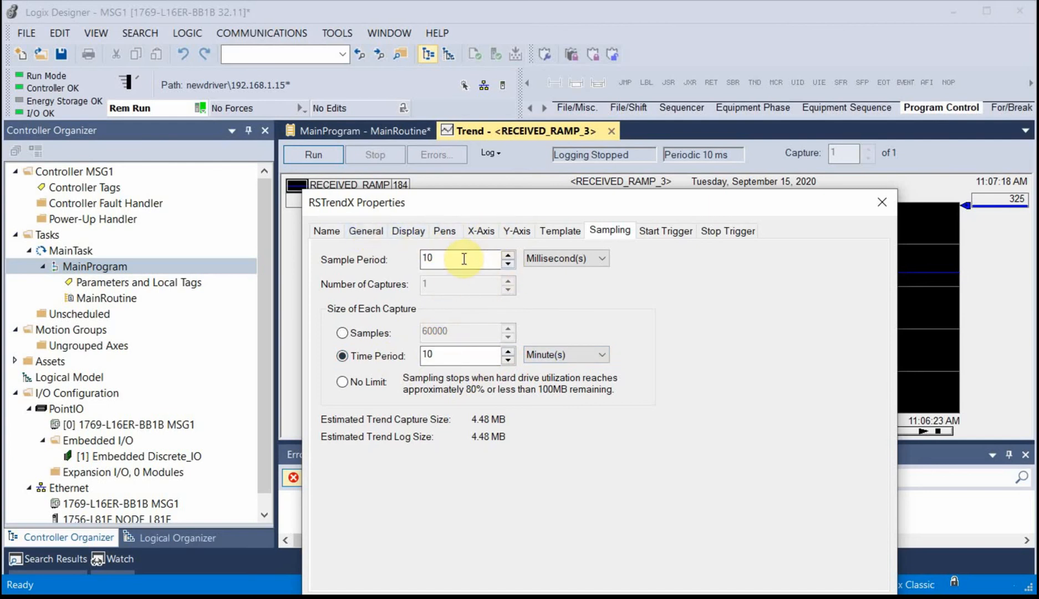
triple_click(430, 258)
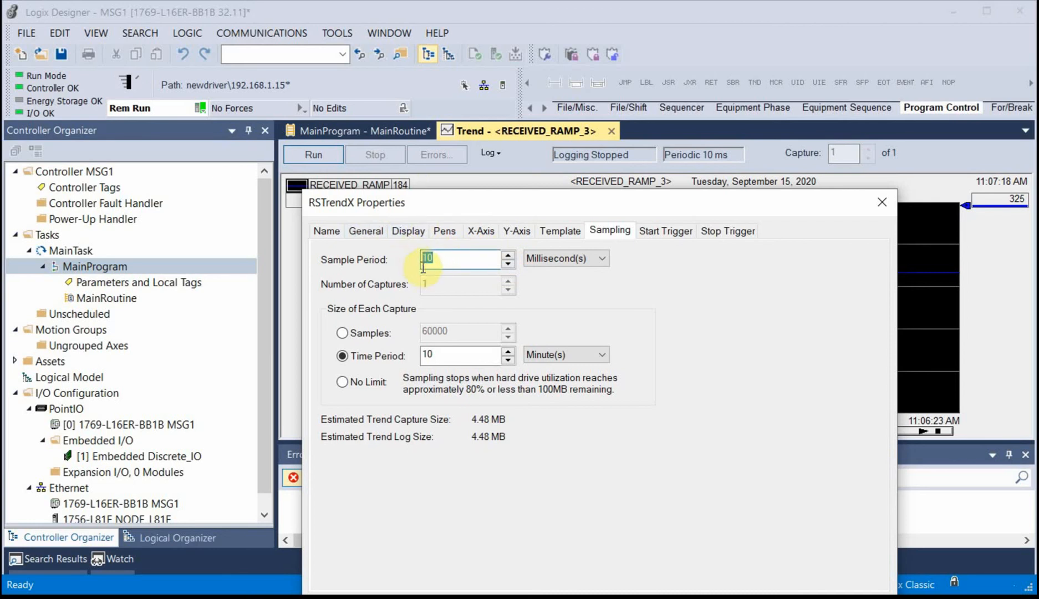
type("500")
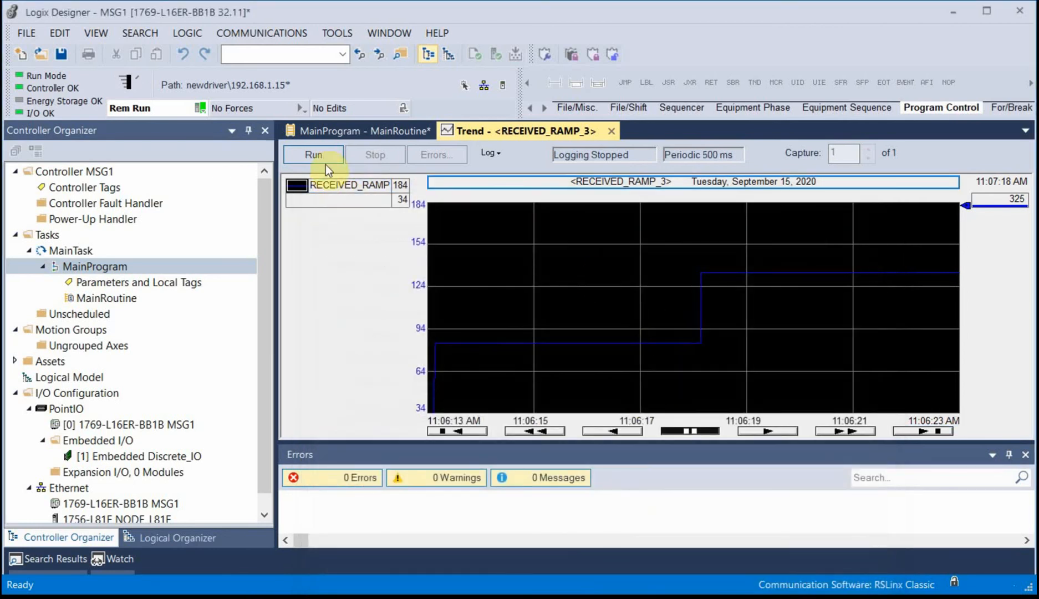
Step: Run the trend at the slower sampling, then close it accepting the data-loss warning
left_click(311, 154)
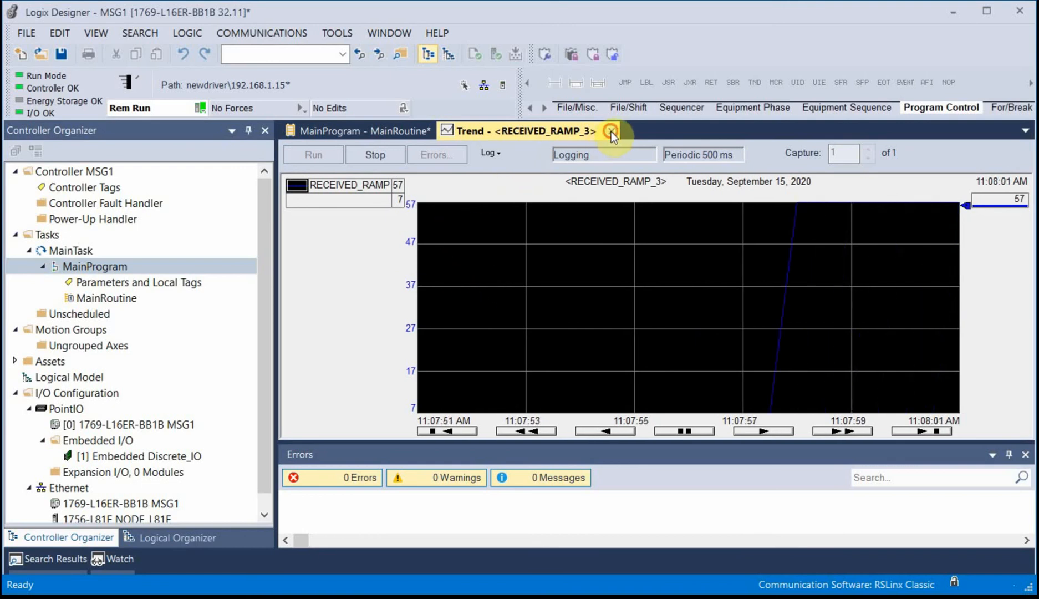
left_click(610, 131)
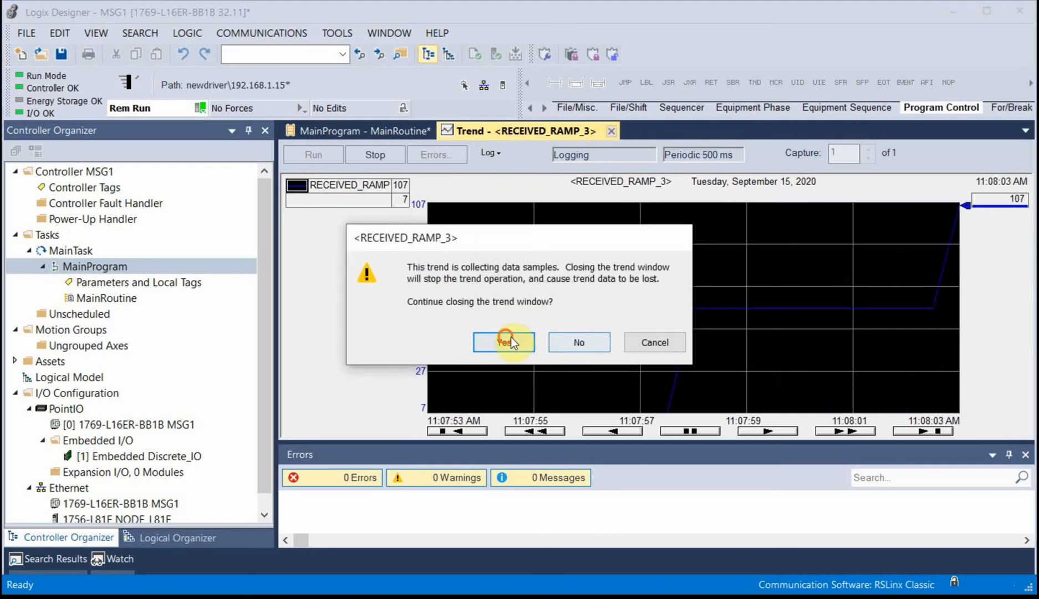
left_click(503, 342)
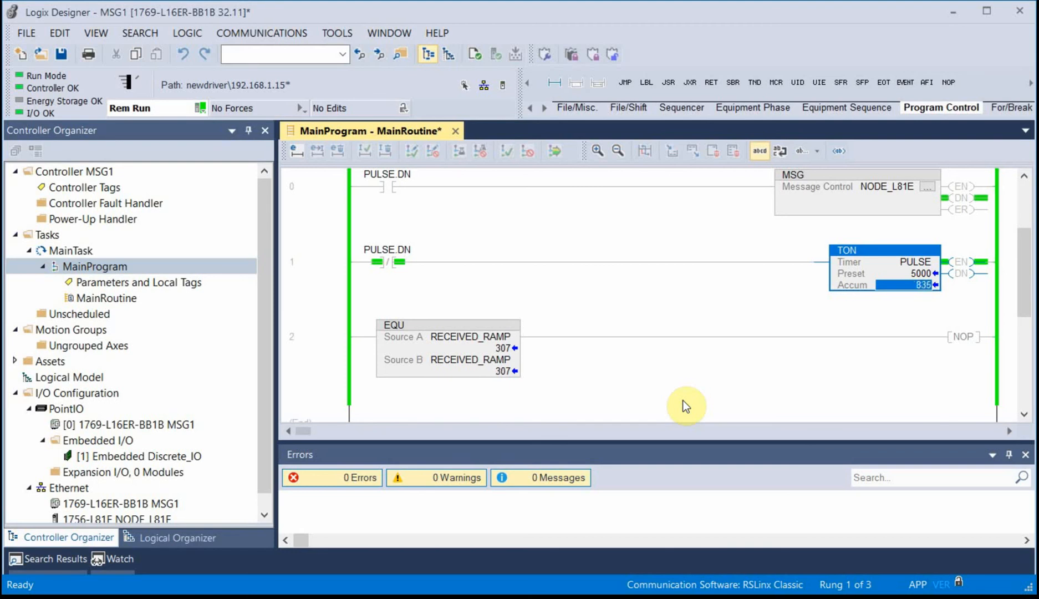
mouse_move(783, 358)
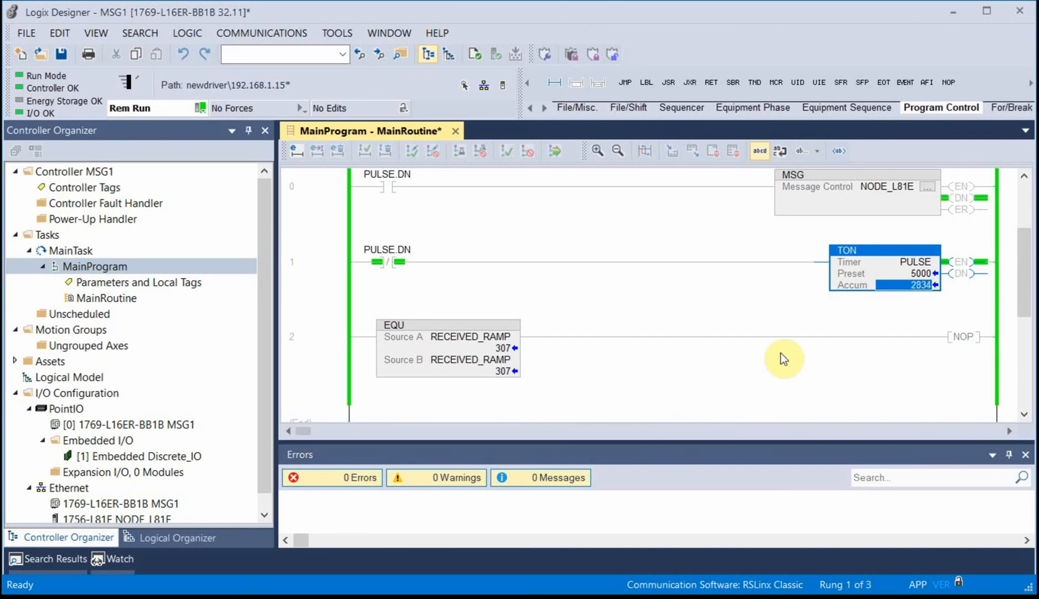
Step: Edit the PULSE TON preset, shortening it from 5000 ms toward 500 ms
left_click(917, 273)
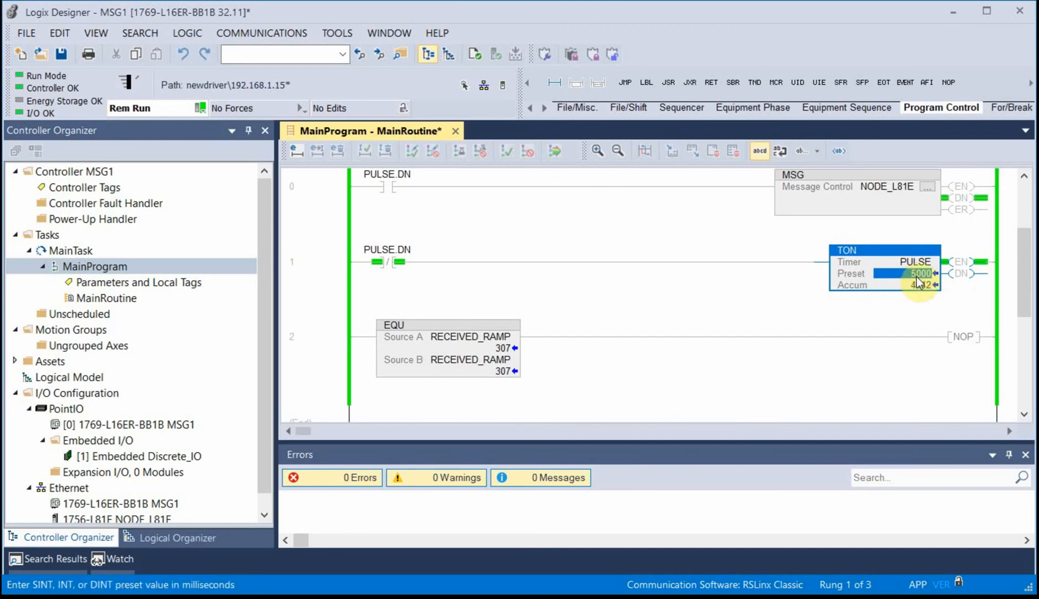
mouse_move(918, 282)
type("500")
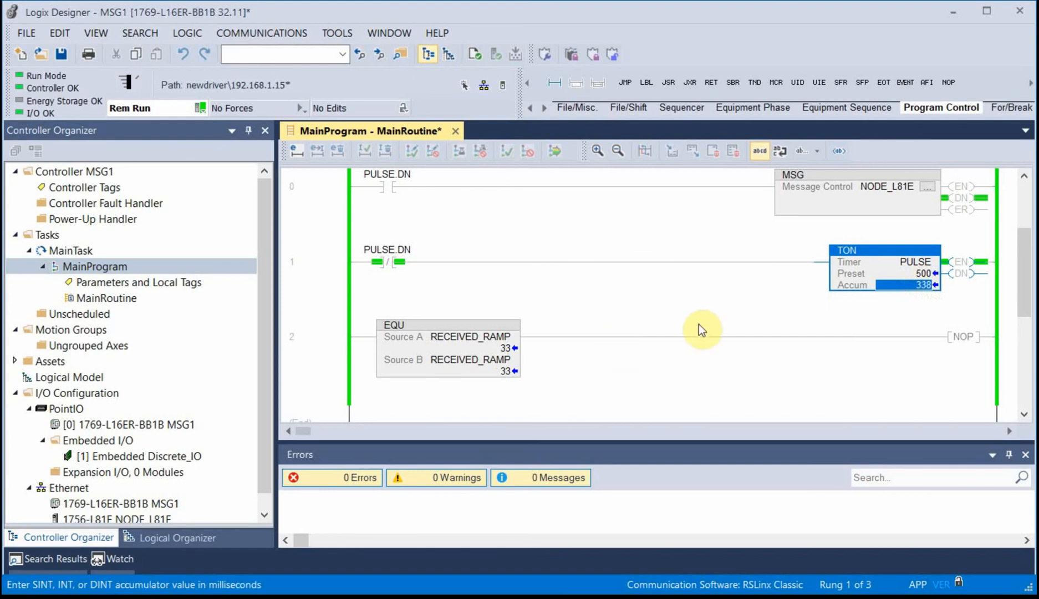
mouse_move(745, 329)
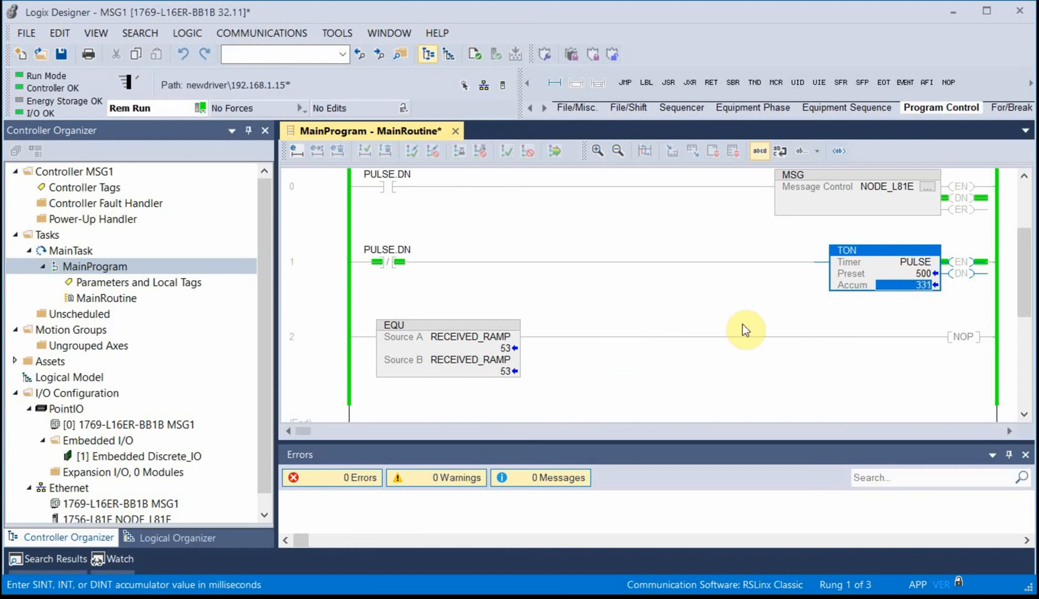
mouse_move(804, 381)
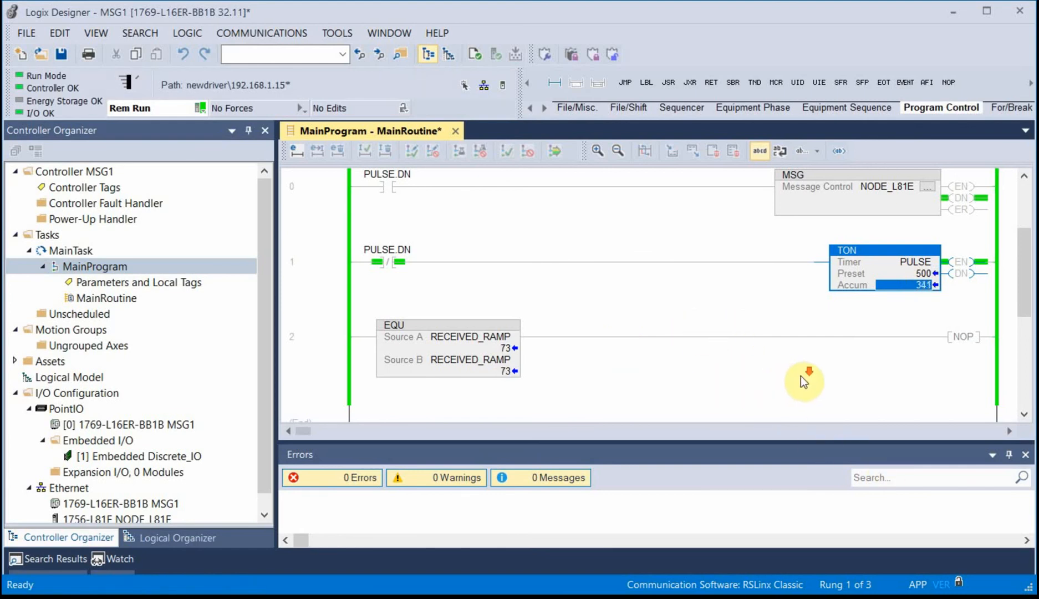
mouse_move(811, 363)
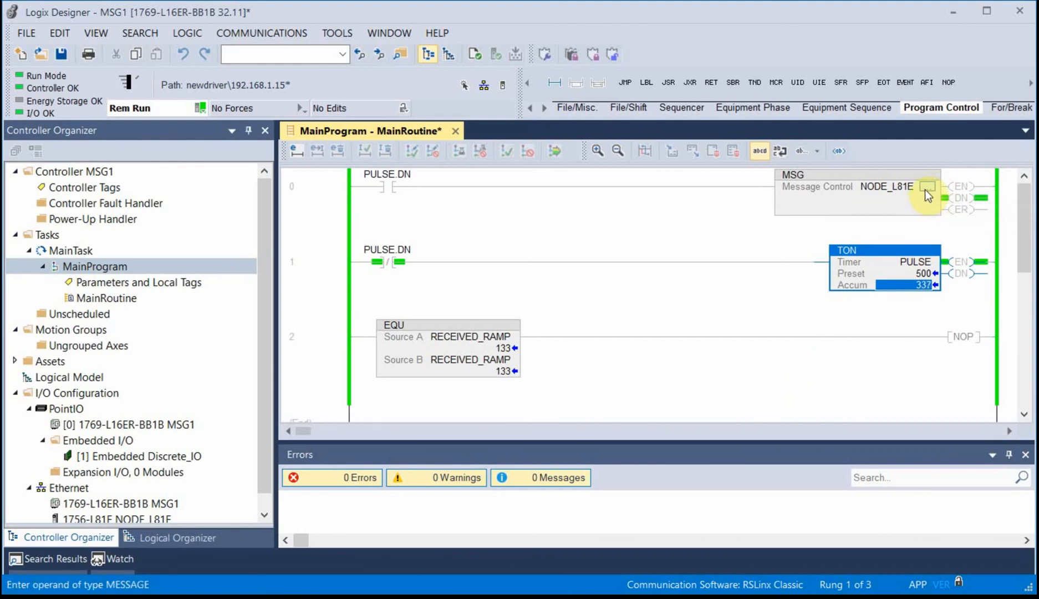
Step: Show the MSG instruction's Communication settings with its path to NODE_L81E
left_click(926, 186)
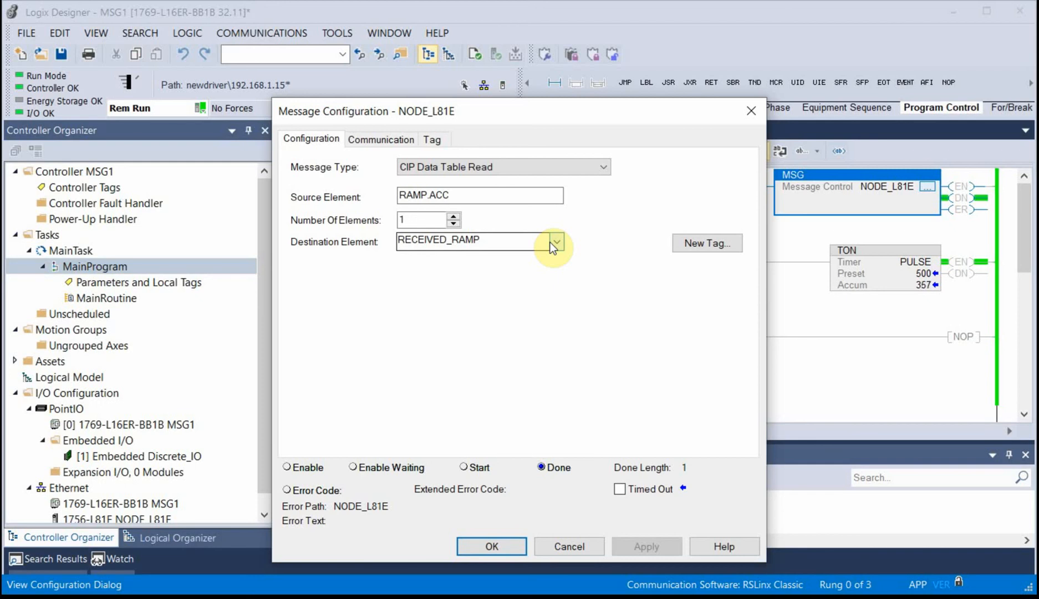
left_click(381, 139)
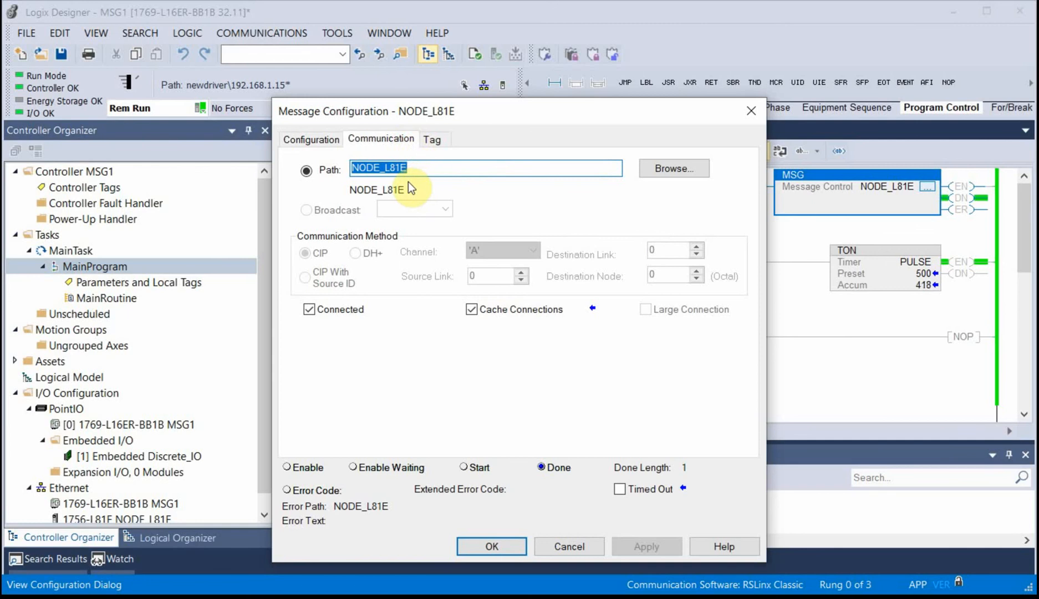
mouse_move(353, 187)
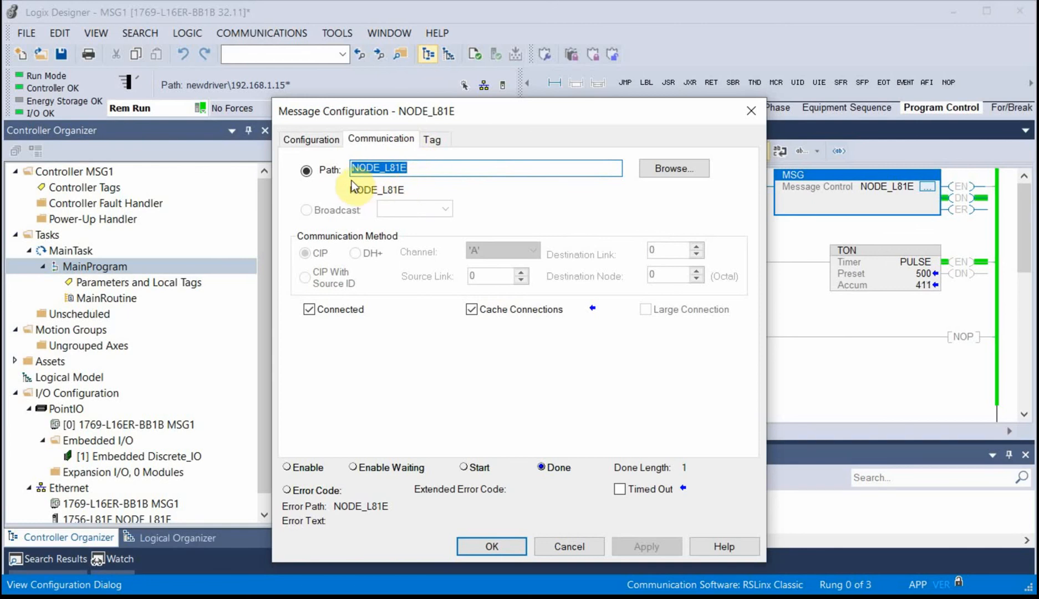